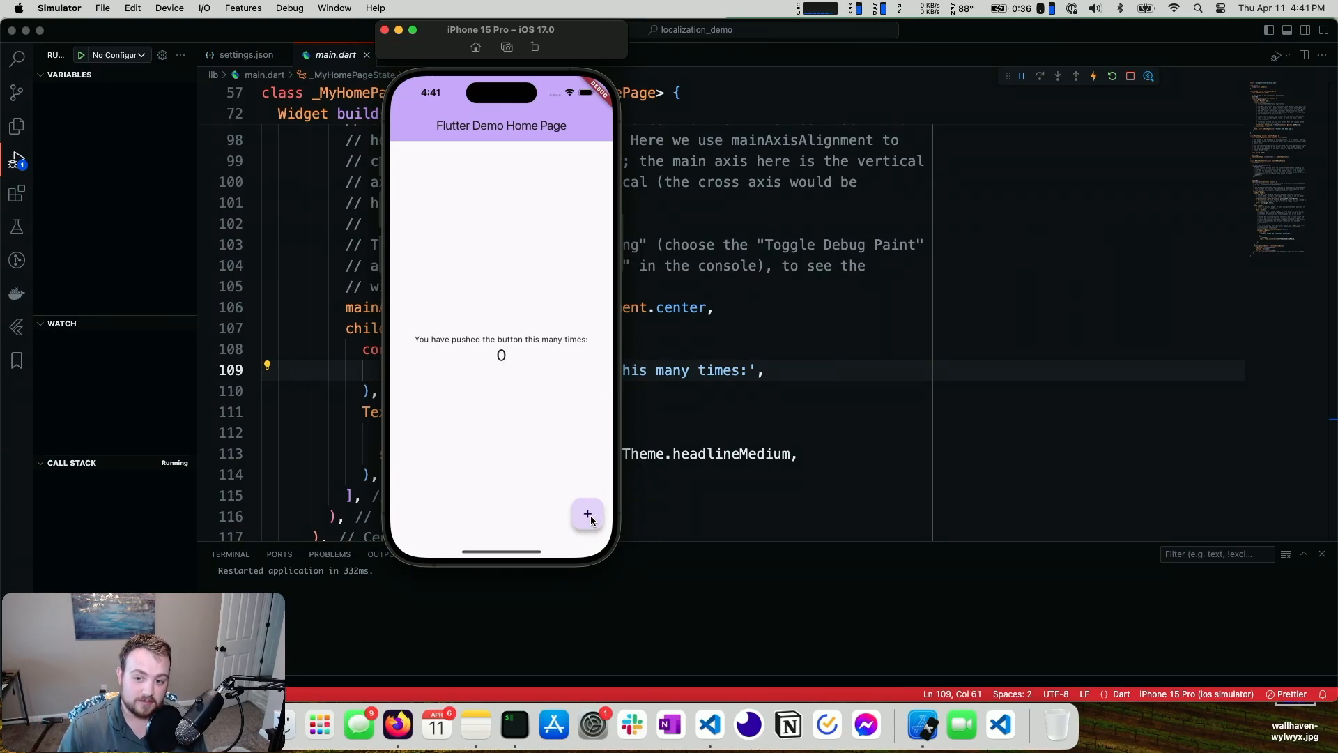
# Step: Increment the demo app's counter to 3 using the + floating button in Simulator
pyautogui.click(586, 515)
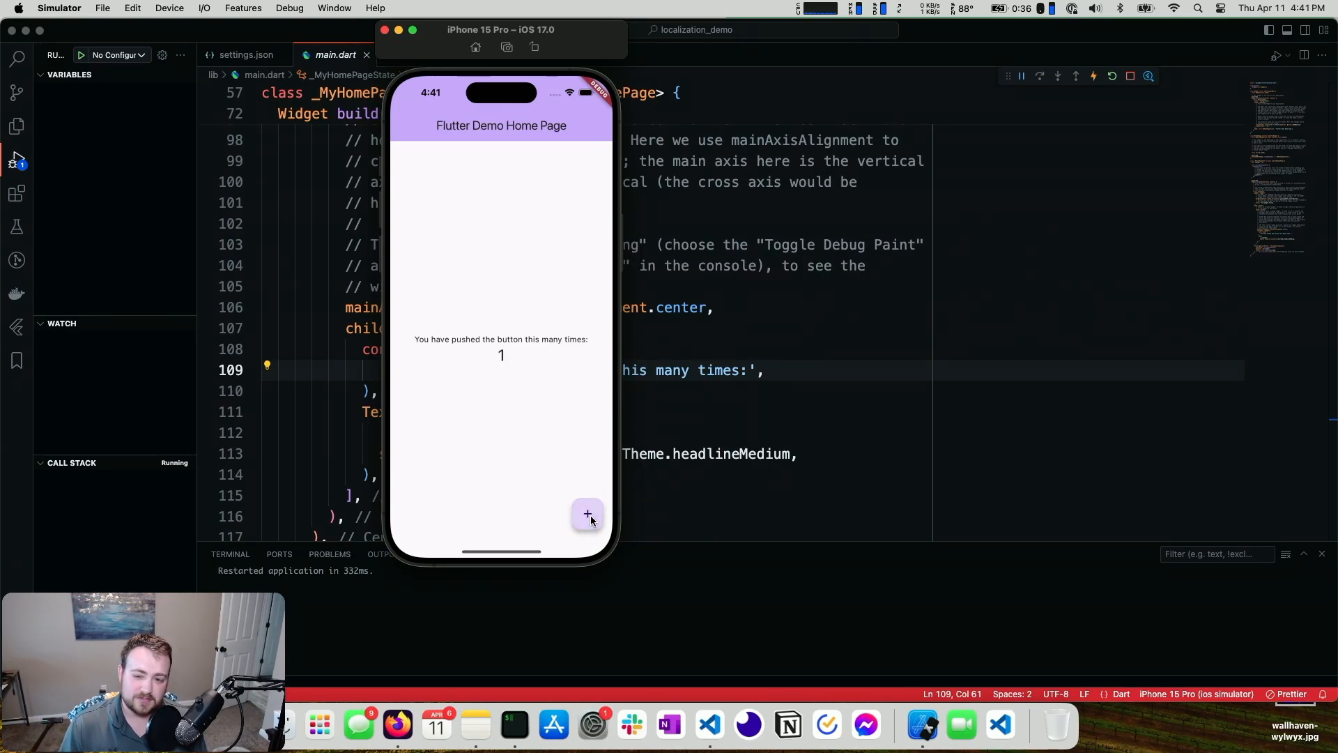
pyautogui.moveTo(418, 320)
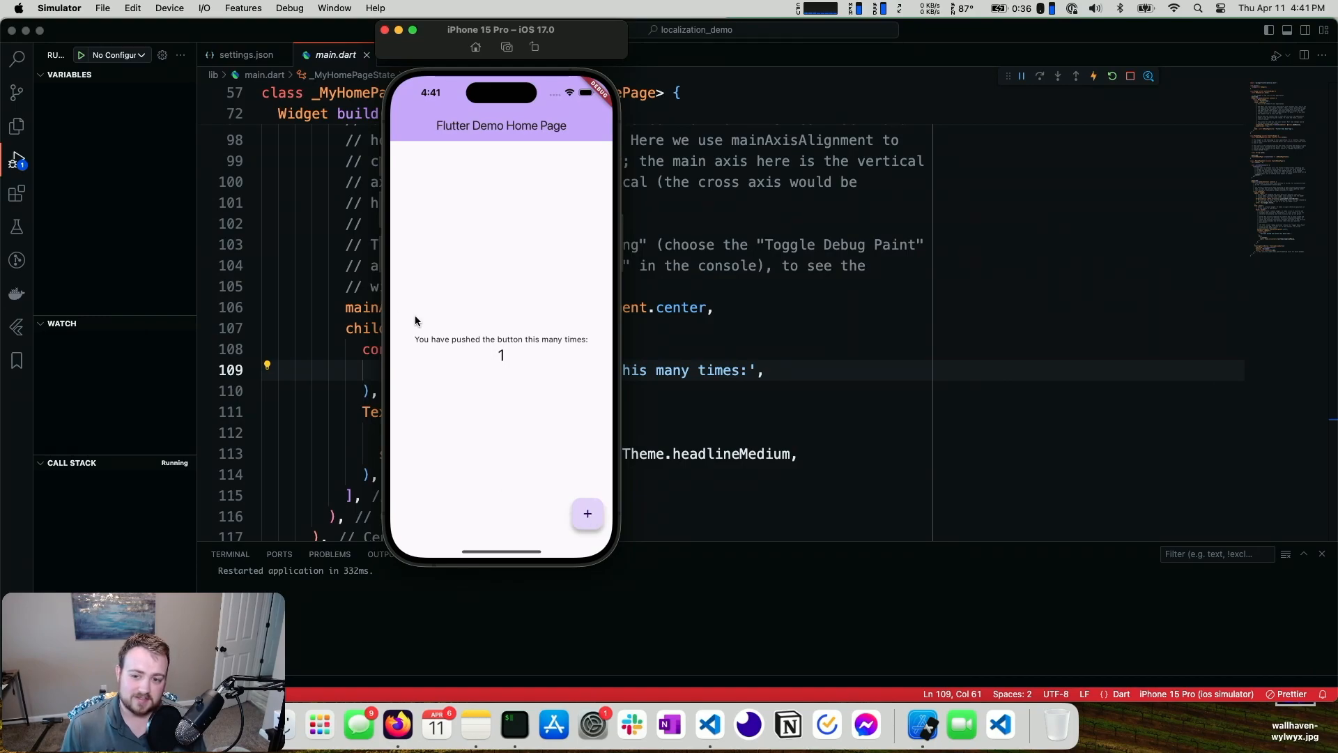
pyautogui.moveTo(516, 357)
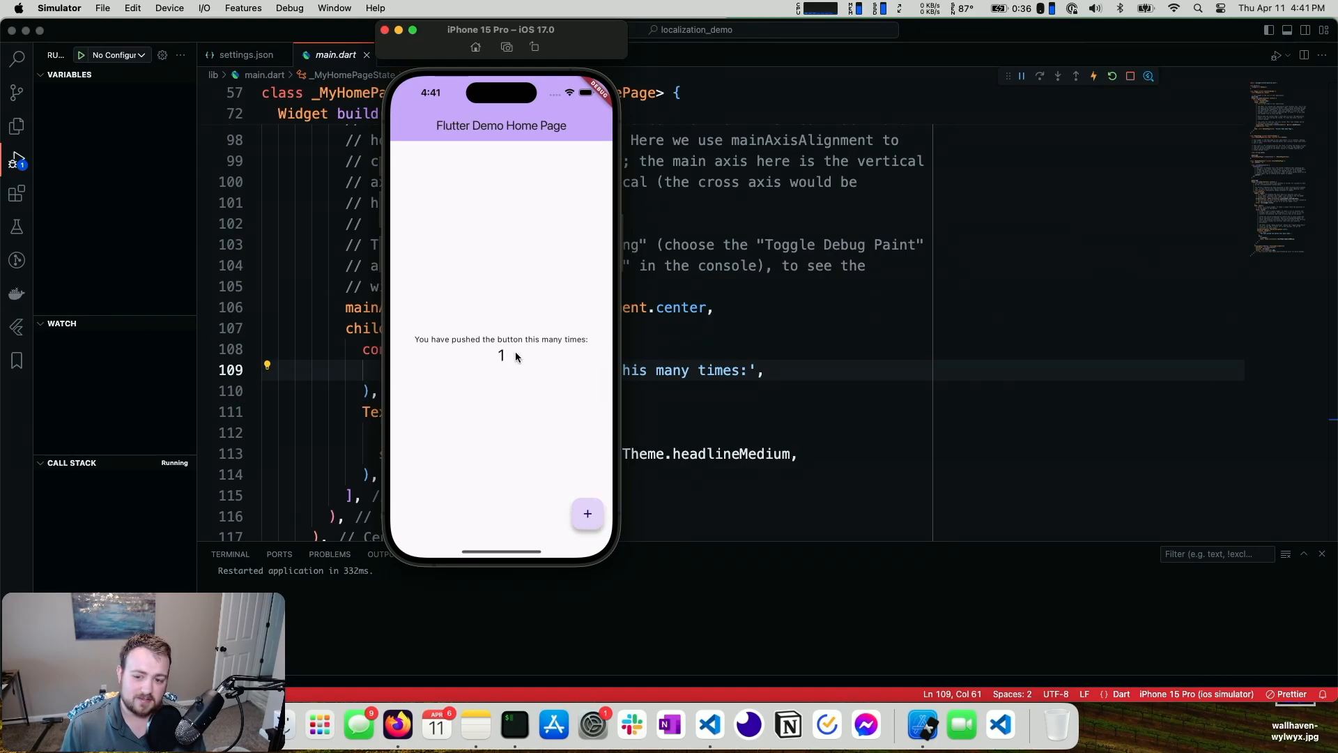
pyautogui.click(587, 513)
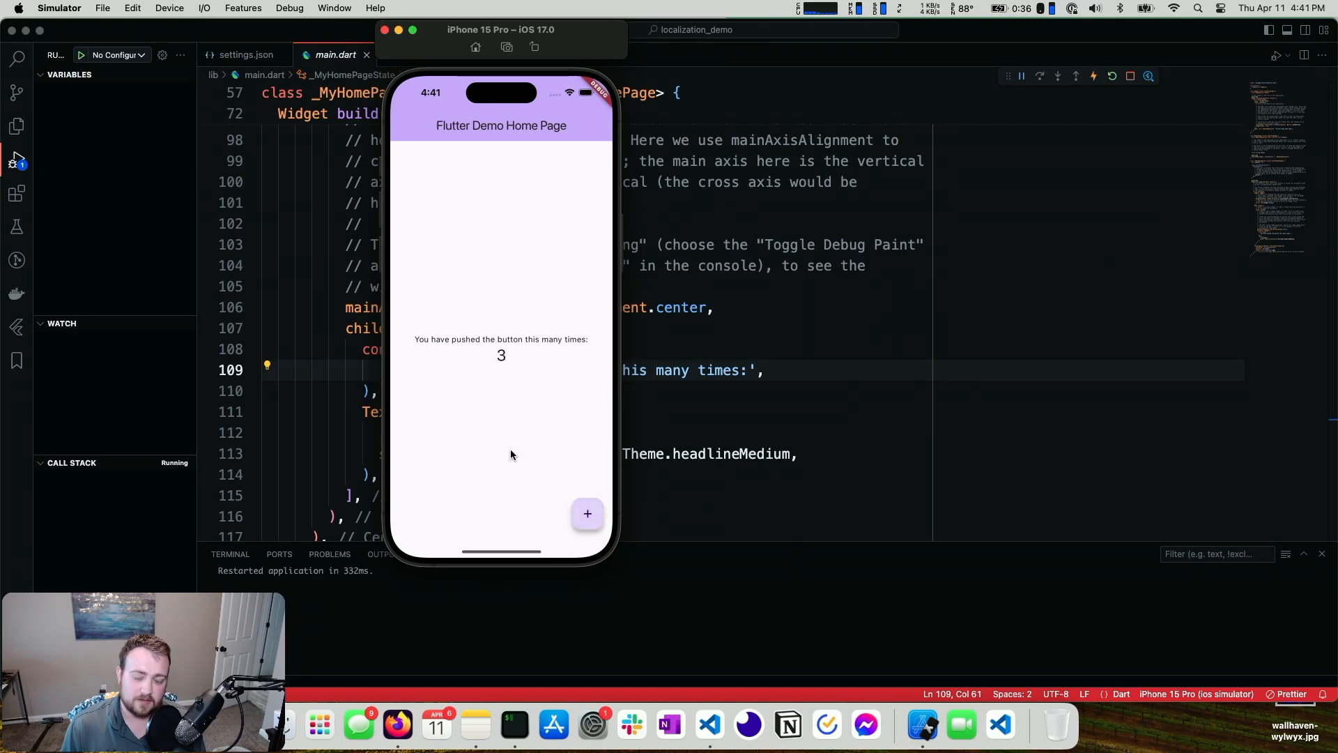
pyautogui.click(475, 47)
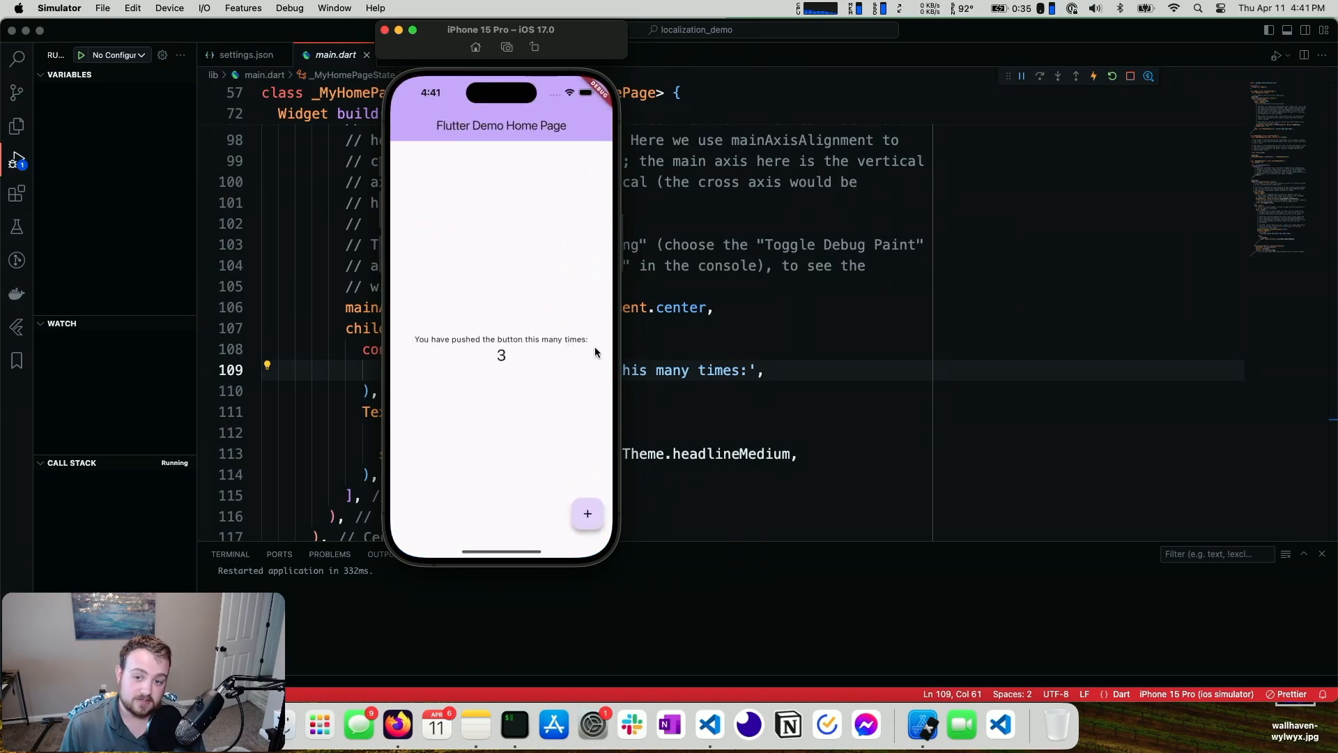
pyautogui.moveTo(557, 346)
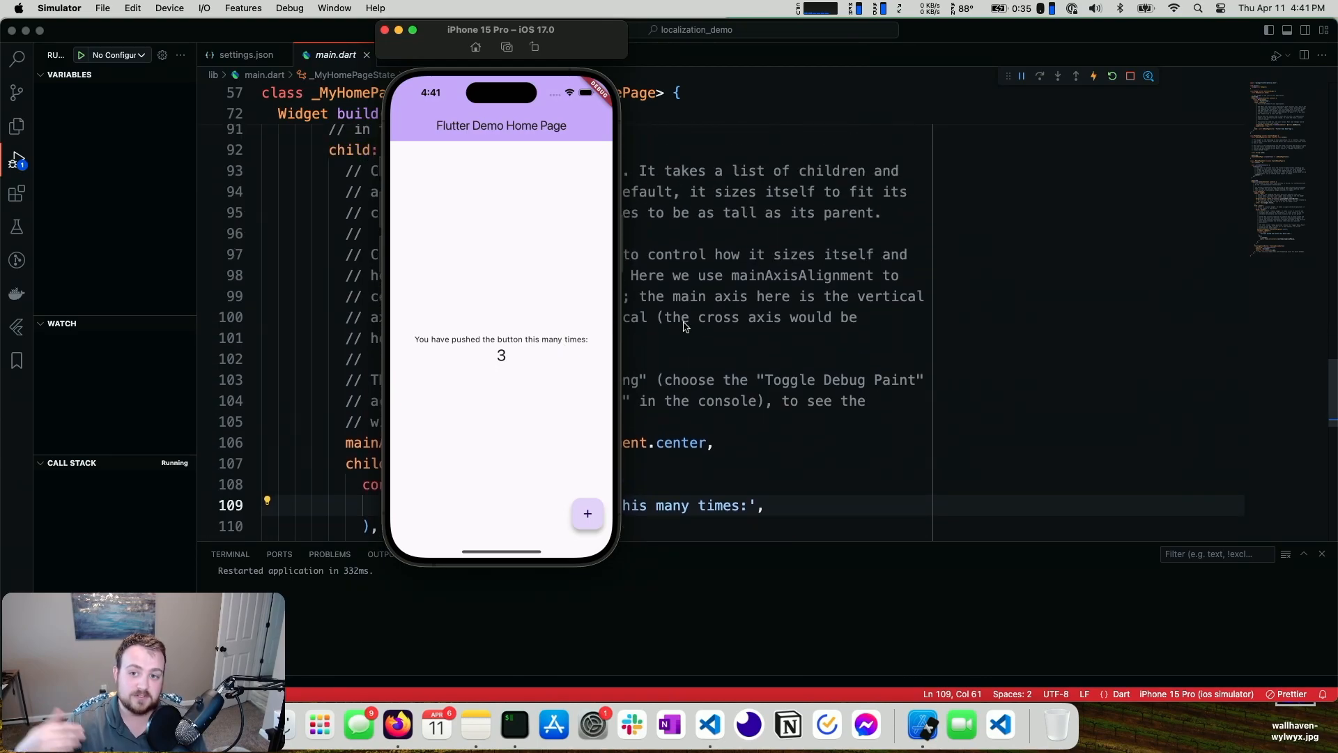
# Step: Bring up pubspec.yaml in the editor via quick-open
pyautogui.click(724, 329)
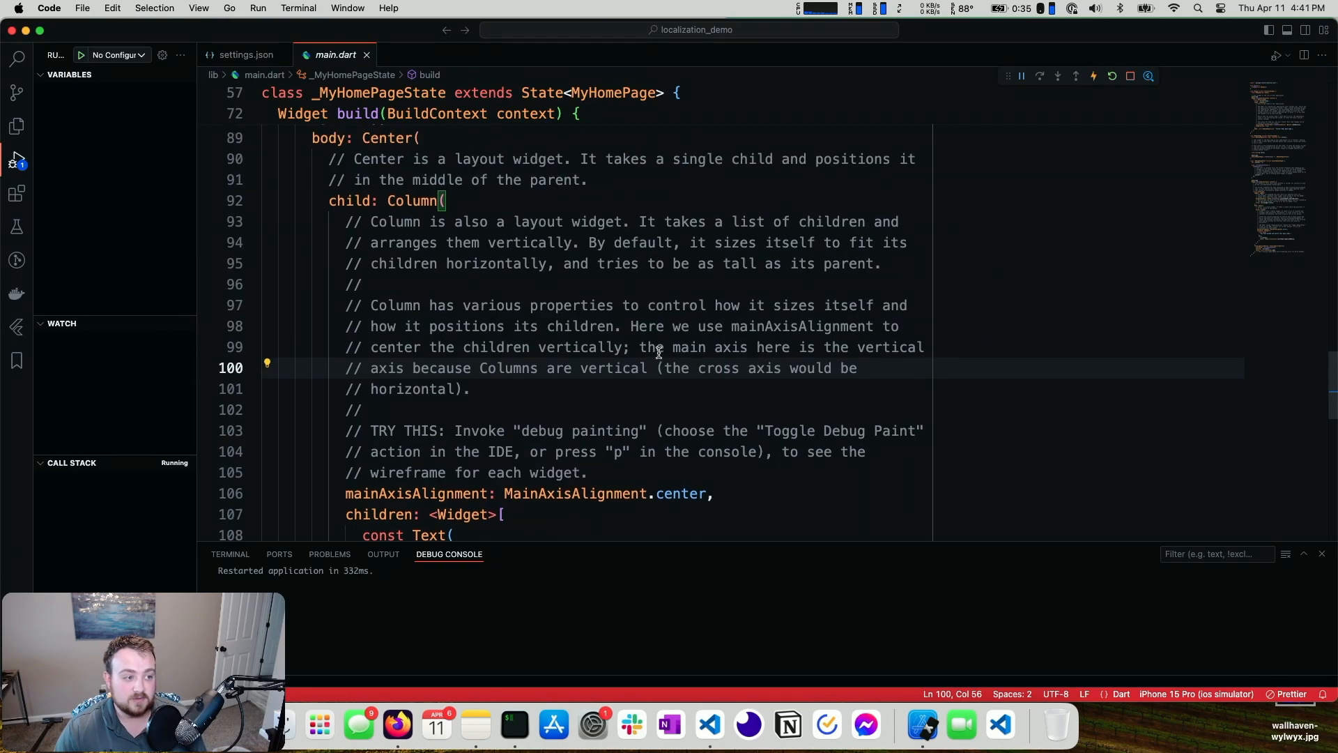
pyautogui.write('pubp')
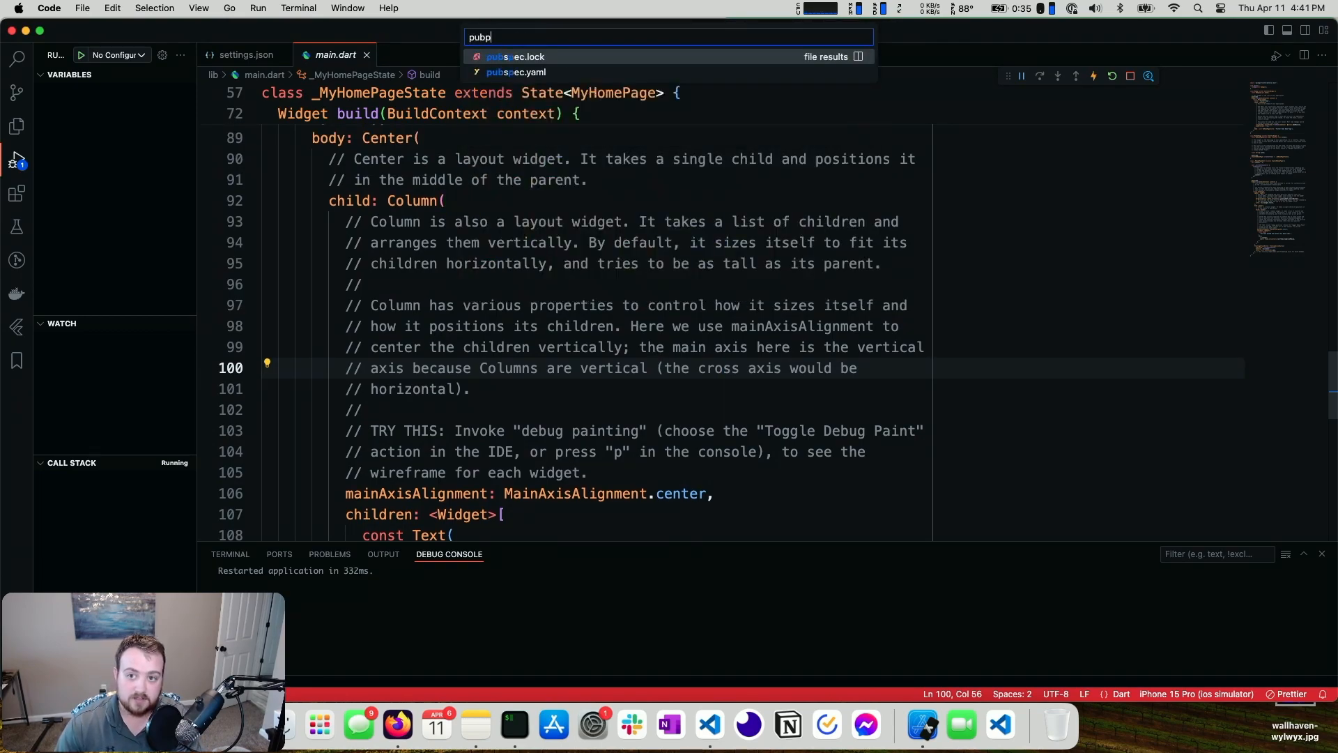
pyautogui.click(516, 72)
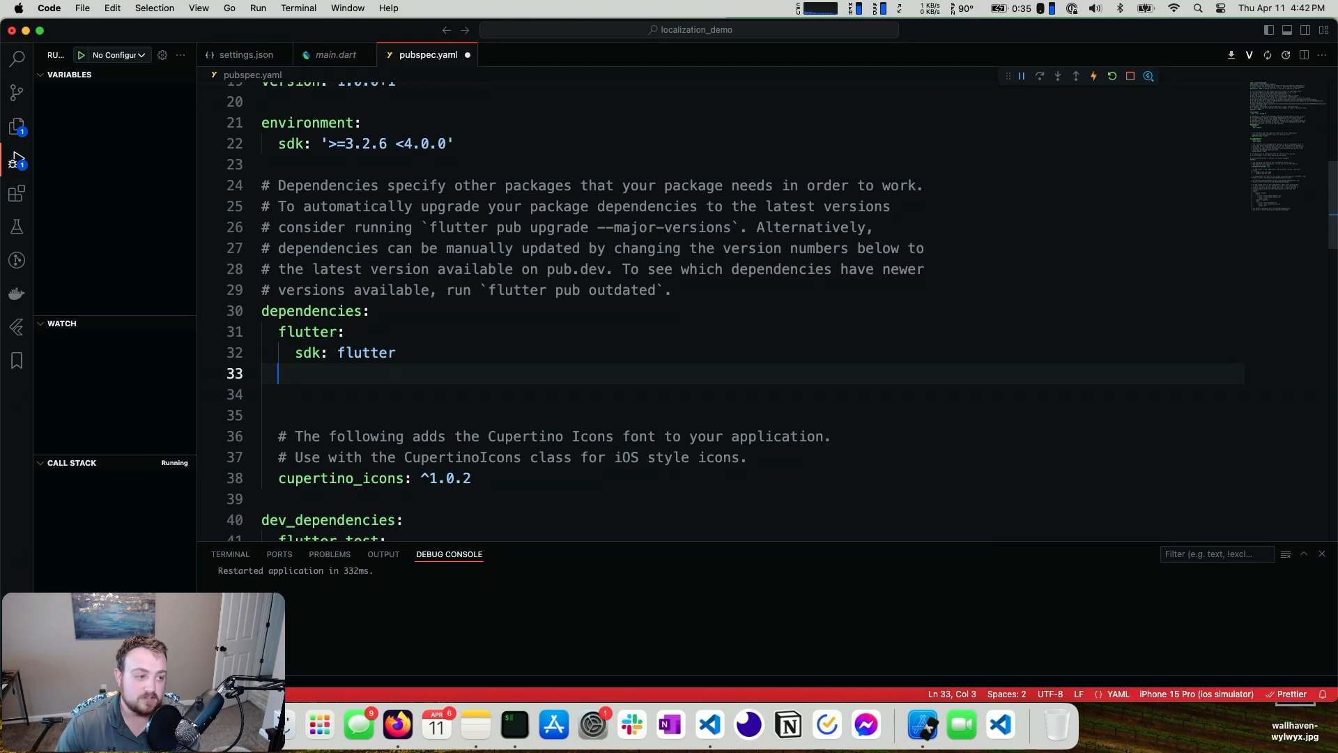
# Step: Add flutter_localizations (sdk: flutter) and intl: any under dependencies
pyautogui.write('flutte')
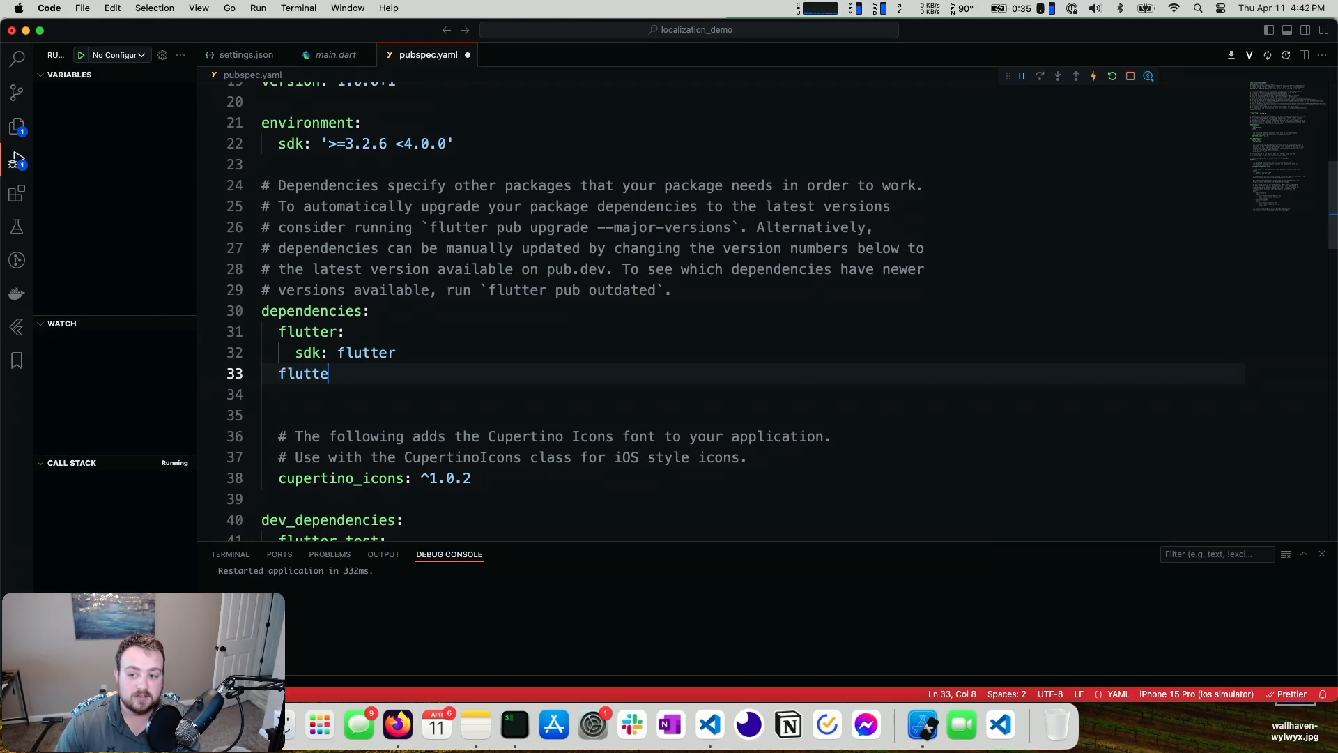
pyautogui.write('r_localizat')
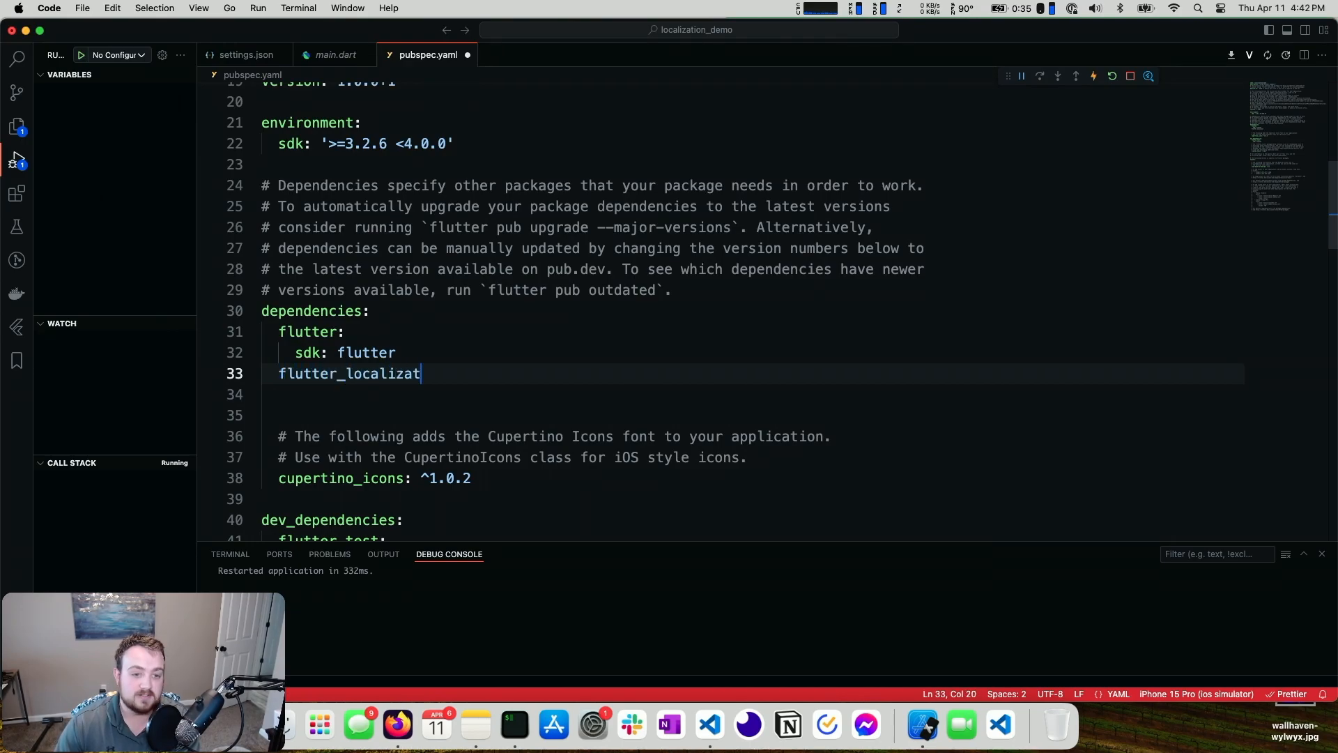
pyautogui.write('ions:')
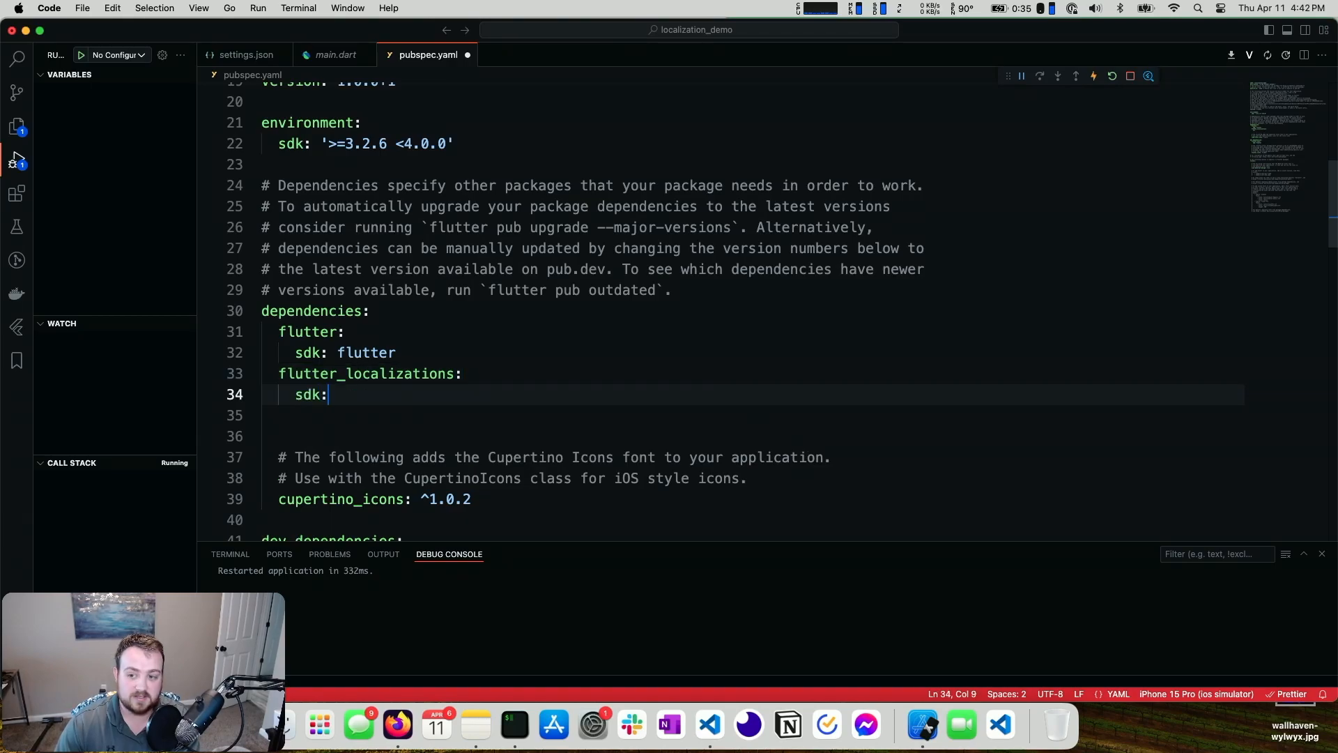
pyautogui.write('flutter')
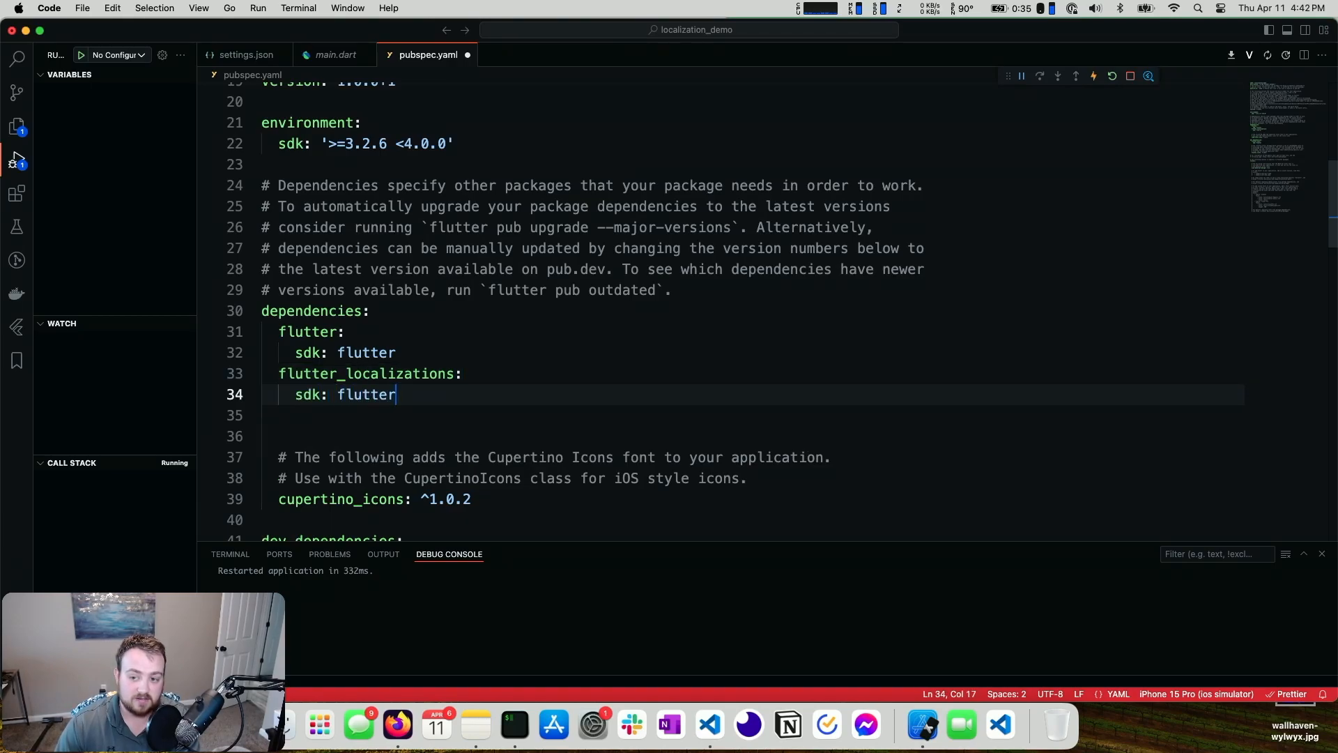
pyautogui.write('intl: any')
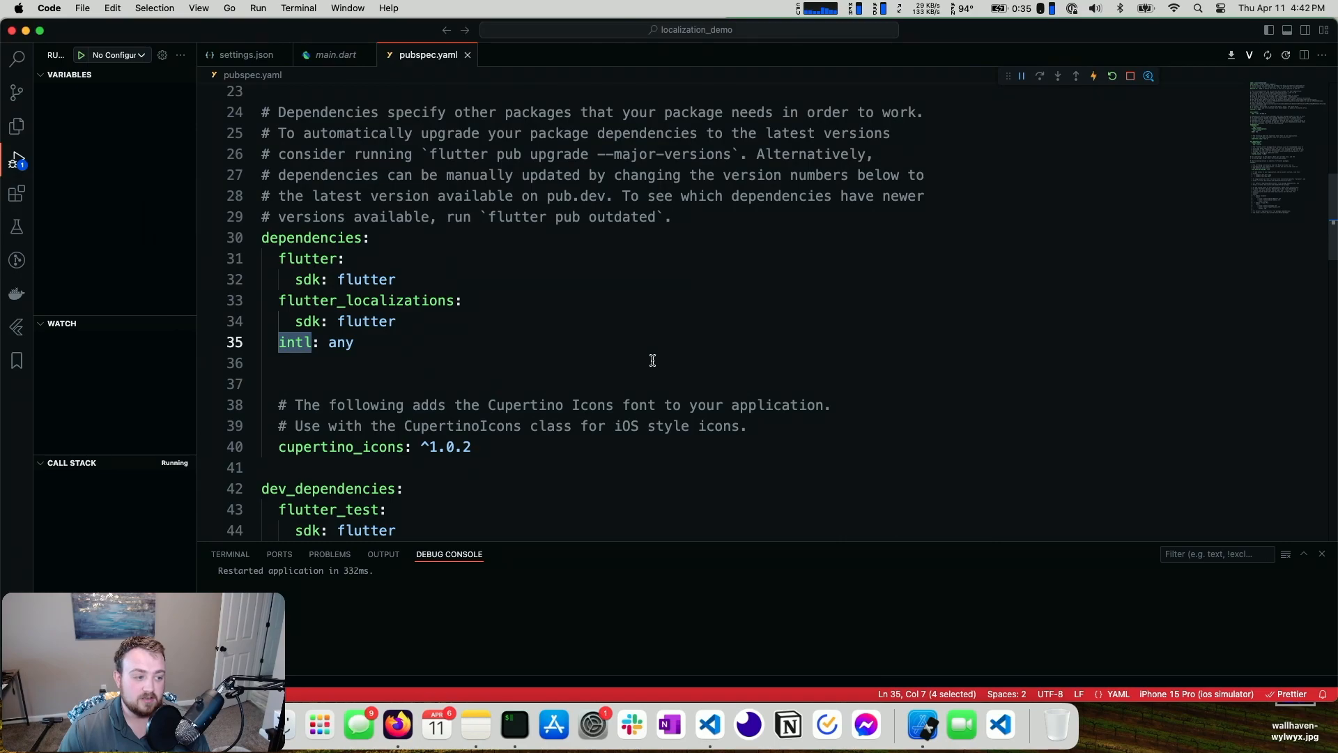
# Step: Add import 'package:flutter_localizations/flutter_localizations.dart' to main.dart below the material import
pyautogui.click(335, 55)
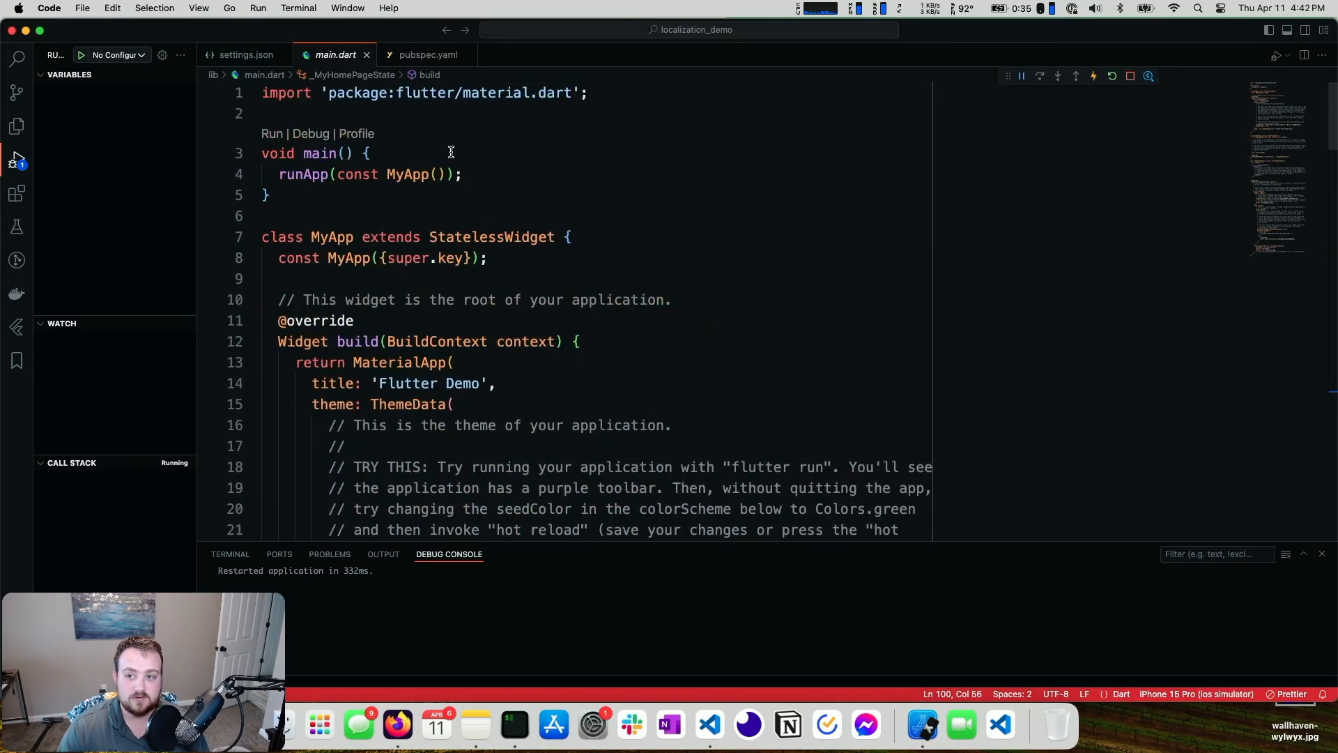
pyautogui.write('imp')
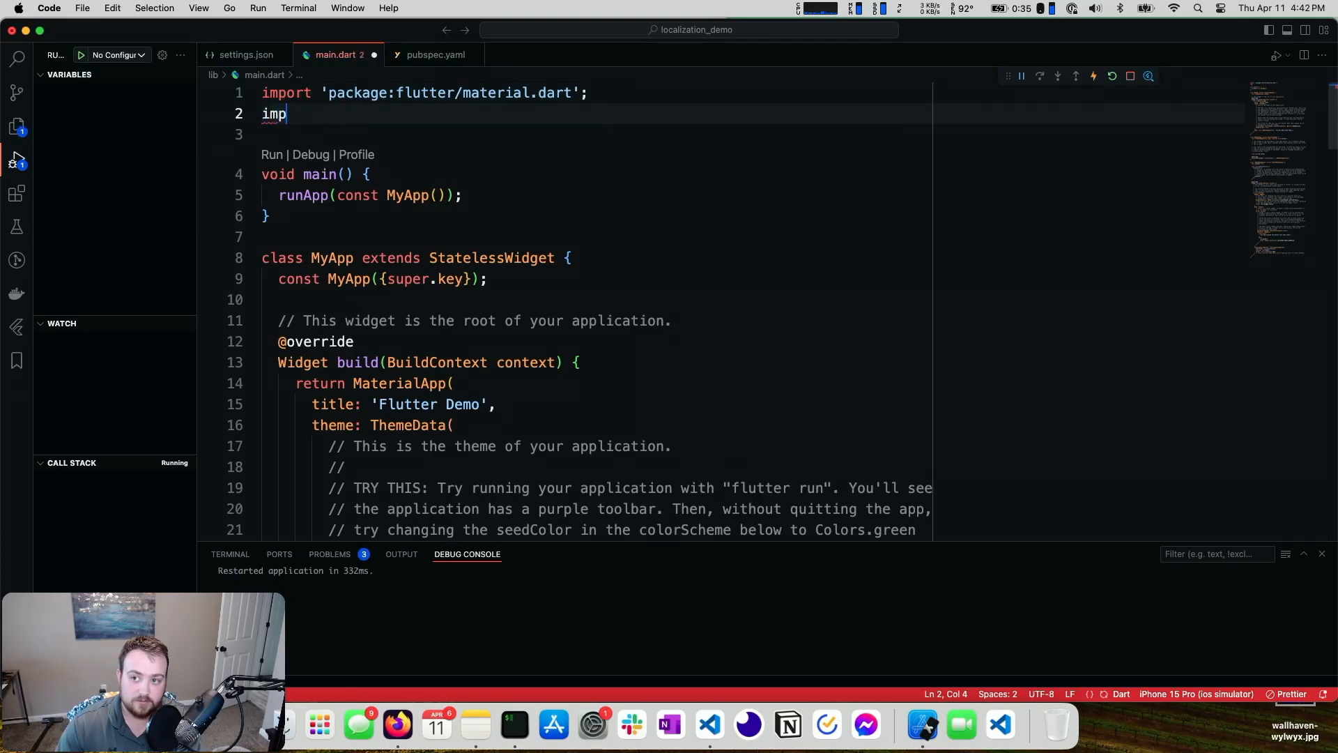
pyautogui.write("ort 'package:'")
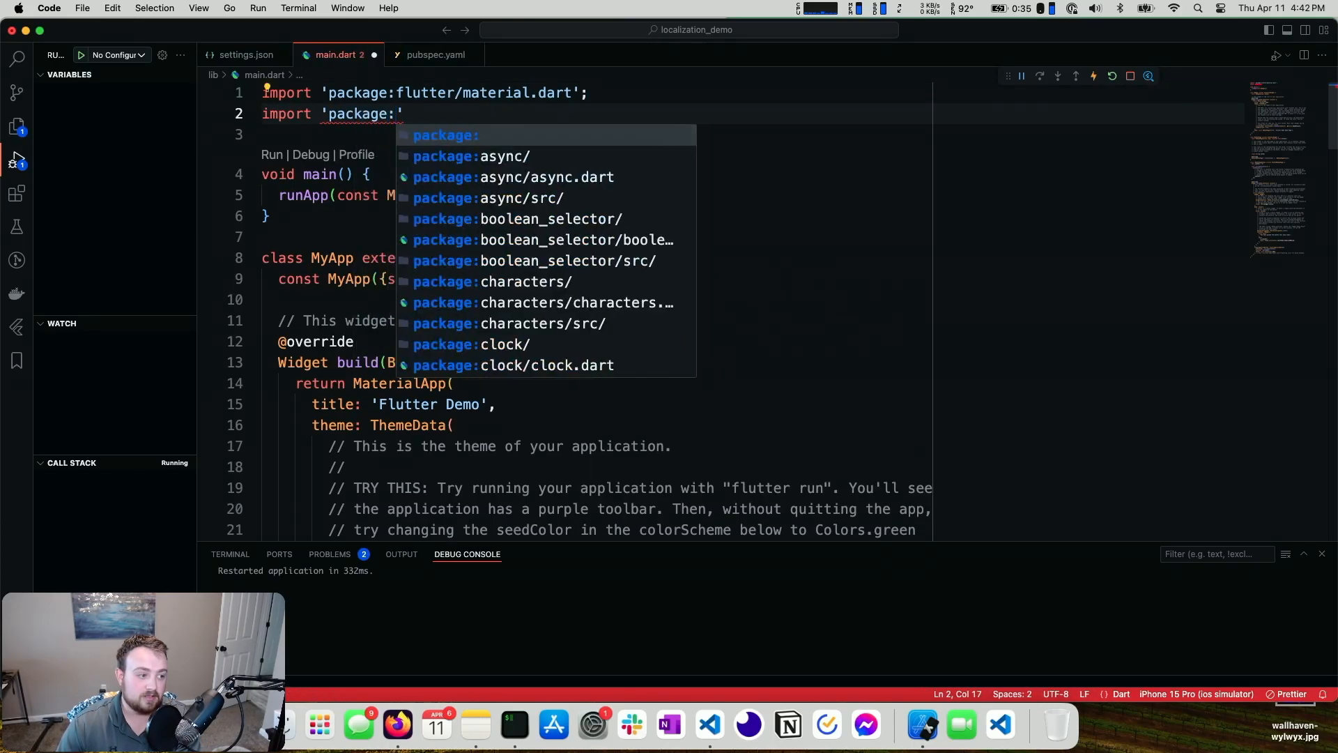
pyautogui.write('flutter_localizations/')
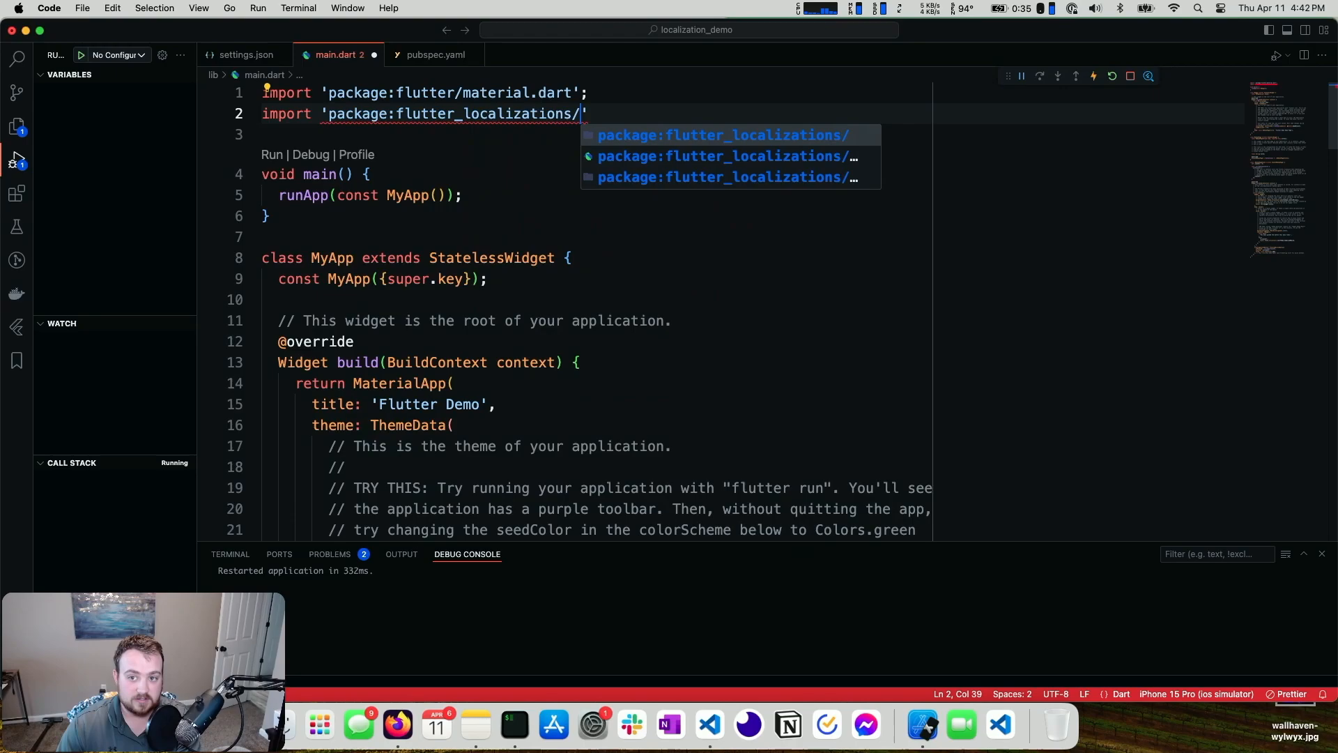
pyautogui.write("flutter_localizations.dart'")
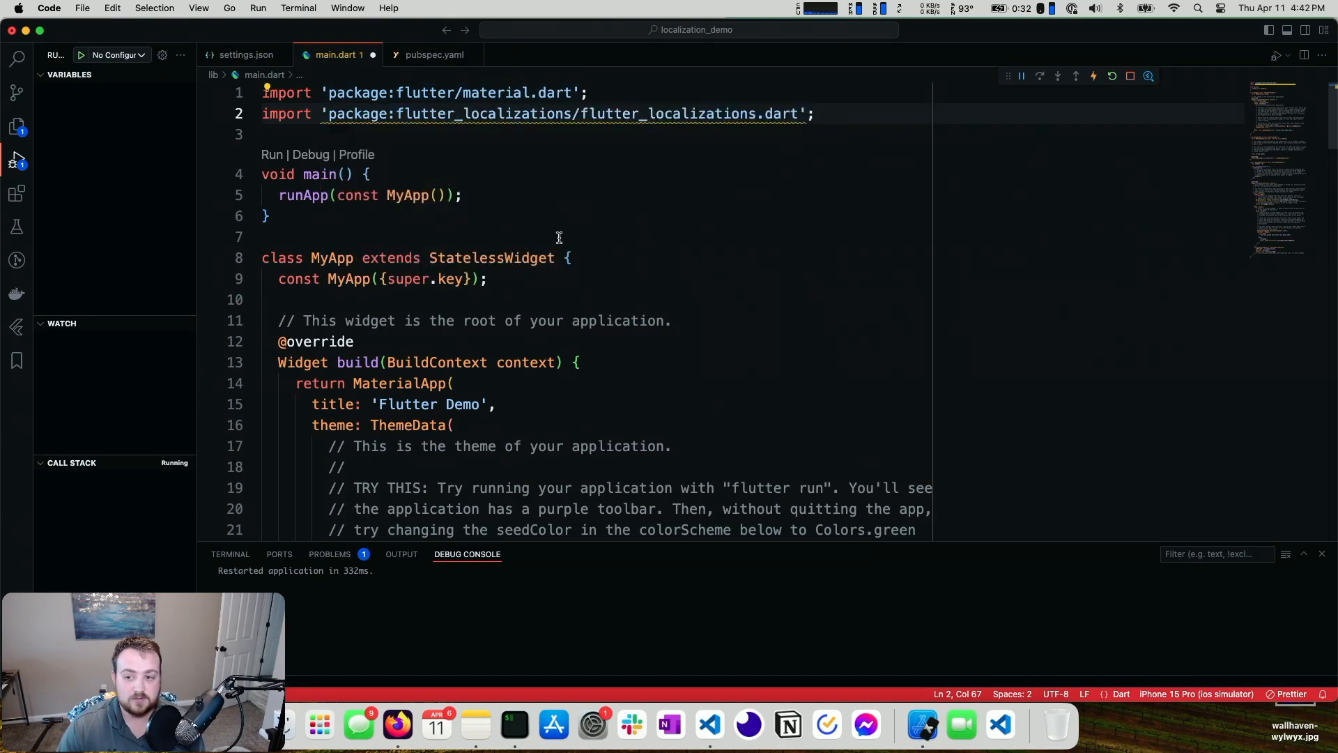
pyautogui.scroll(-3)
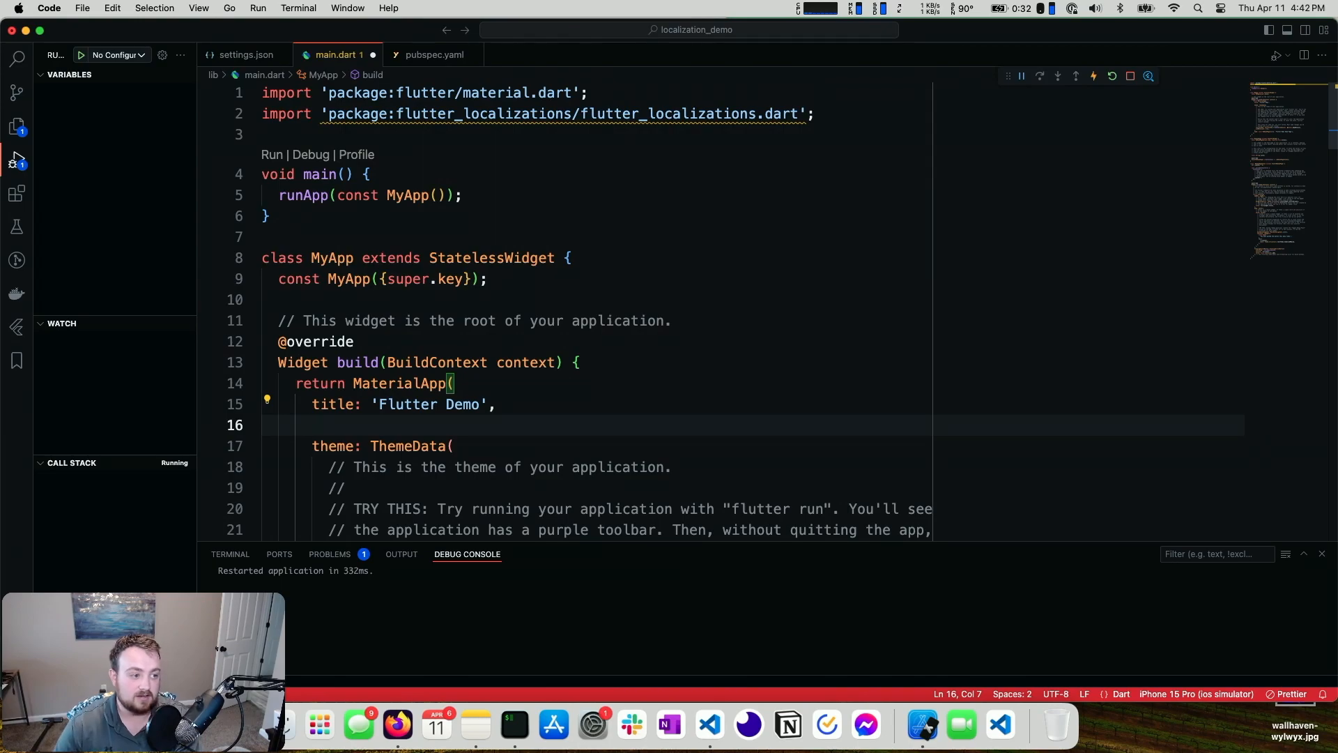
# Step: List the GlobalMaterial, GlobalWidgets and GlobalCupertino localization delegates under localizationsDelegates in MaterialApp
pyautogui.write('localizationsDelegates: [')
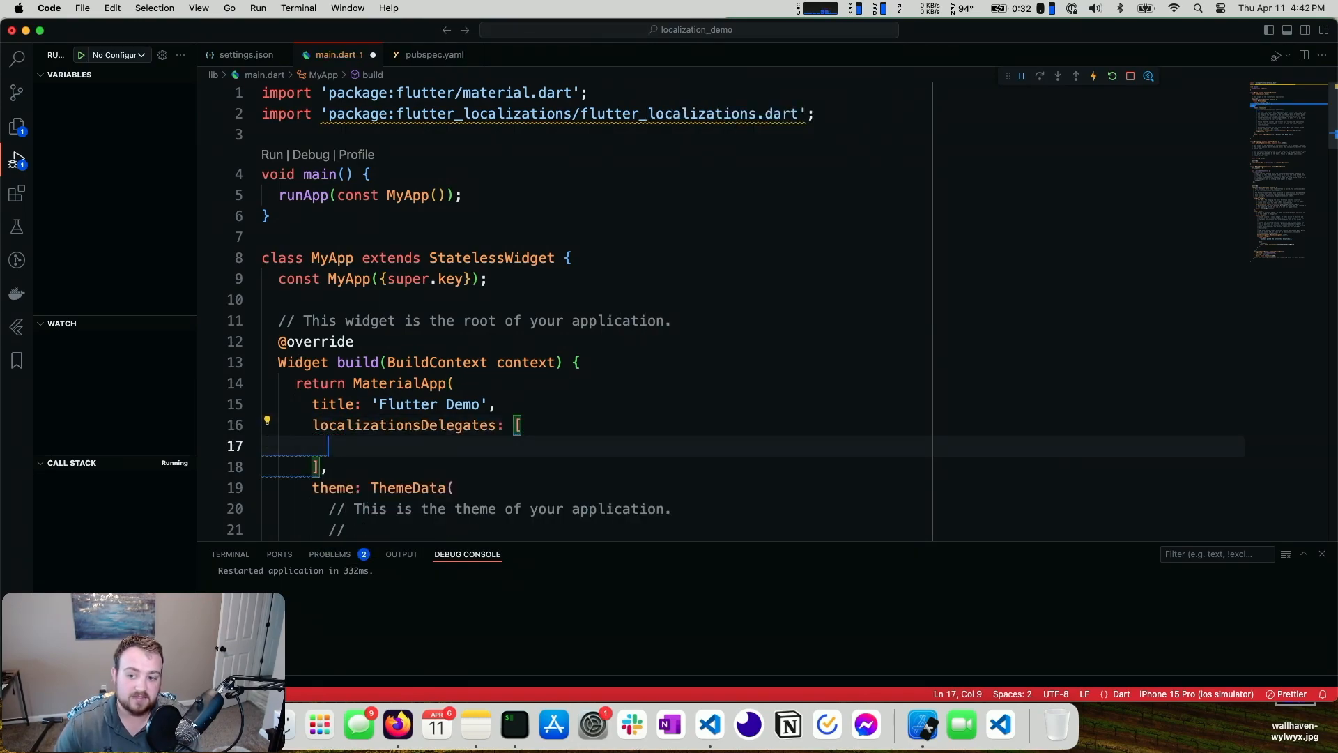
pyautogui.write('G')
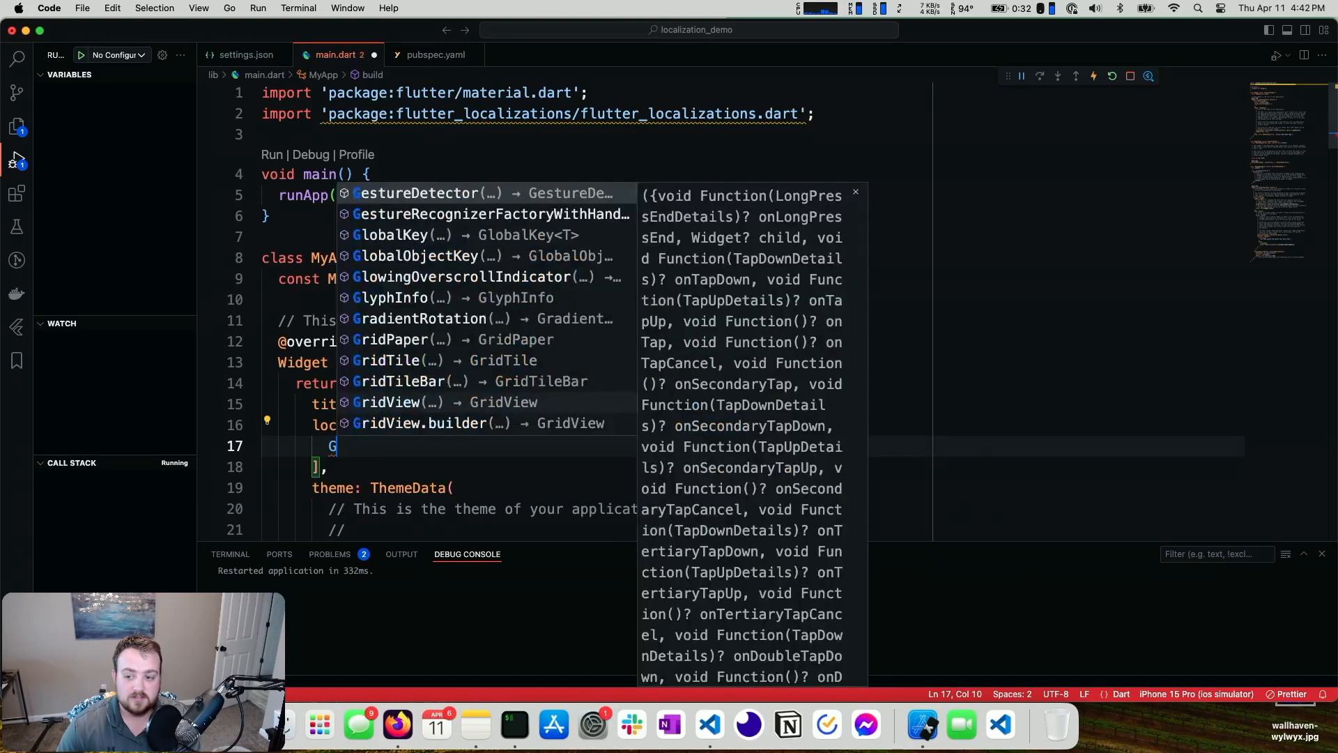
pyautogui.write('lobal')
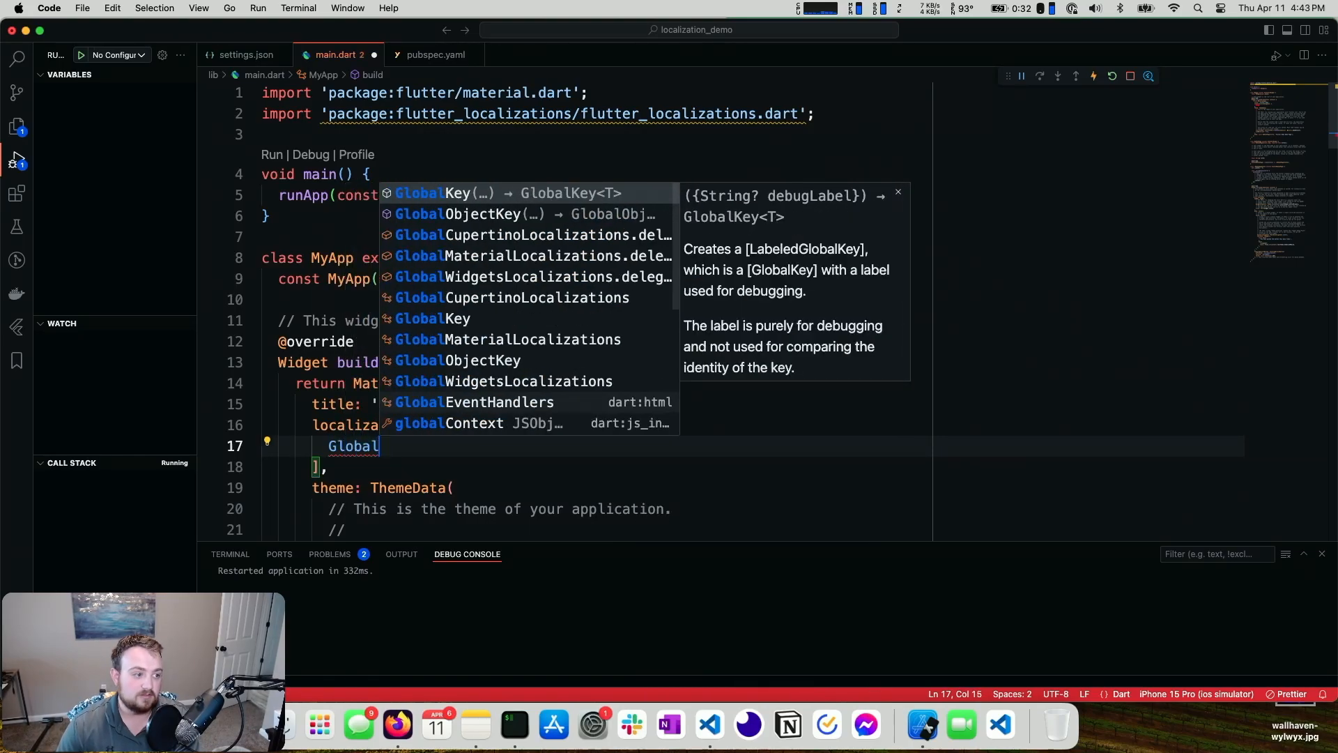
pyautogui.write('MaterialLocalizations.delegate,')
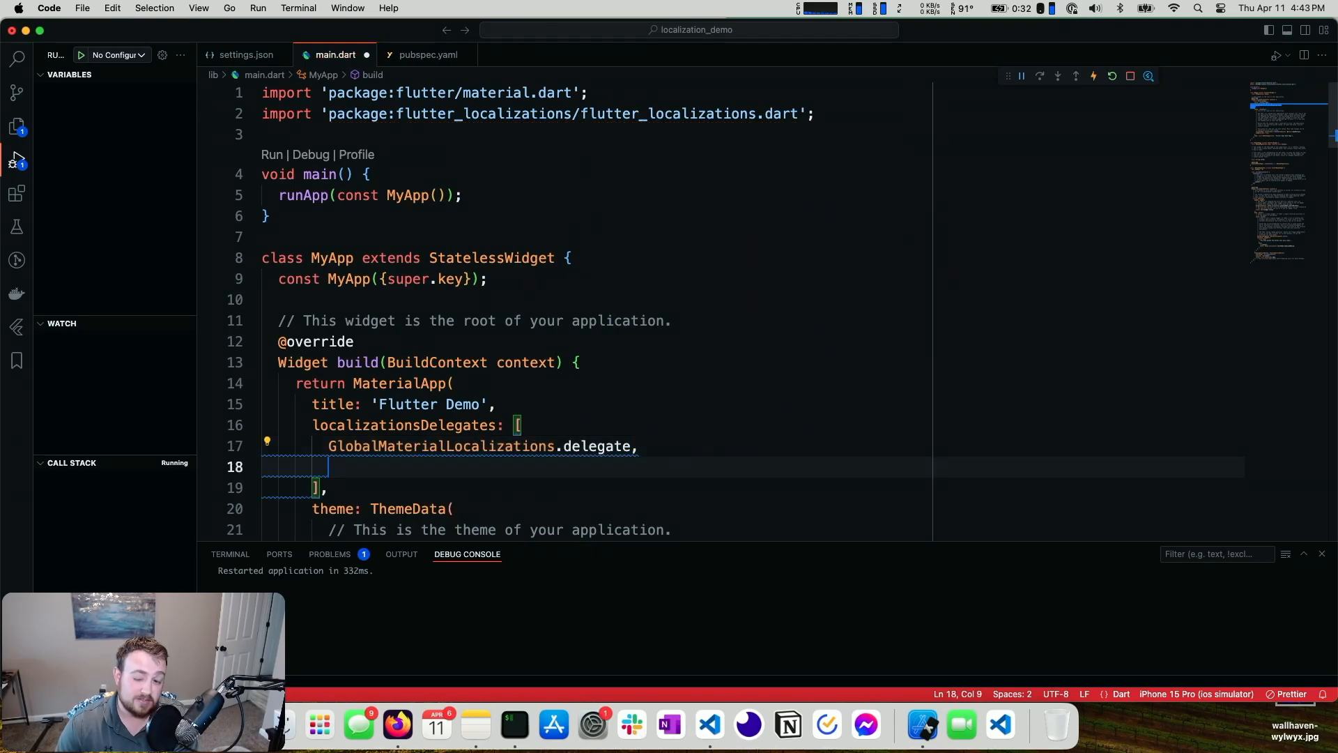
pyautogui.write('Globa')
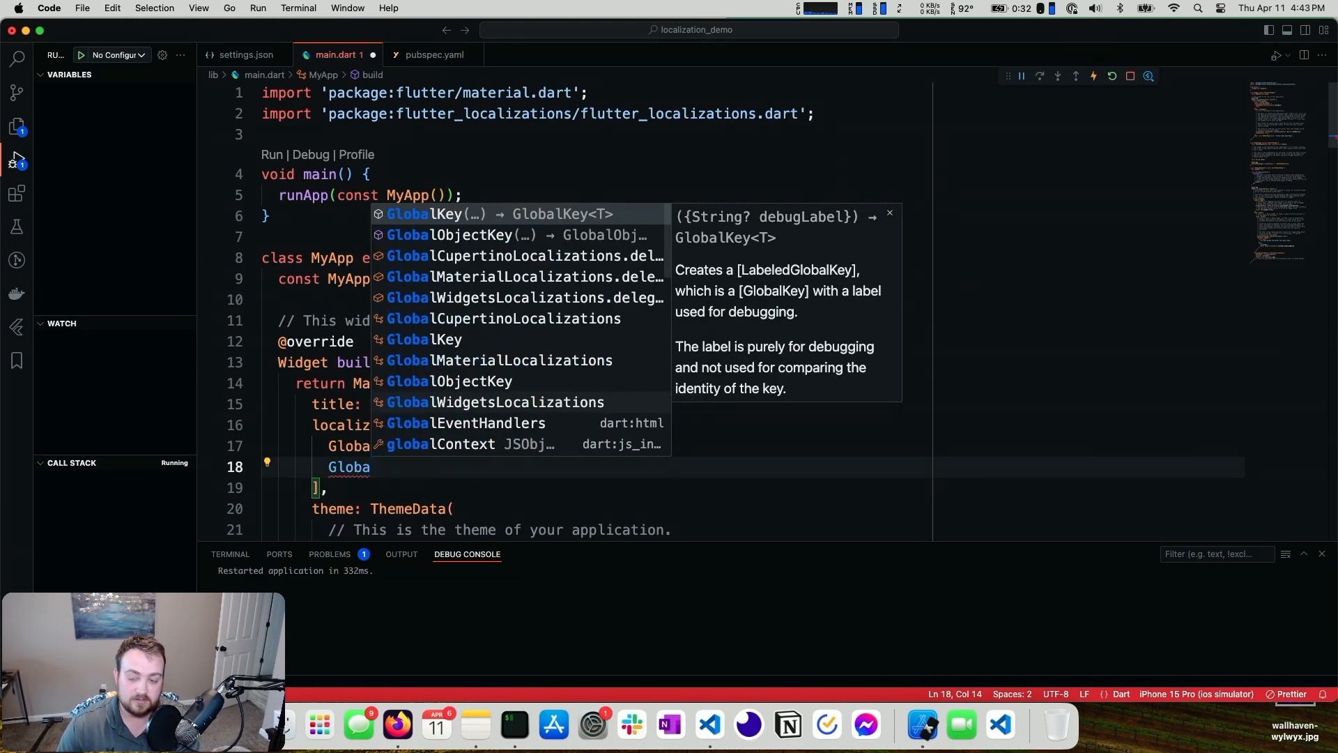
pyautogui.write('GlobalWidgetsLocalizations.delegate')
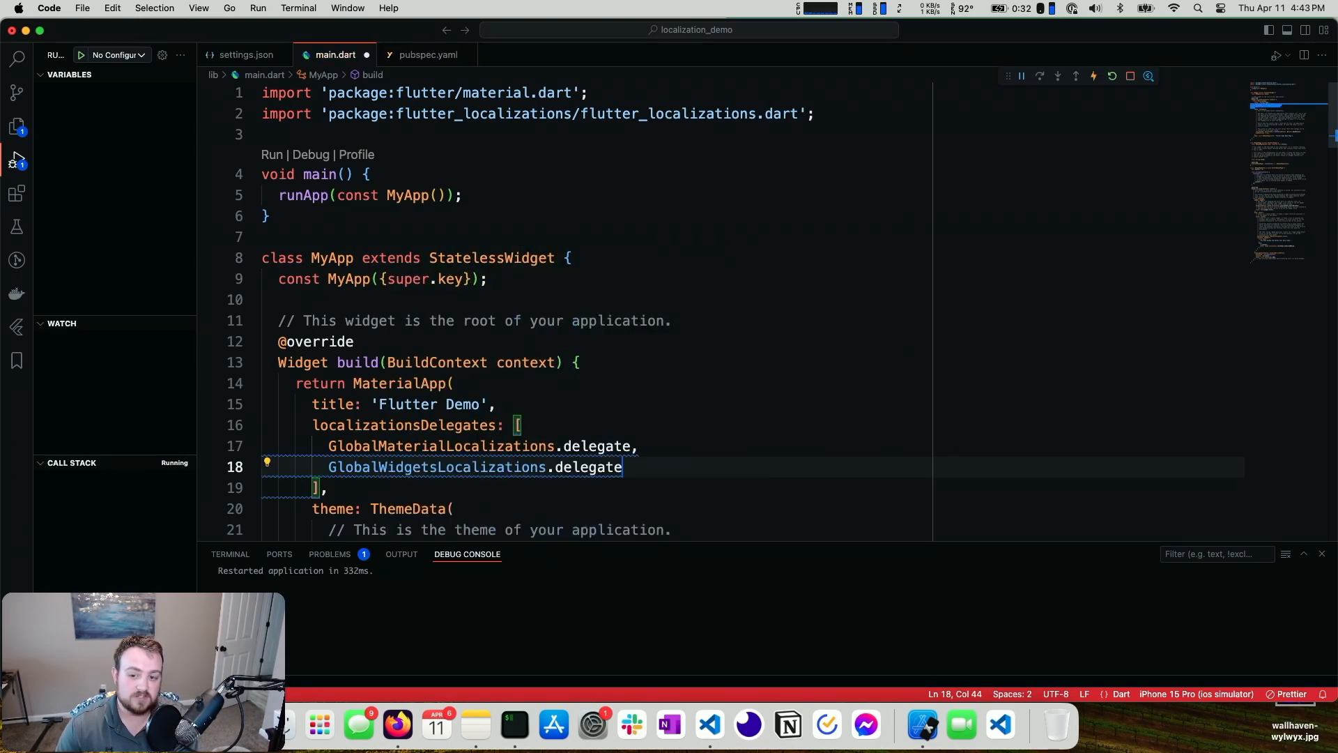
pyautogui.write('Gl')
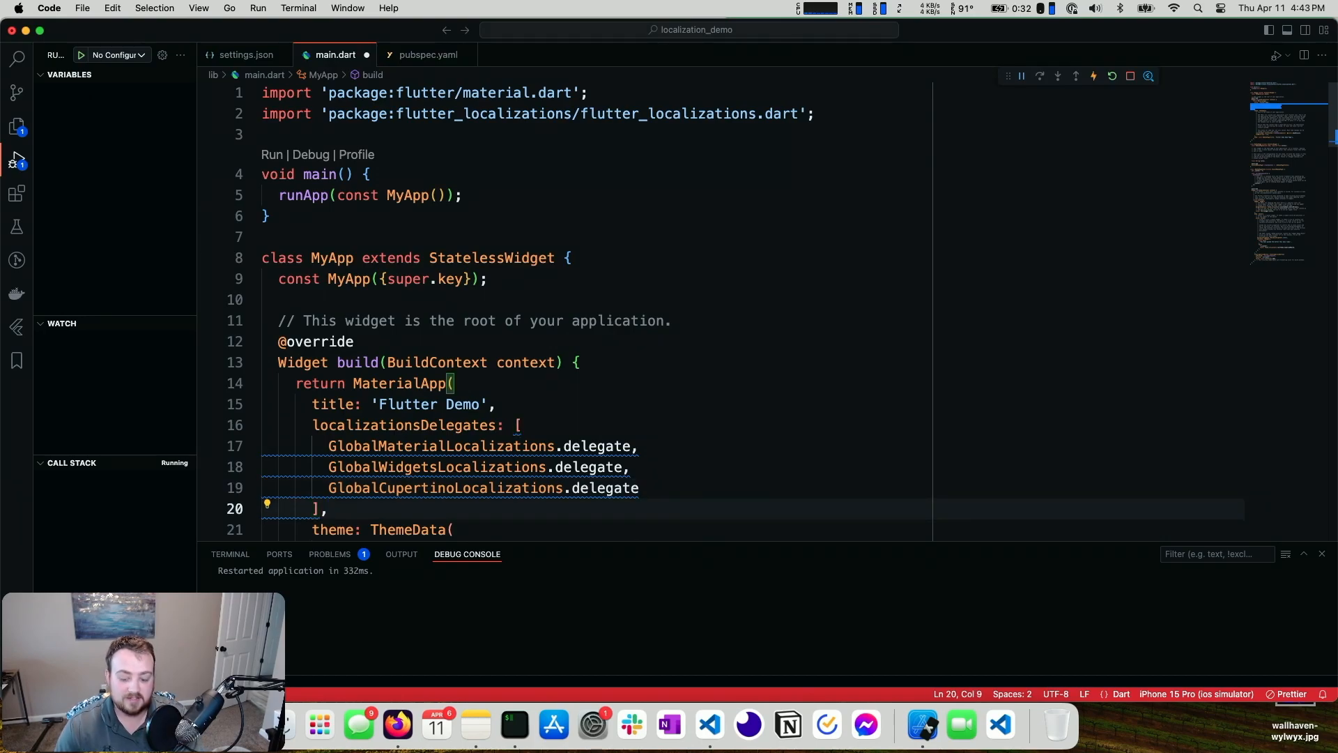
# Step: Set supportedLocales to [Locale('en'), Locale('fr')]
pyautogui.write('supper')
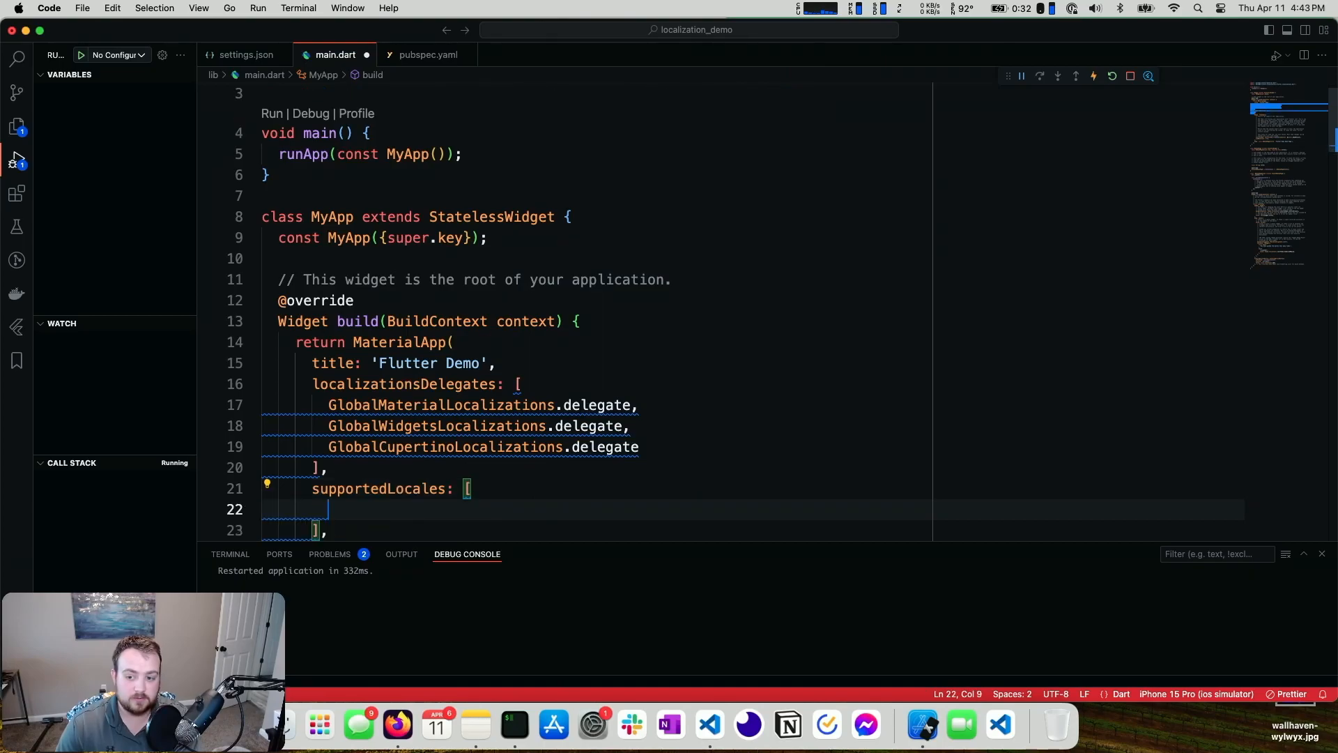
pyautogui.write('Locale()')
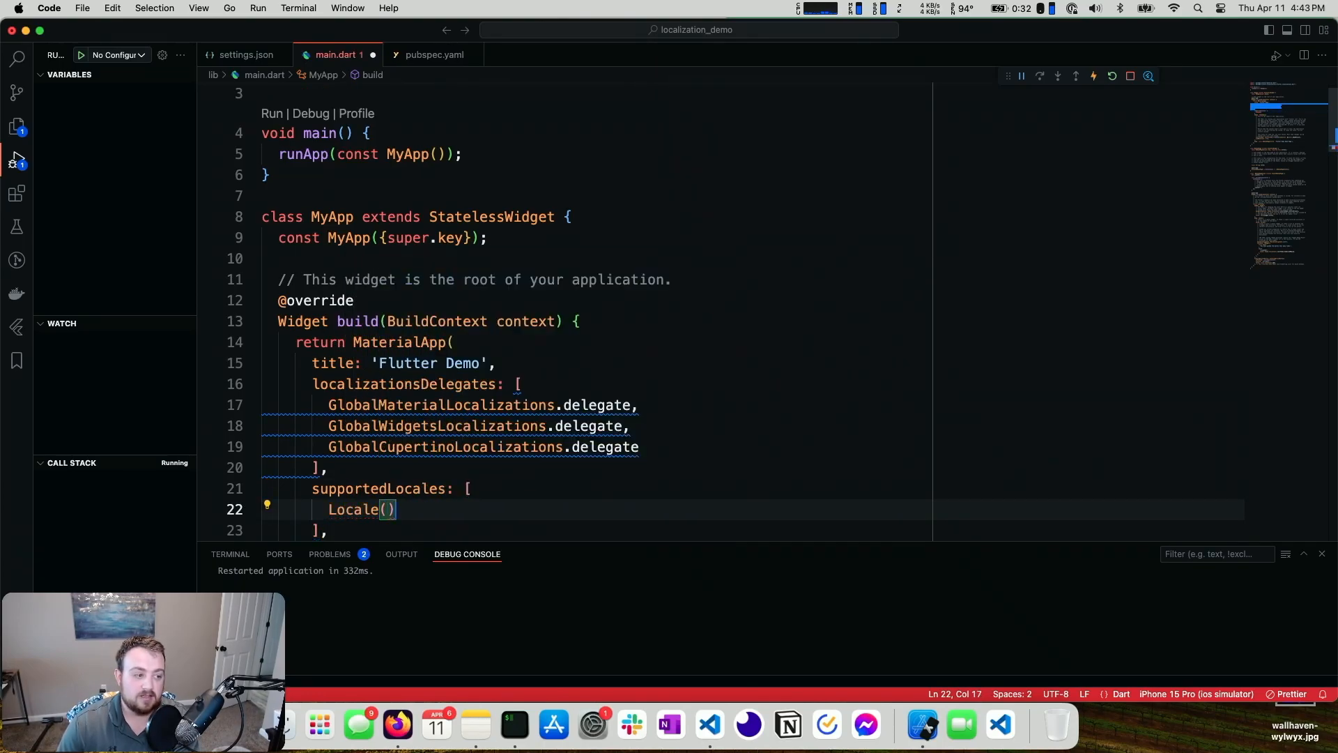
pyautogui.write("'en'")
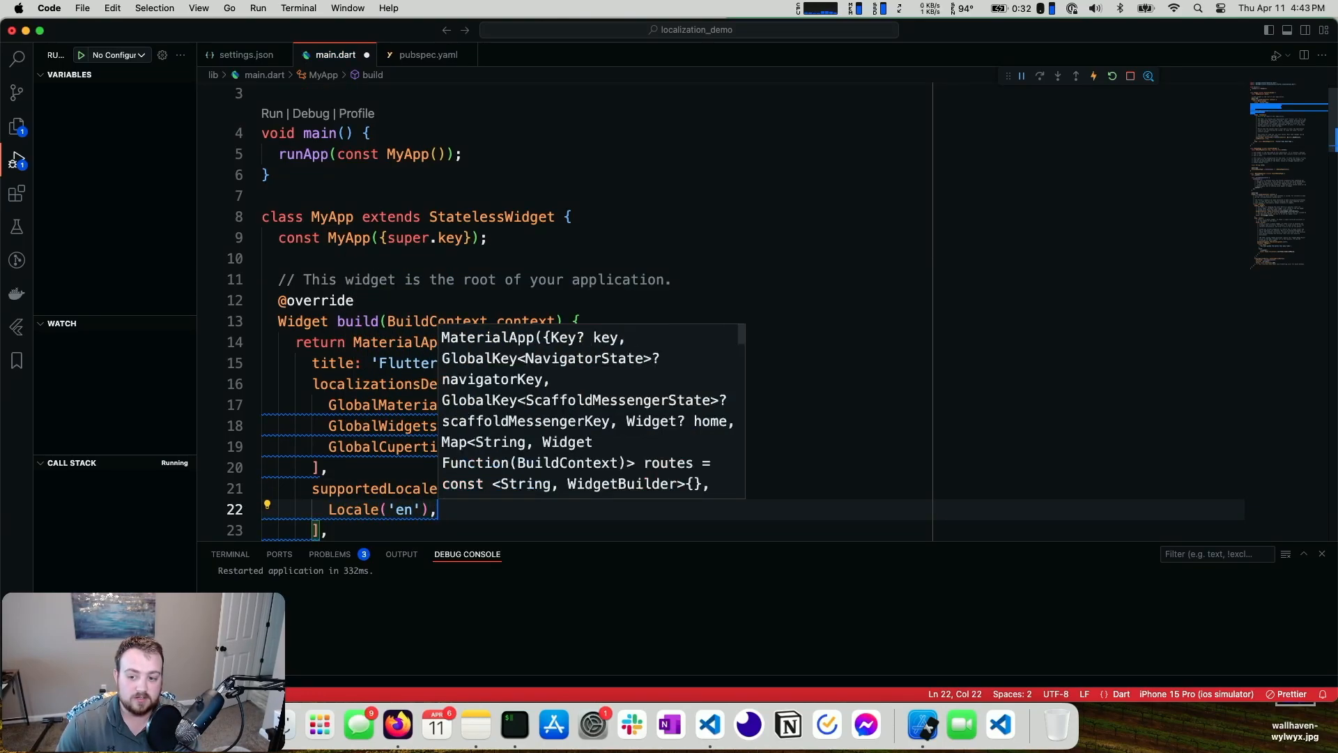
pyautogui.write('Locale(_languageCode)')
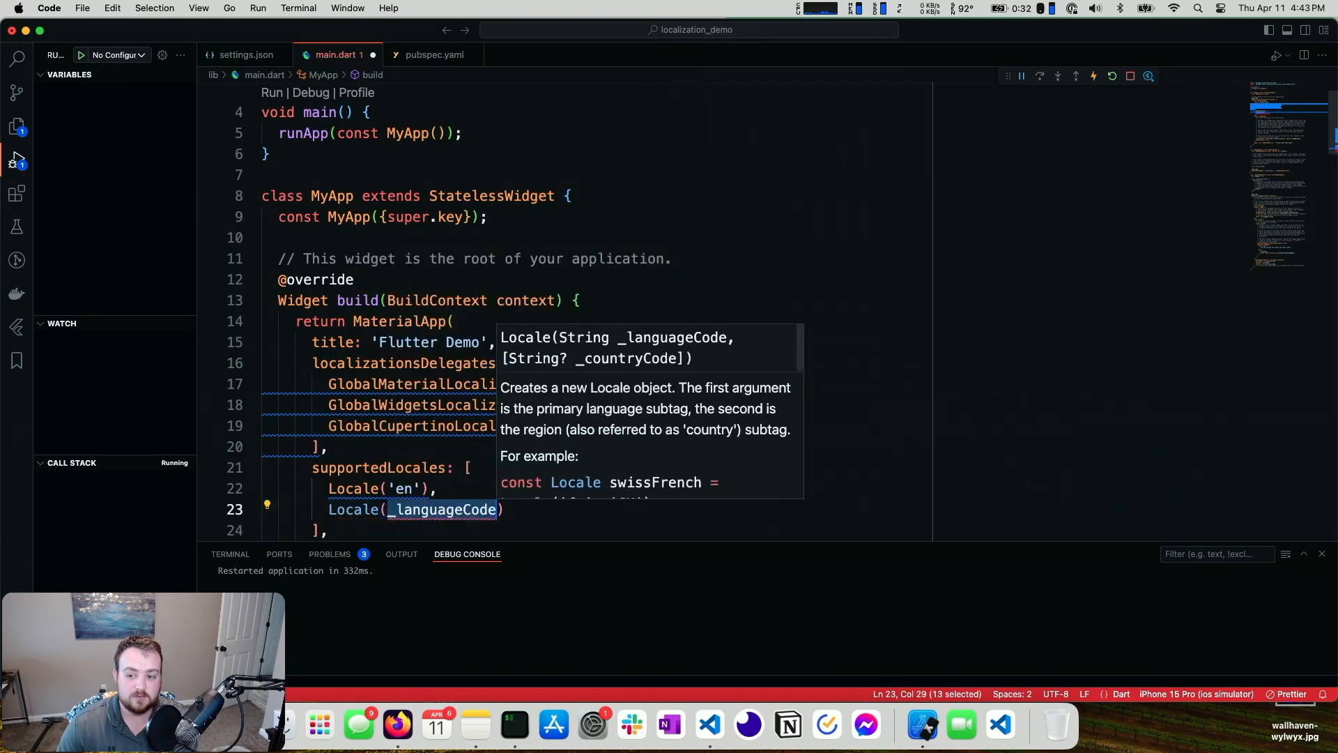
pyautogui.write("'fr')],")
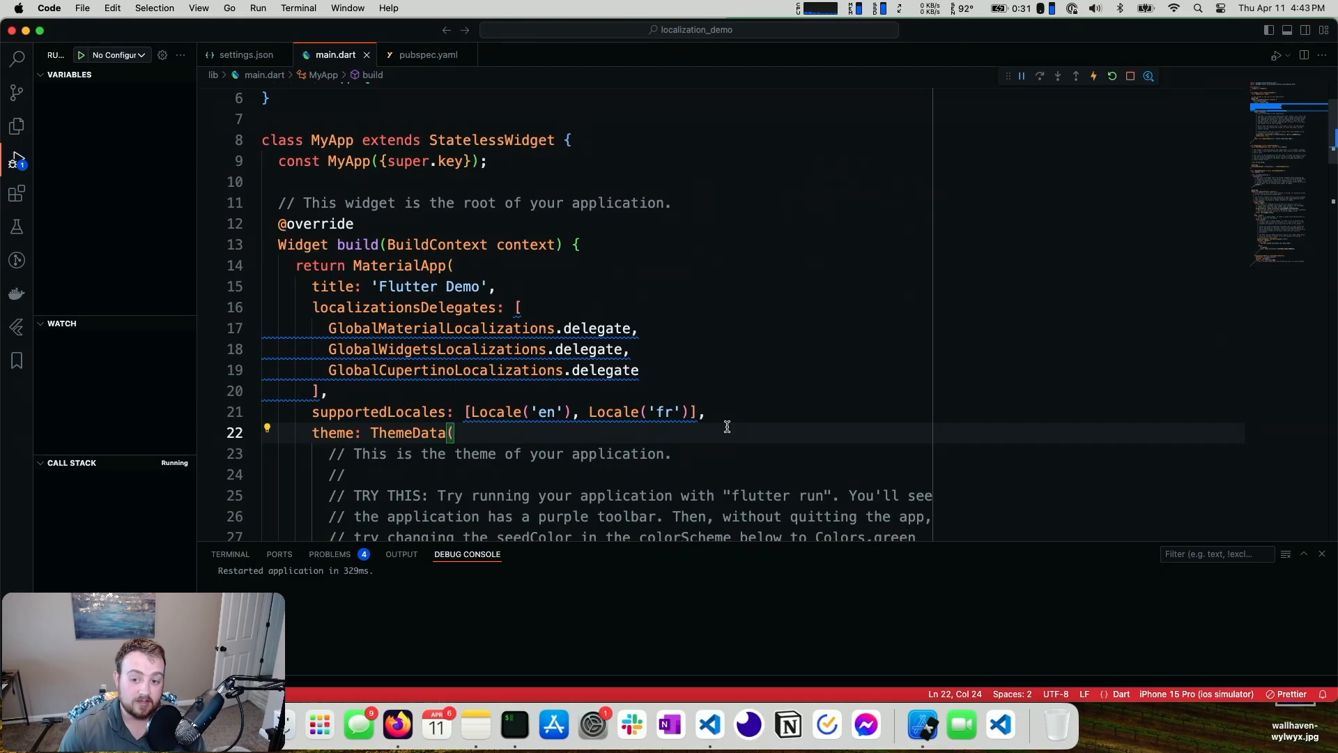
pyautogui.moveTo(502, 348)
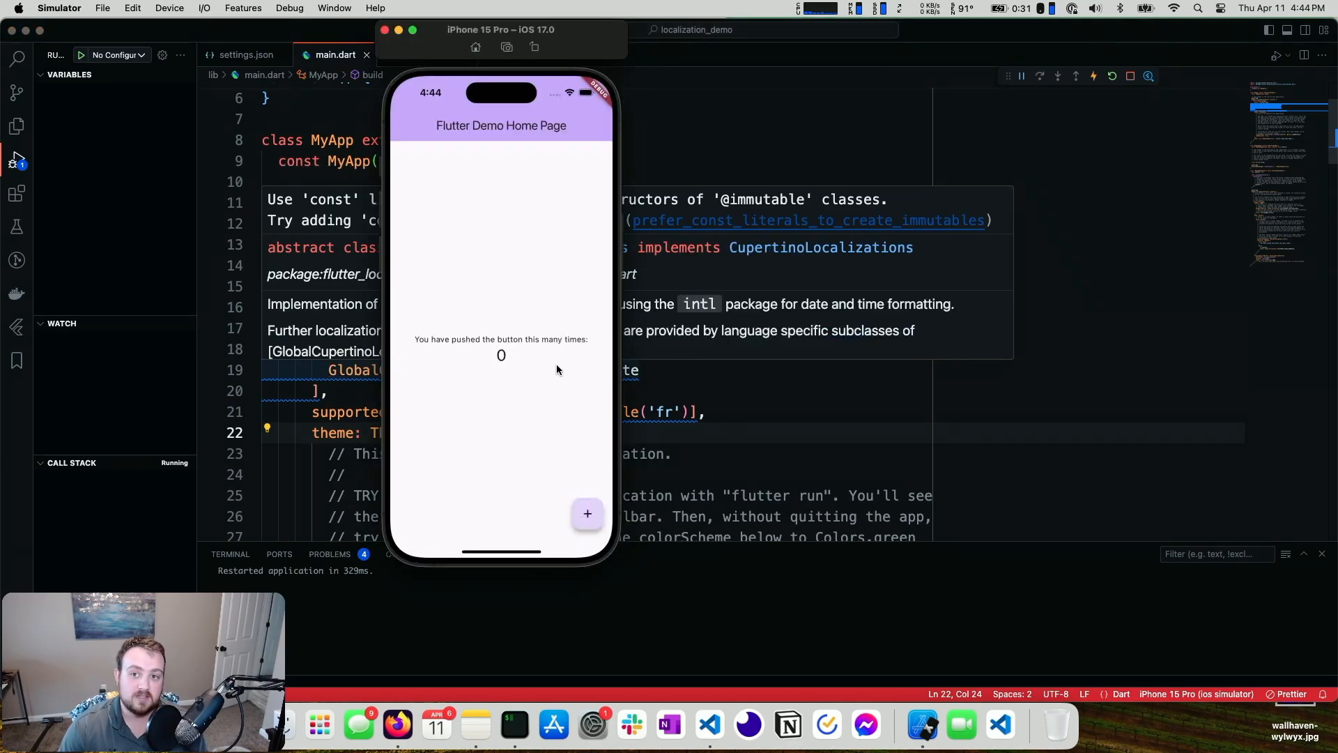
pyautogui.moveTo(539, 361)
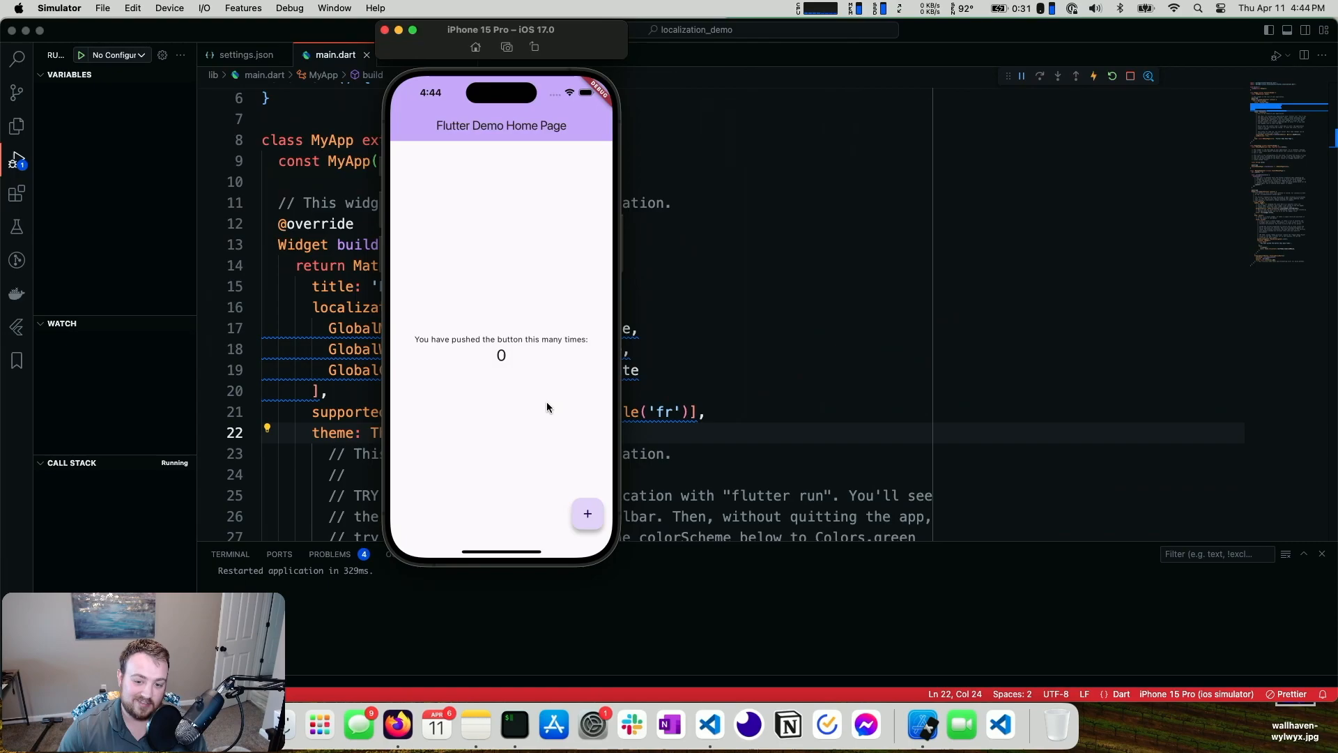
pyautogui.moveTo(615, 357)
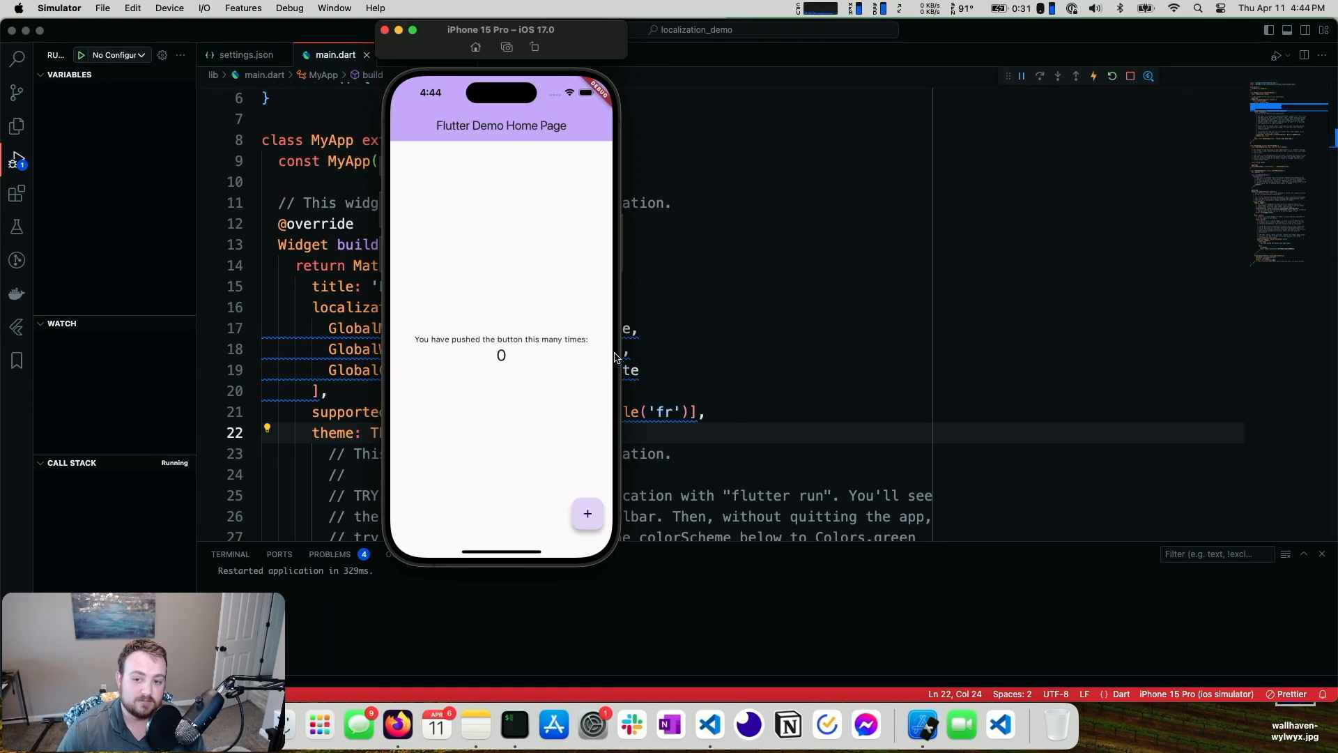
pyautogui.moveTo(562, 341)
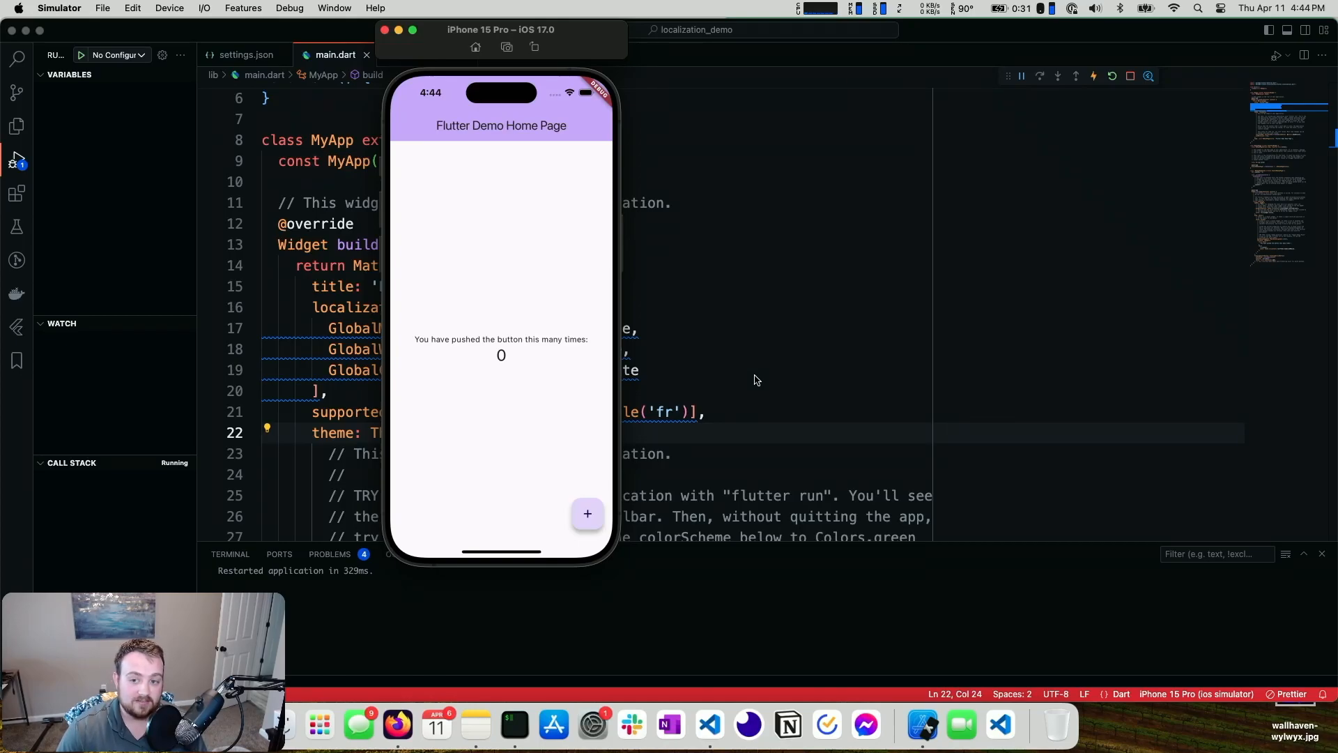
pyautogui.moveTo(715, 362)
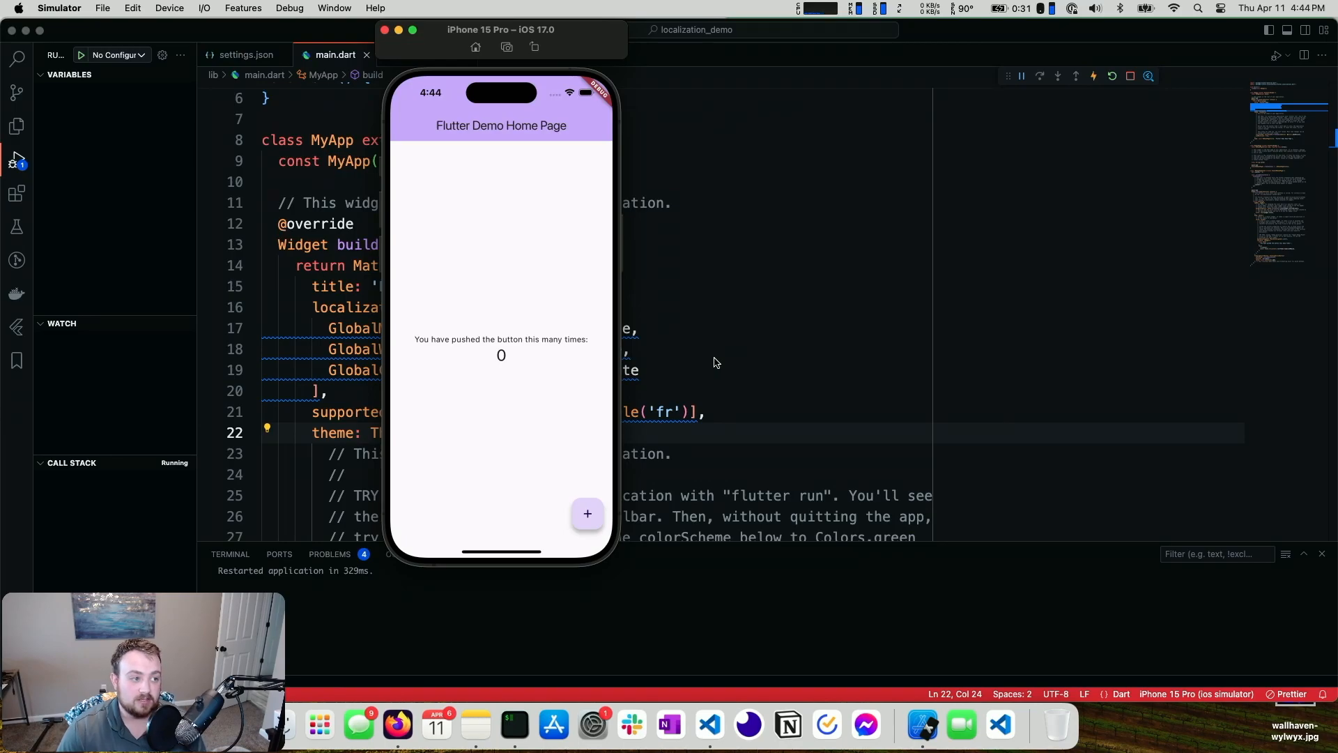
# Step: Add generate: true under flutter in pubspec.yaml
pyautogui.press('cmd+p')
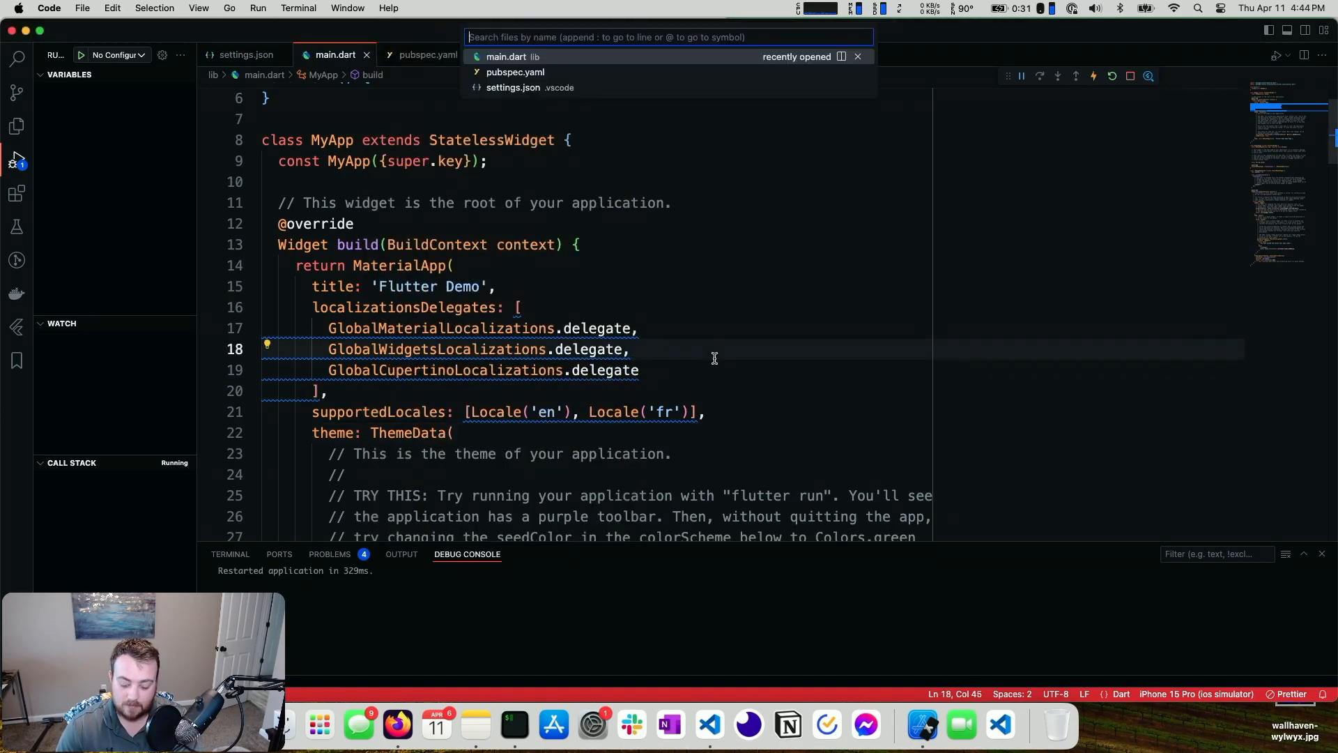
pyautogui.click(514, 71)
pyautogui.write('generate')
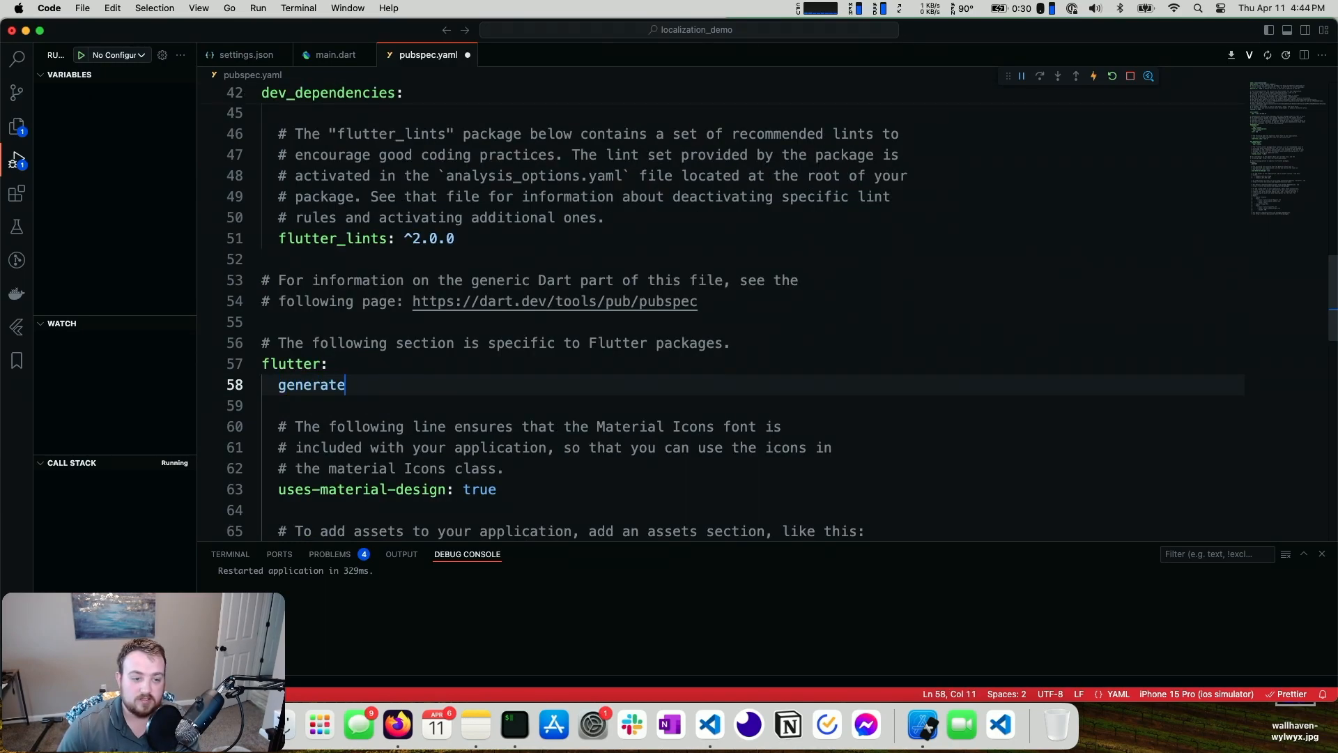
pyautogui.write(': true')
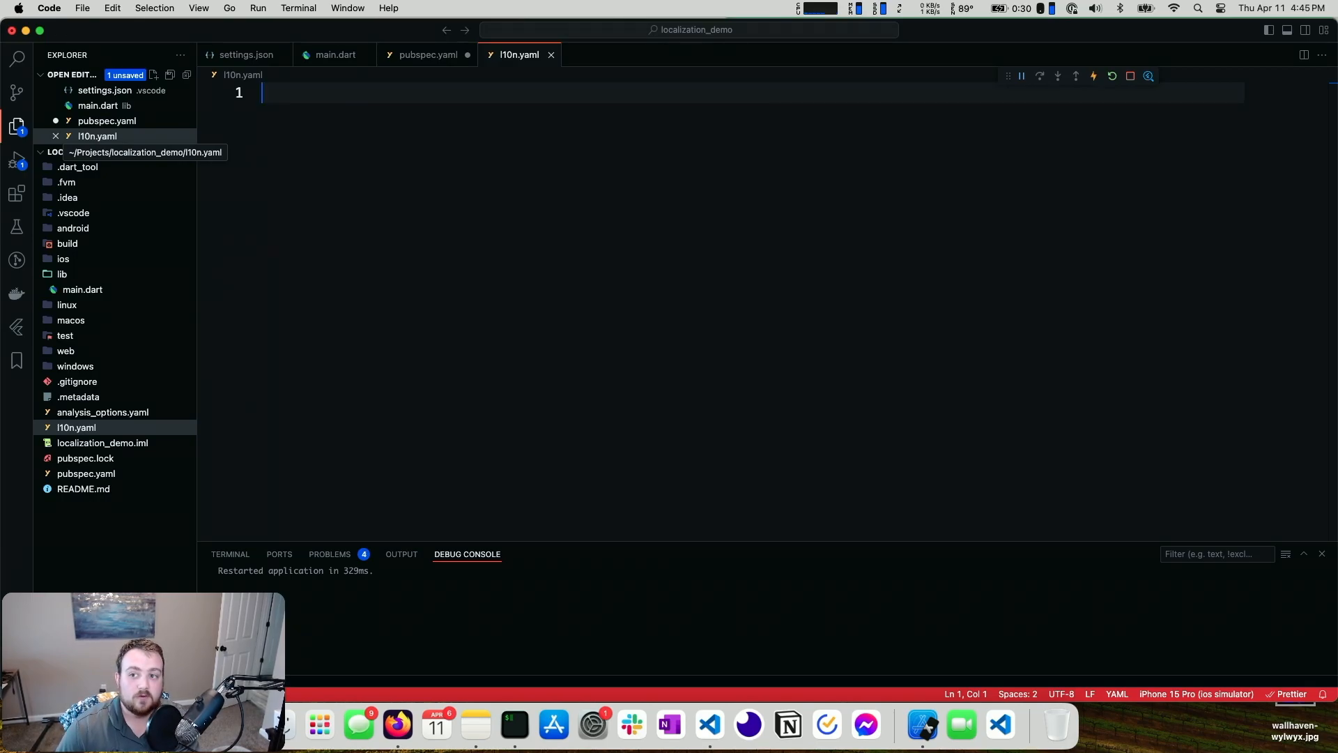
# Step: Set arb-dir: lib/l10n and template-arb-file: app_en.arb in l10n.yaml
pyautogui.write('arb')
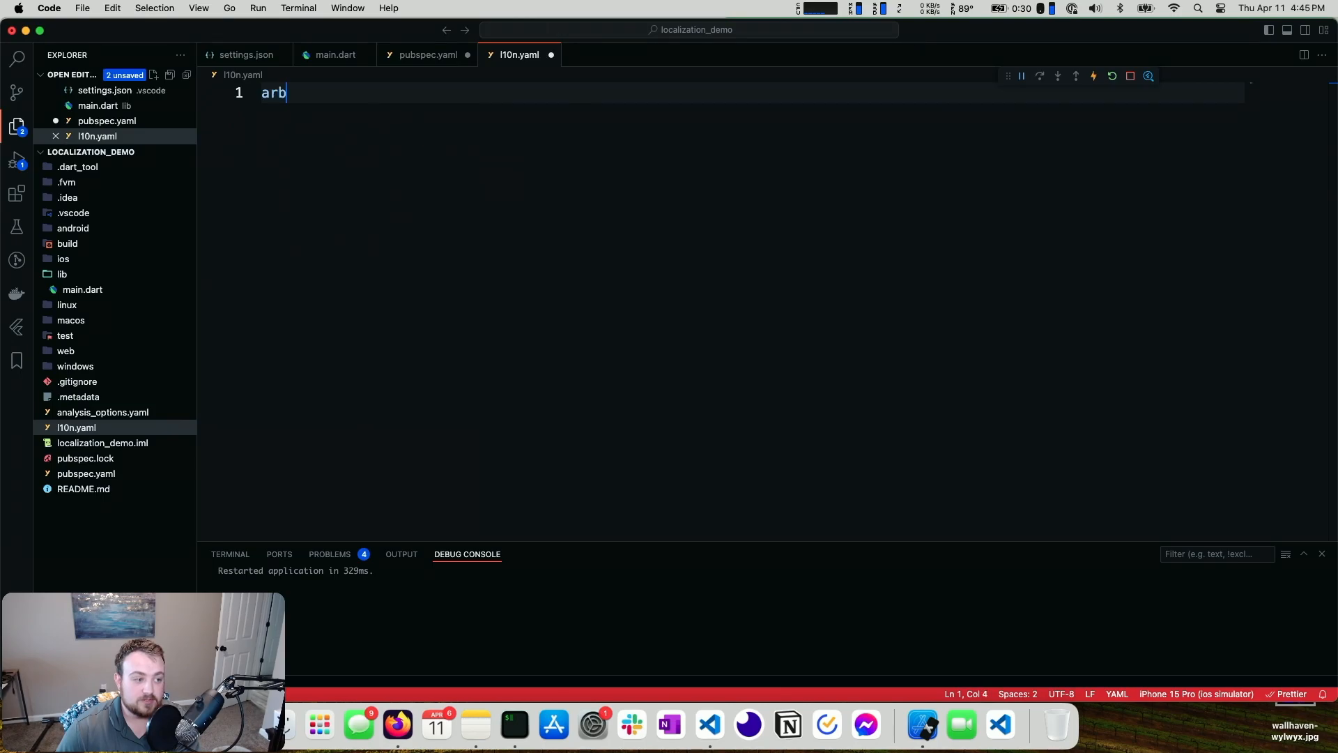
pyautogui.write('-dir:')
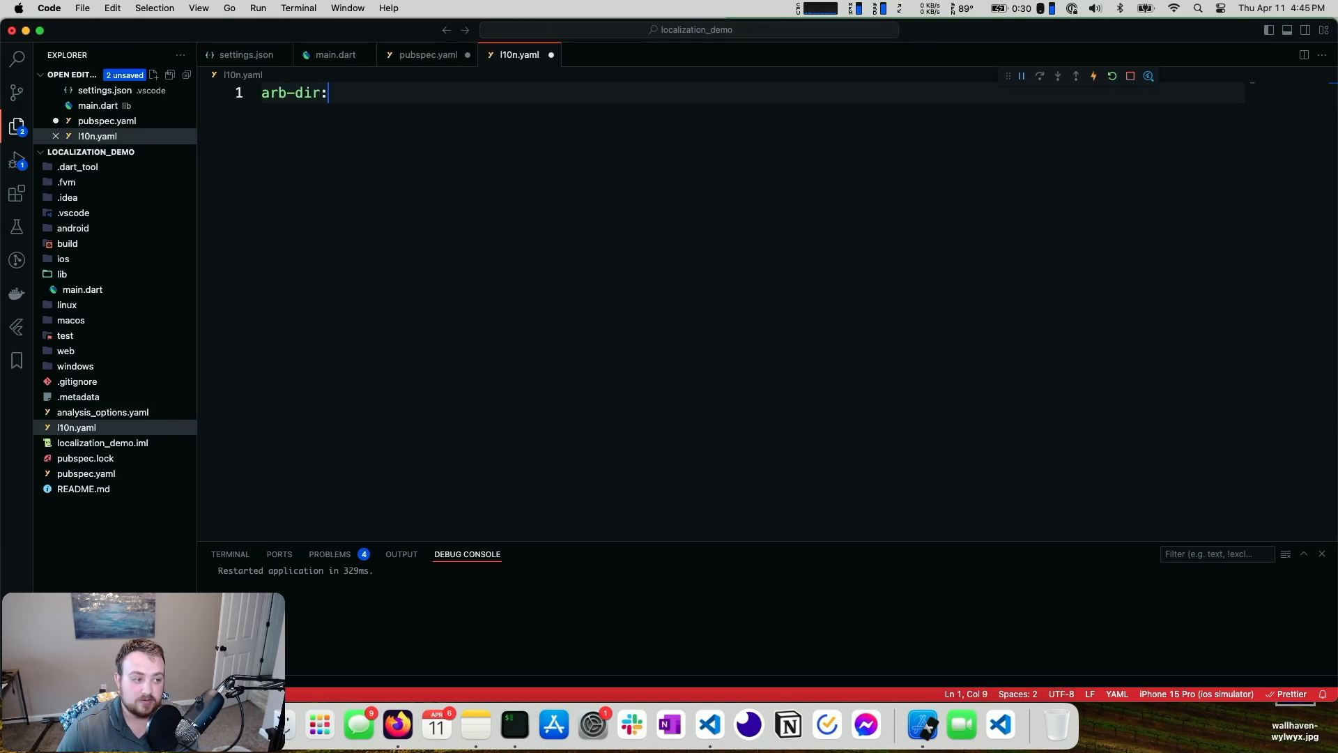
pyautogui.write('lib/l10n')
pyautogui.write('t')
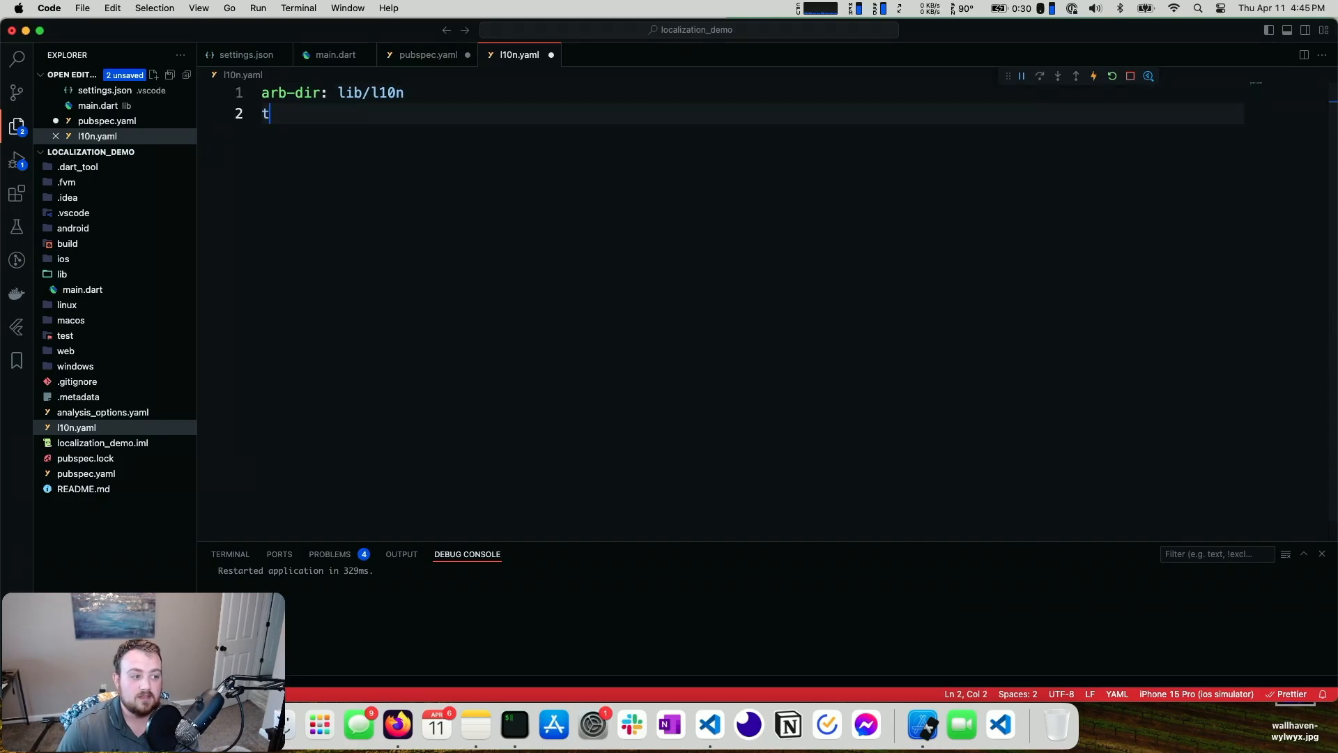
pyautogui.write('emplate-arb-f')
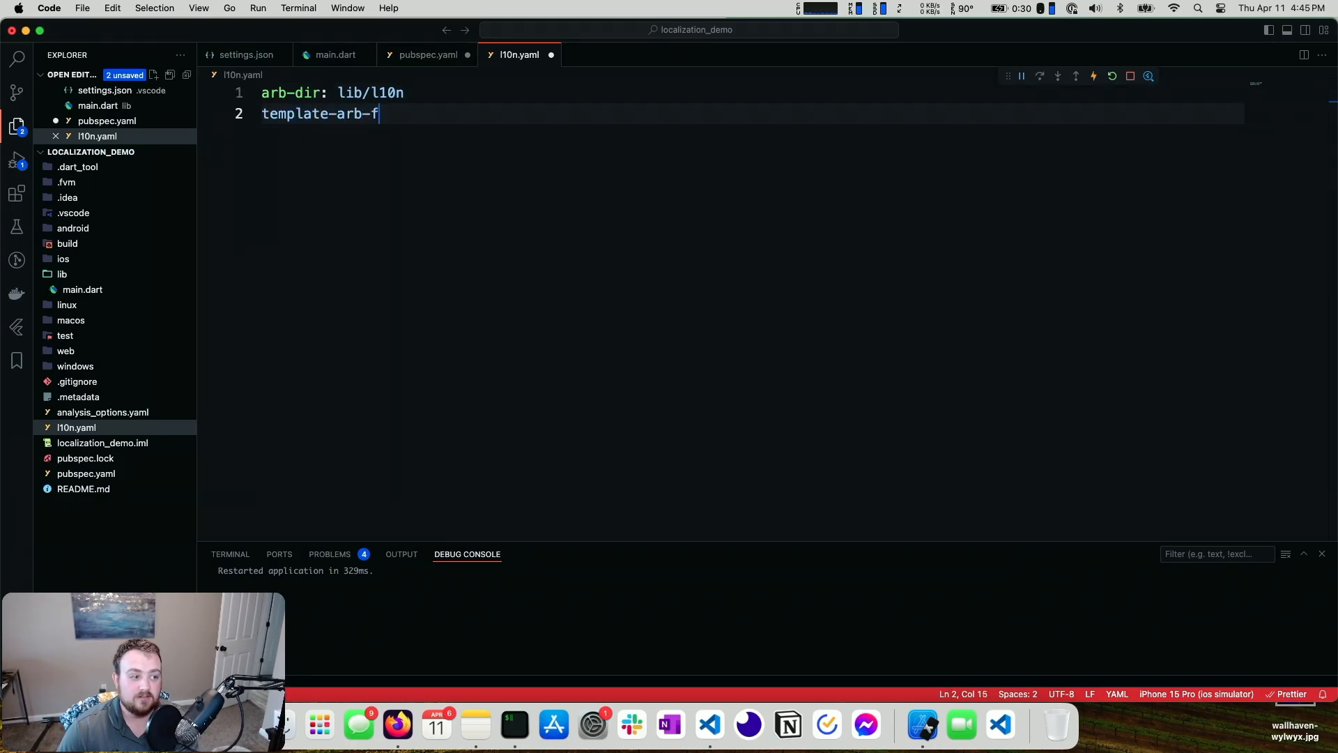
pyautogui.write('ile: app')
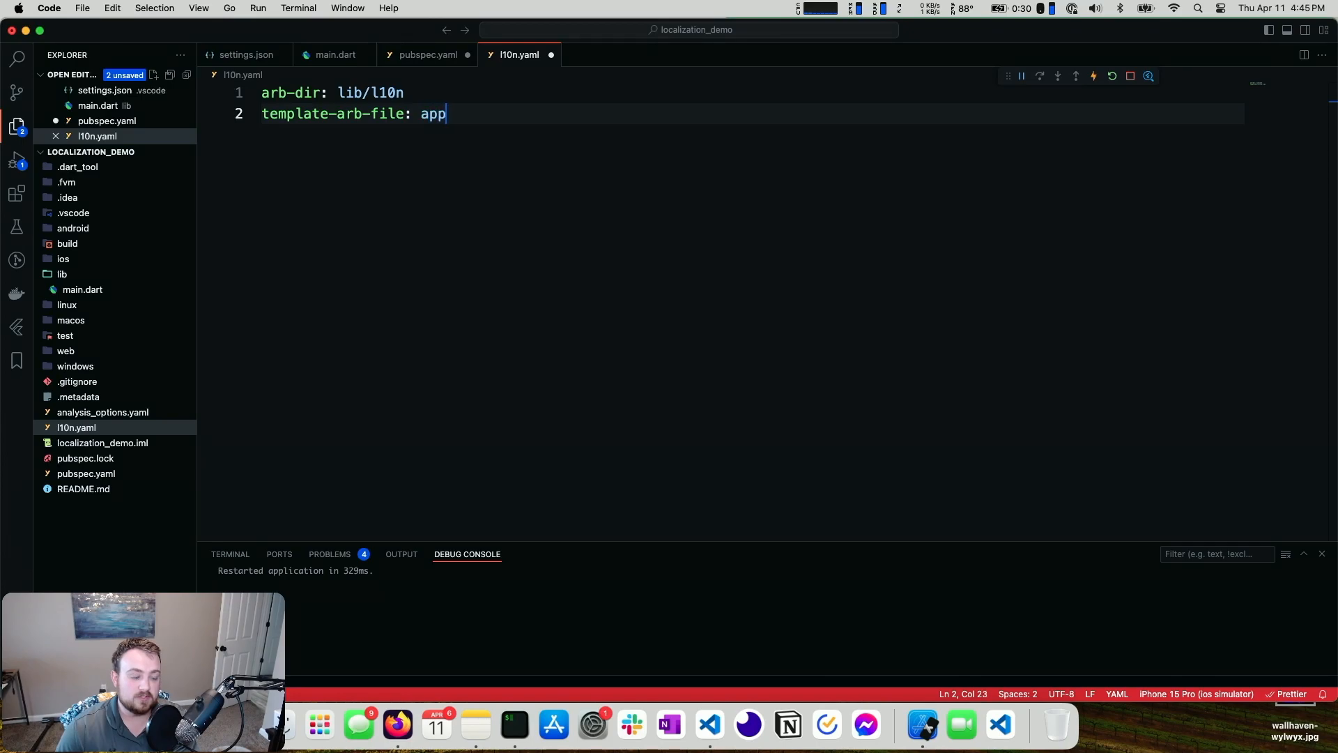
pyautogui.write('_en.arb')
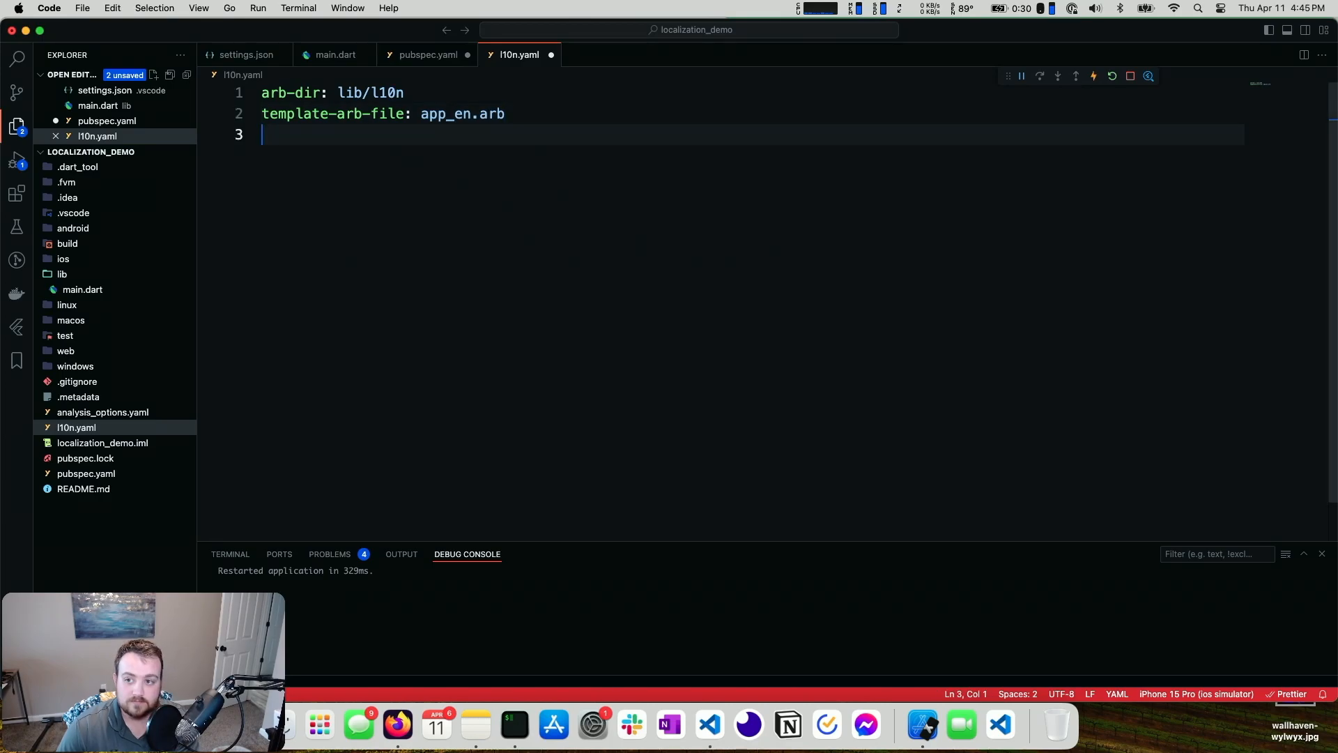
# Step: Set output-localization-file: app_localizations.dart in l10n.yaml
pyautogui.write('output-localiz')
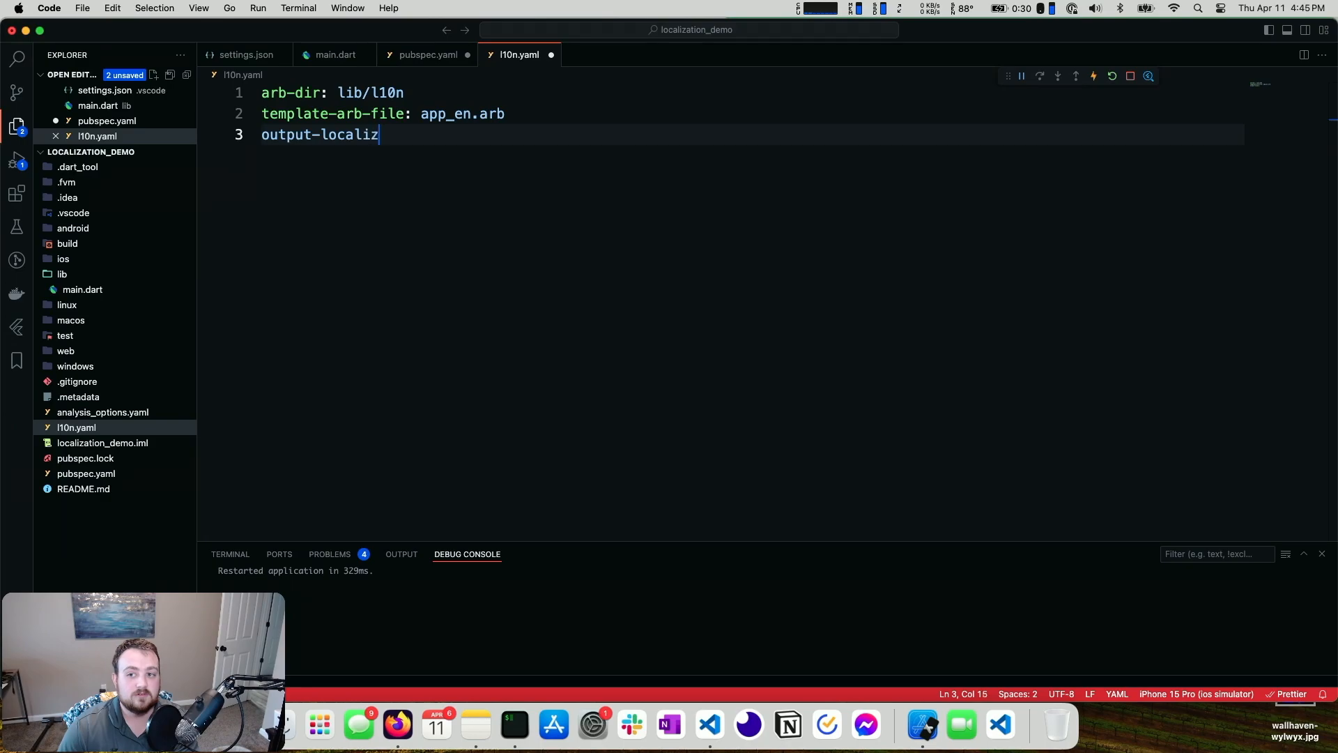
pyautogui.write('ation-file: ap')
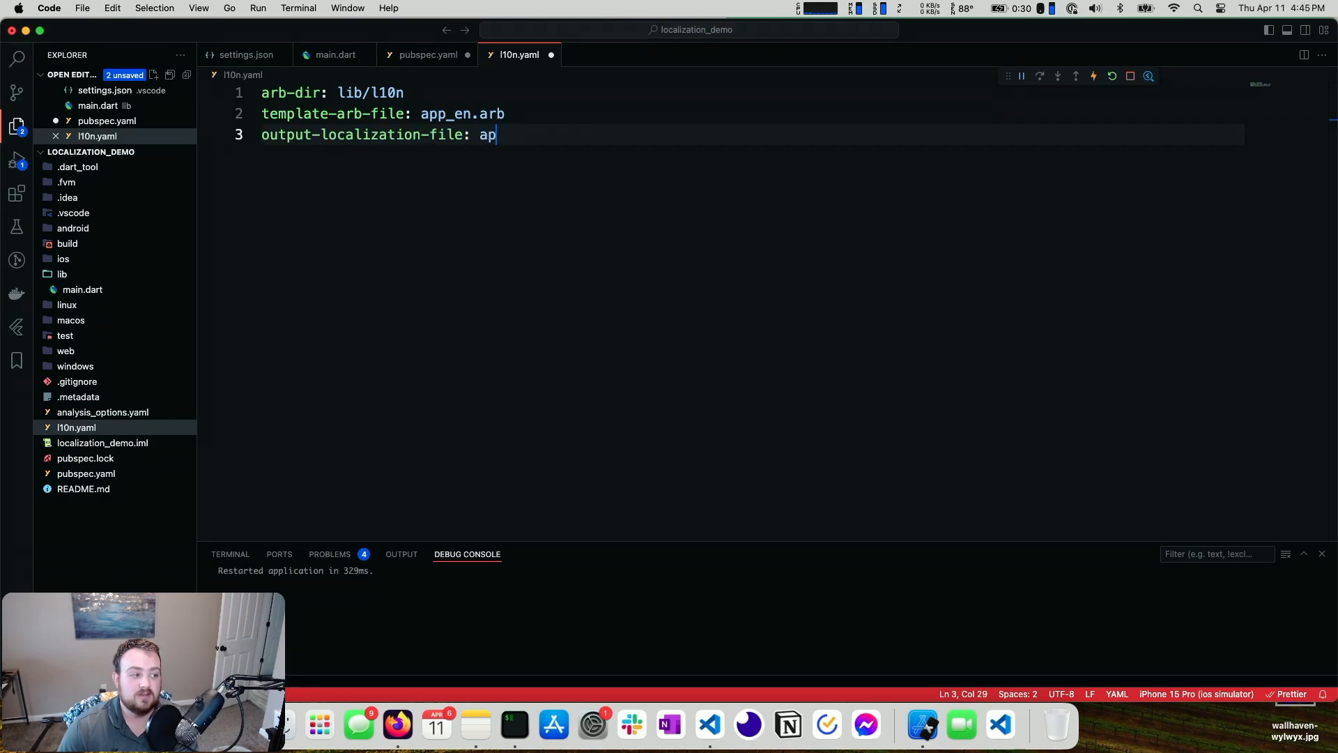
pyautogui.write('p_locali')
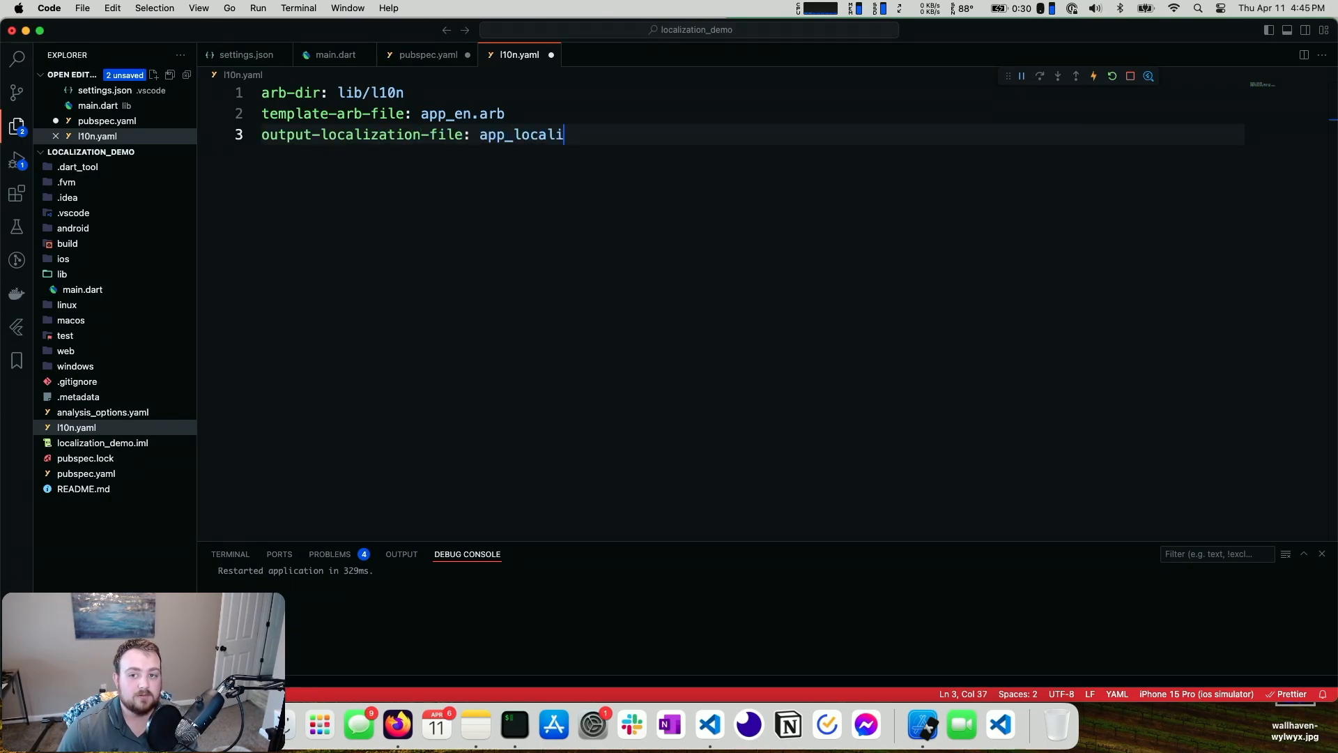
pyautogui.write('zations.dart')
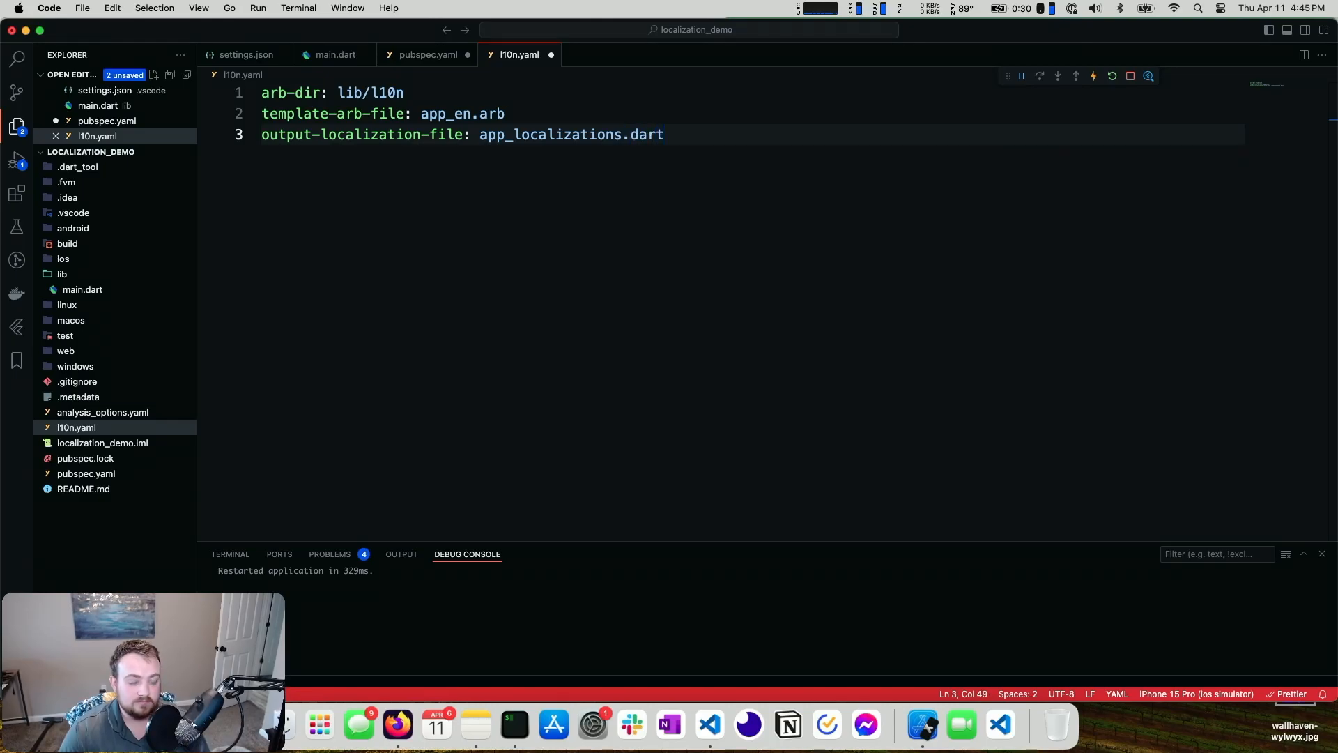
pyautogui.doubleClick(443, 113)
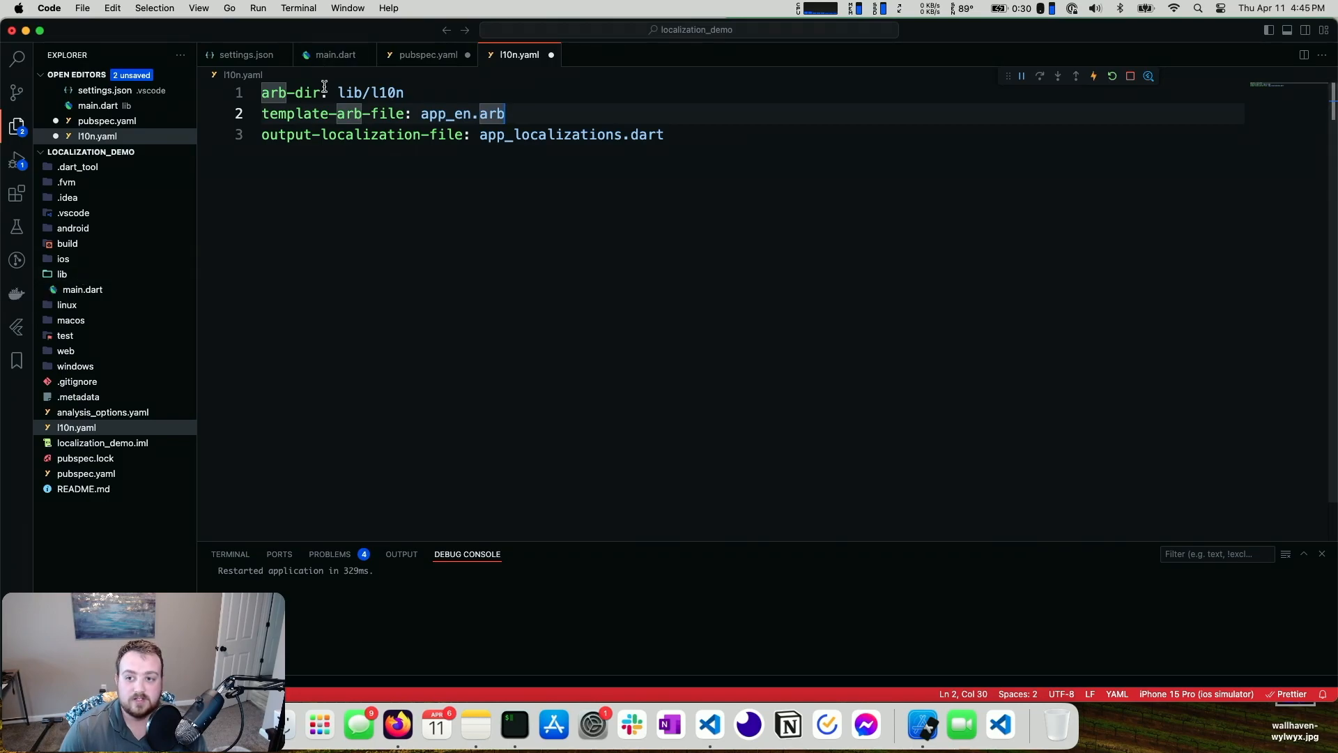
# Step: Create an l10n folder inside lib and a new app_en.arb file within it
pyautogui.click(63, 274)
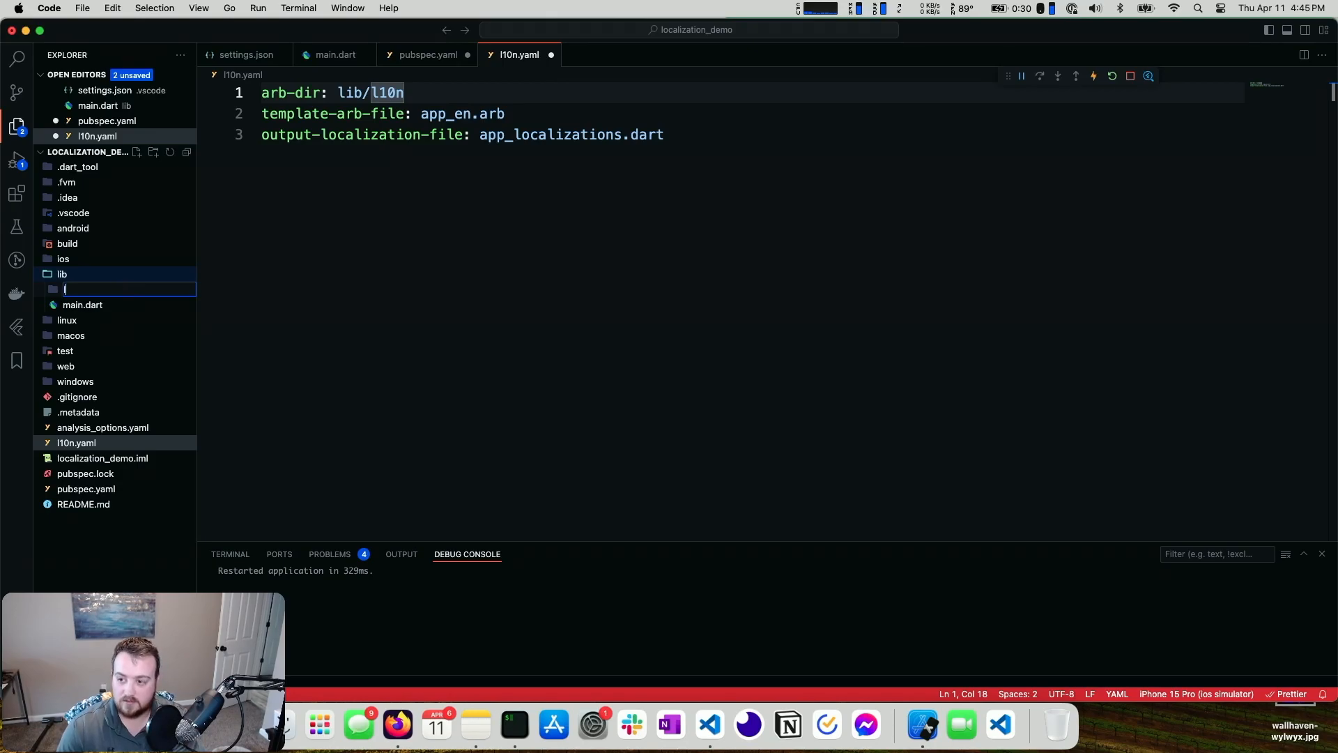
pyautogui.write('l10n')
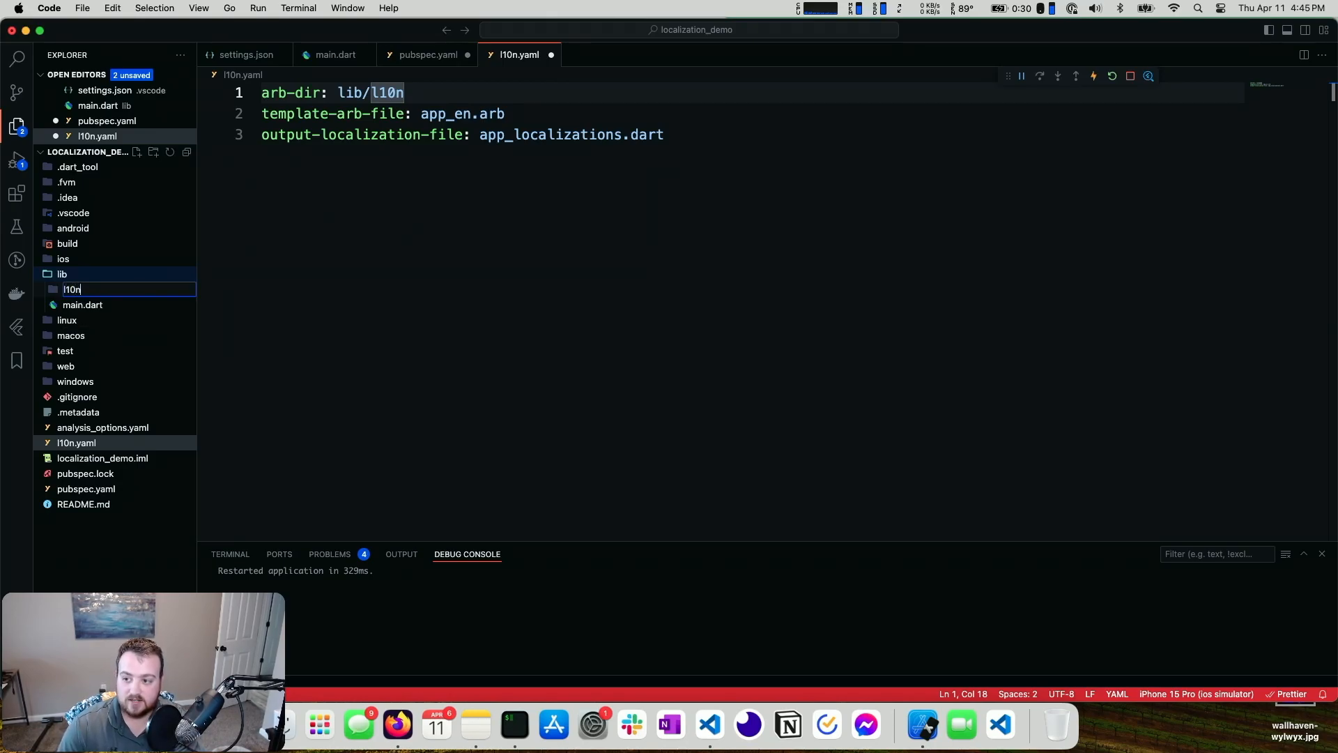
pyautogui.rightClick(71, 290)
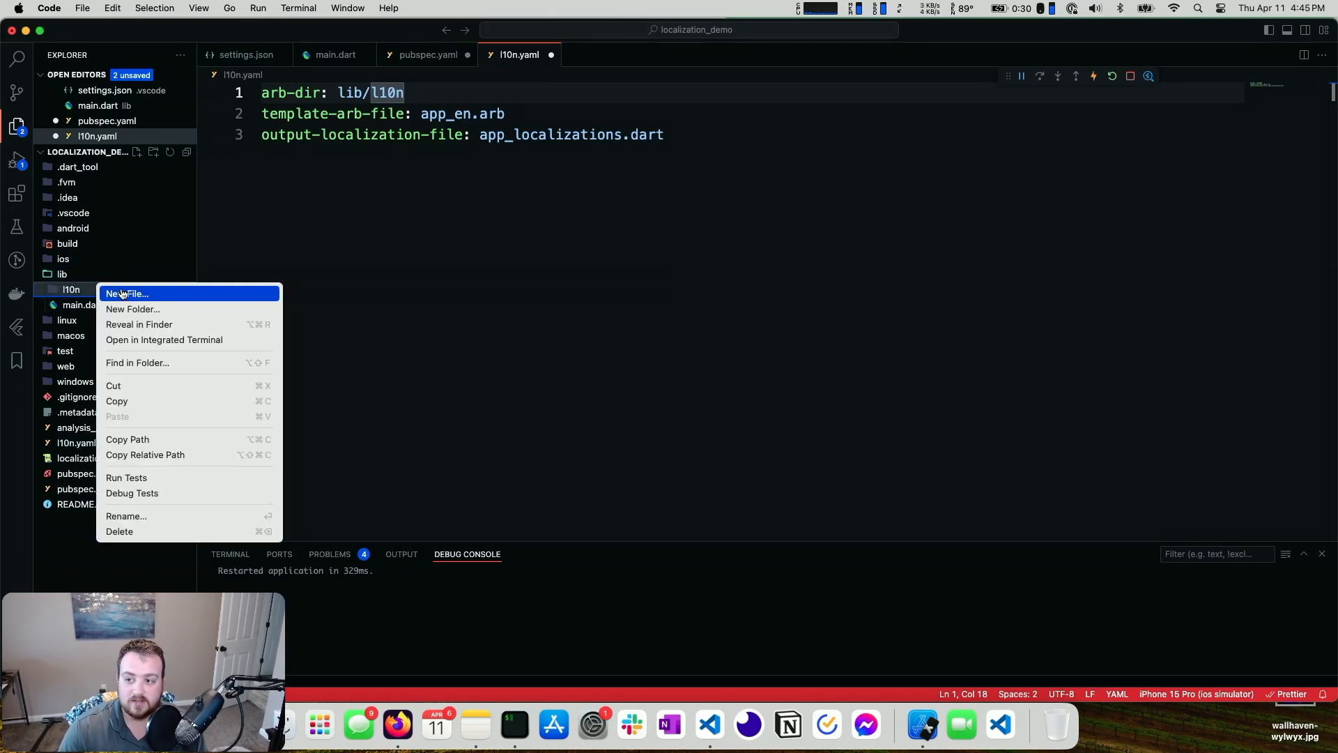
pyautogui.click(126, 294)
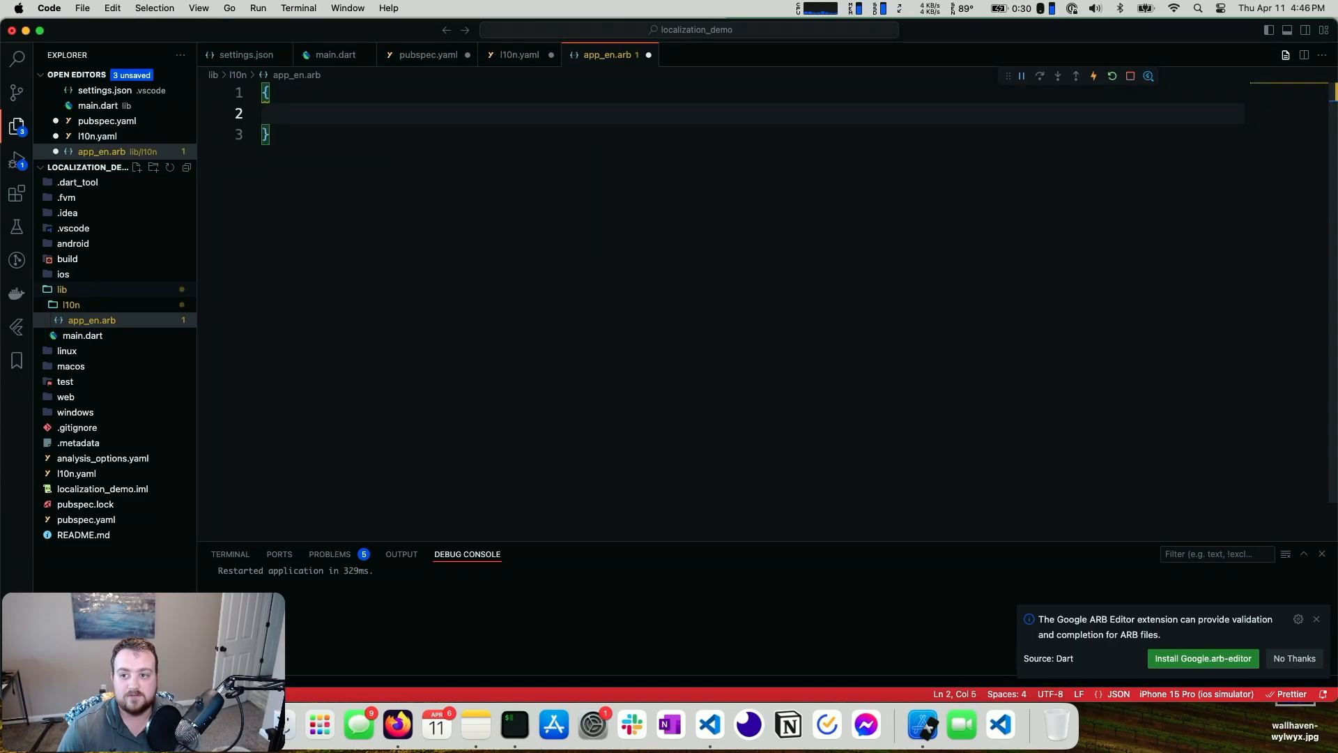
pyautogui.write('"@@locale": ""')
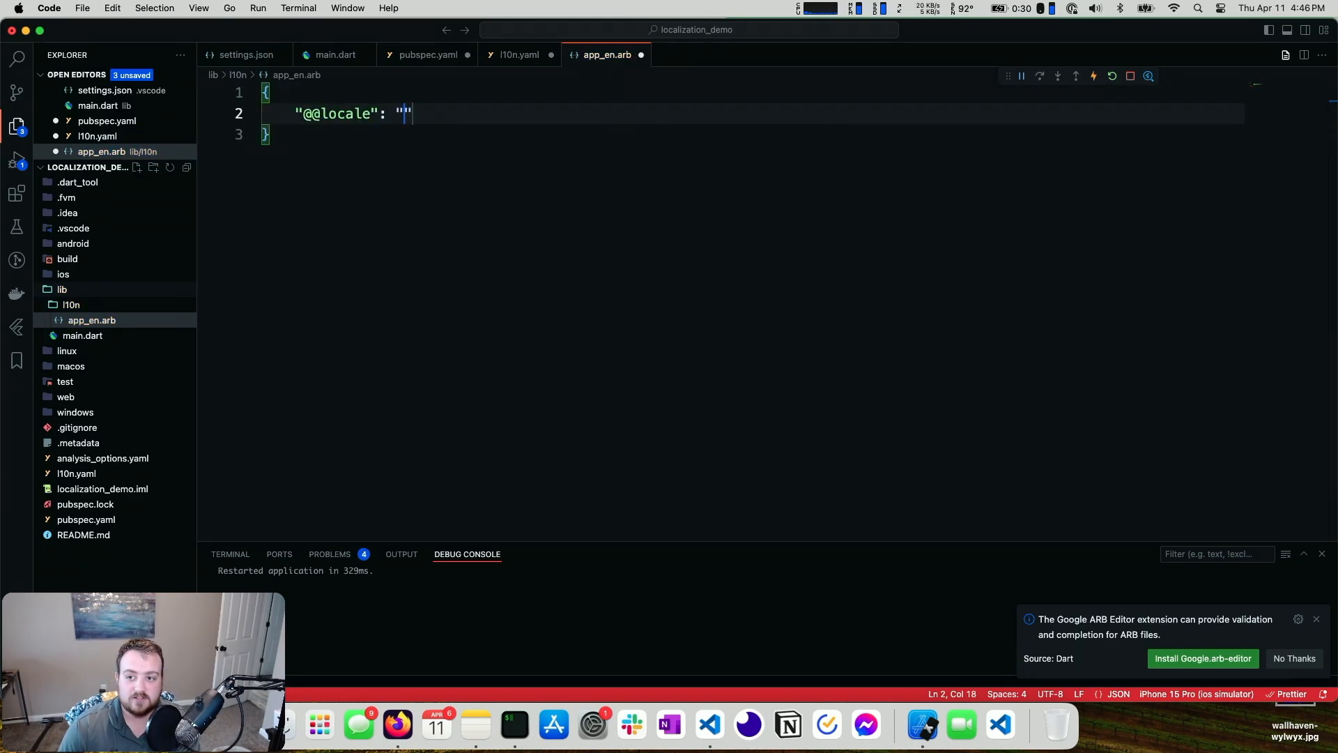
pyautogui.write('en')
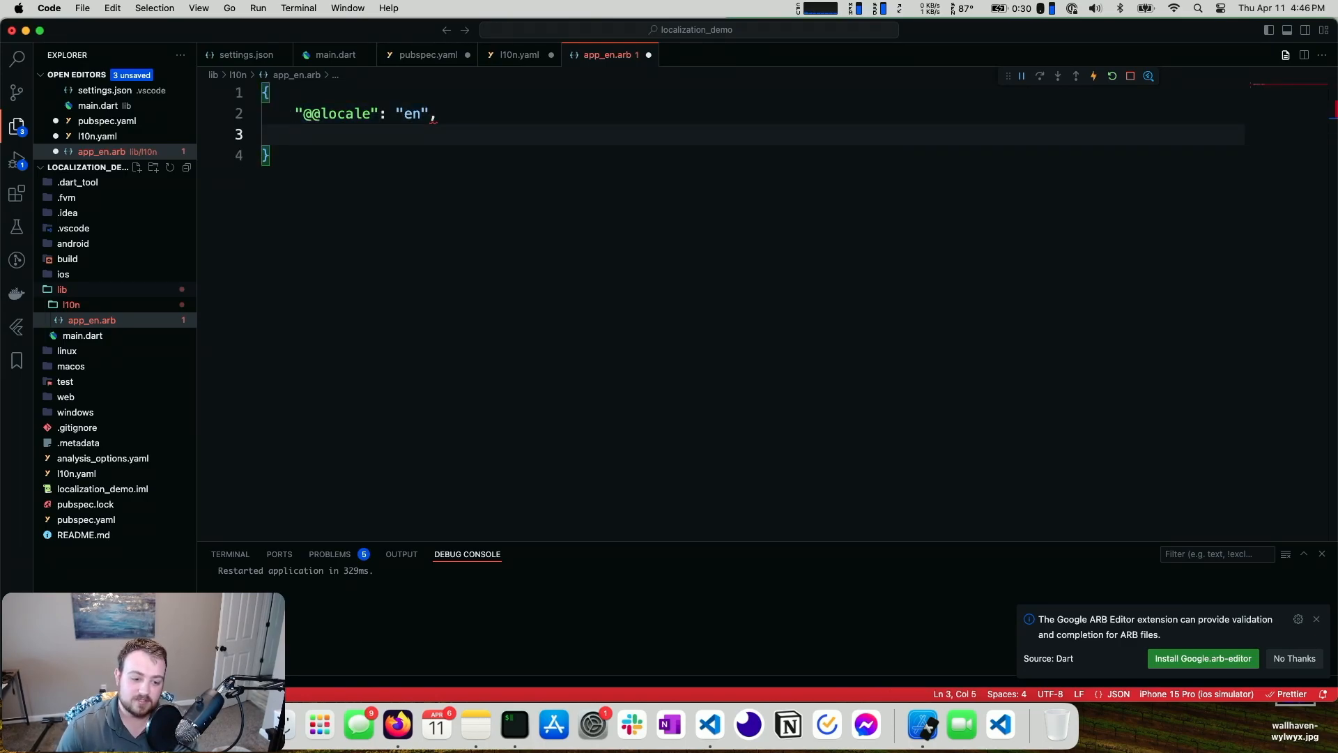
pyautogui.write('"')
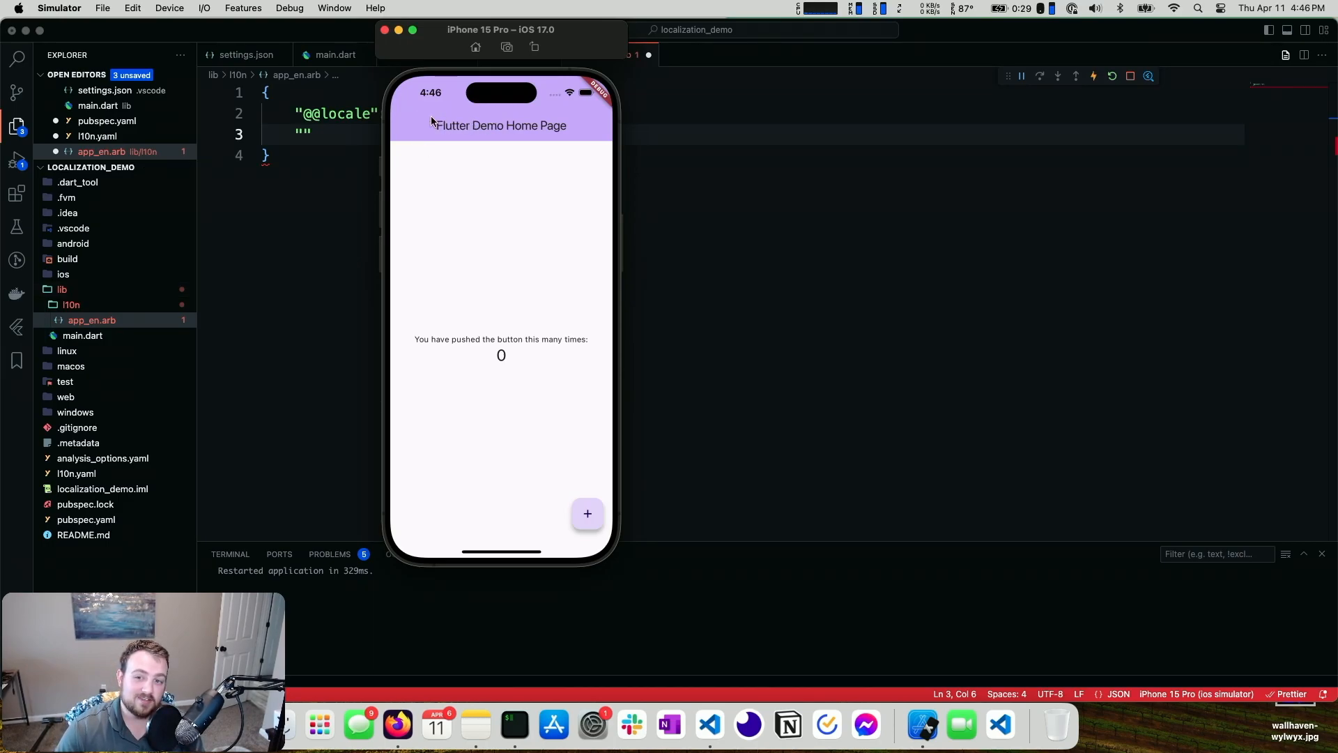
pyautogui.moveTo(566, 134)
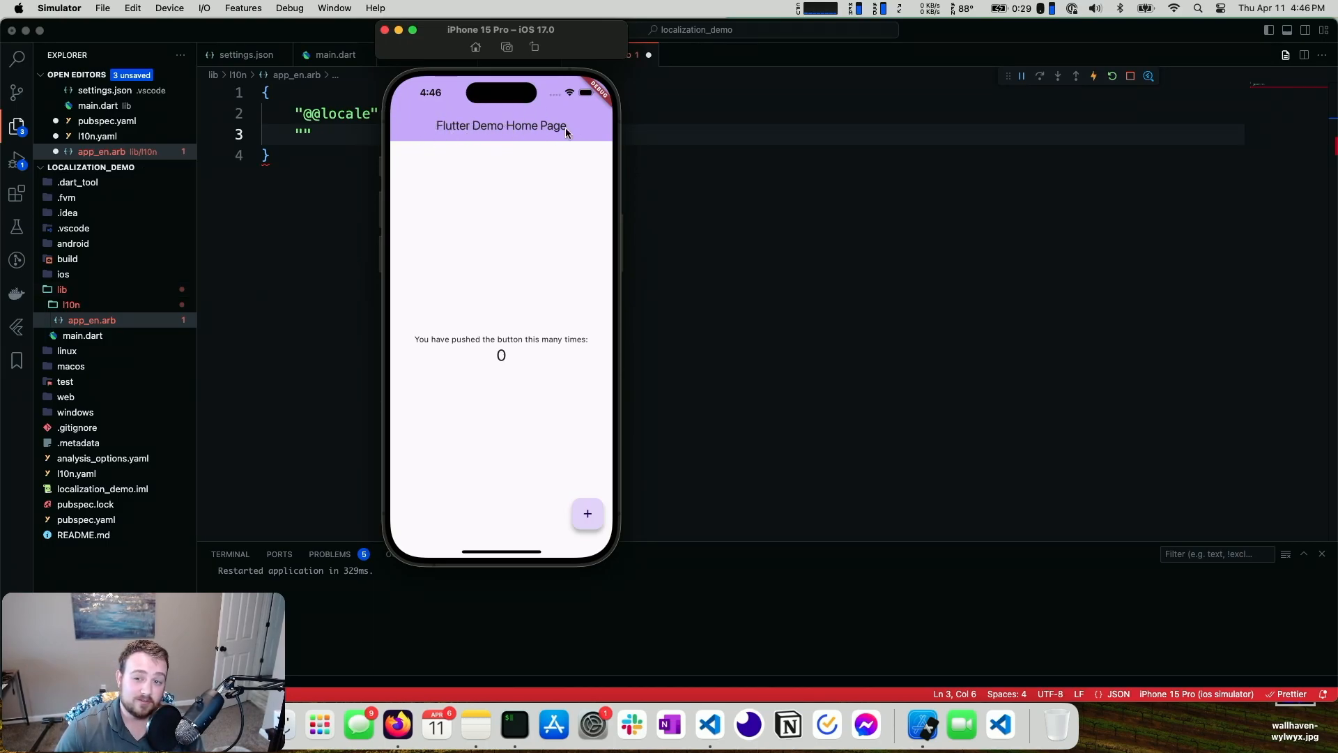
pyautogui.moveTo(470, 116)
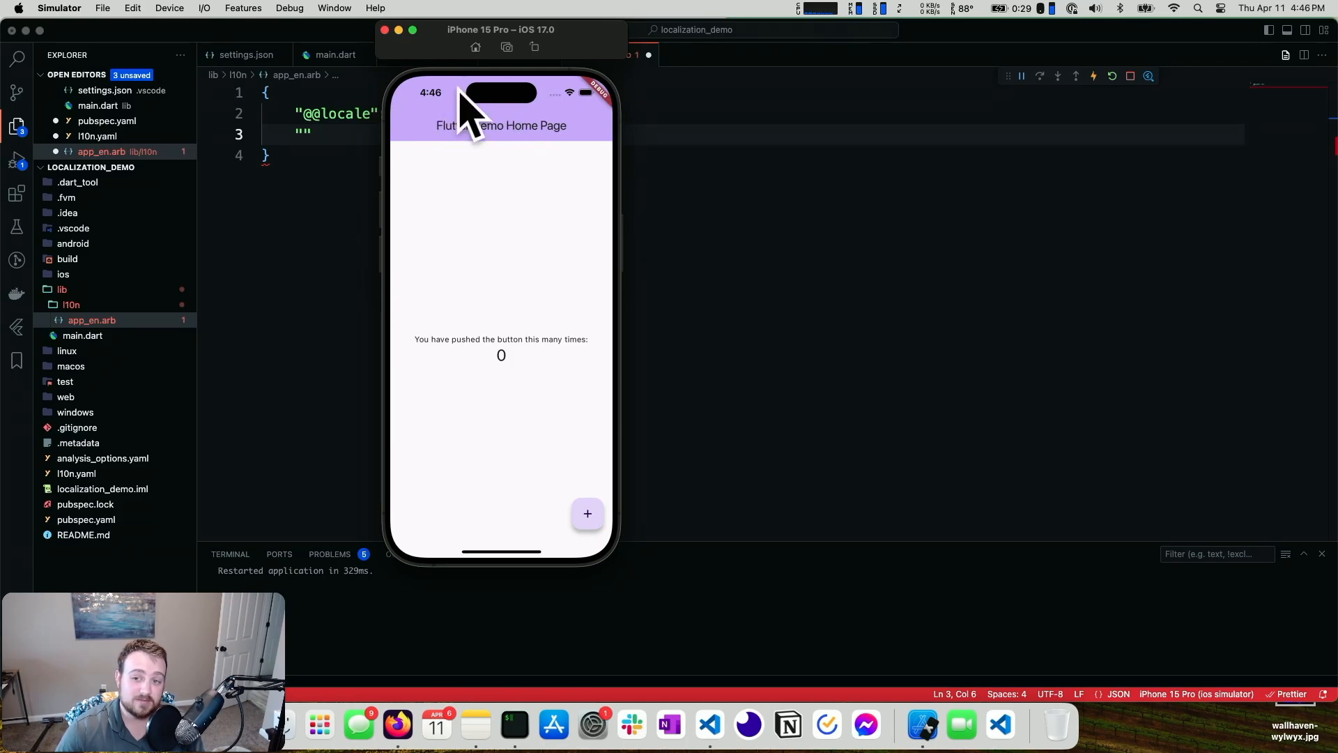
pyautogui.moveTo(471, 354)
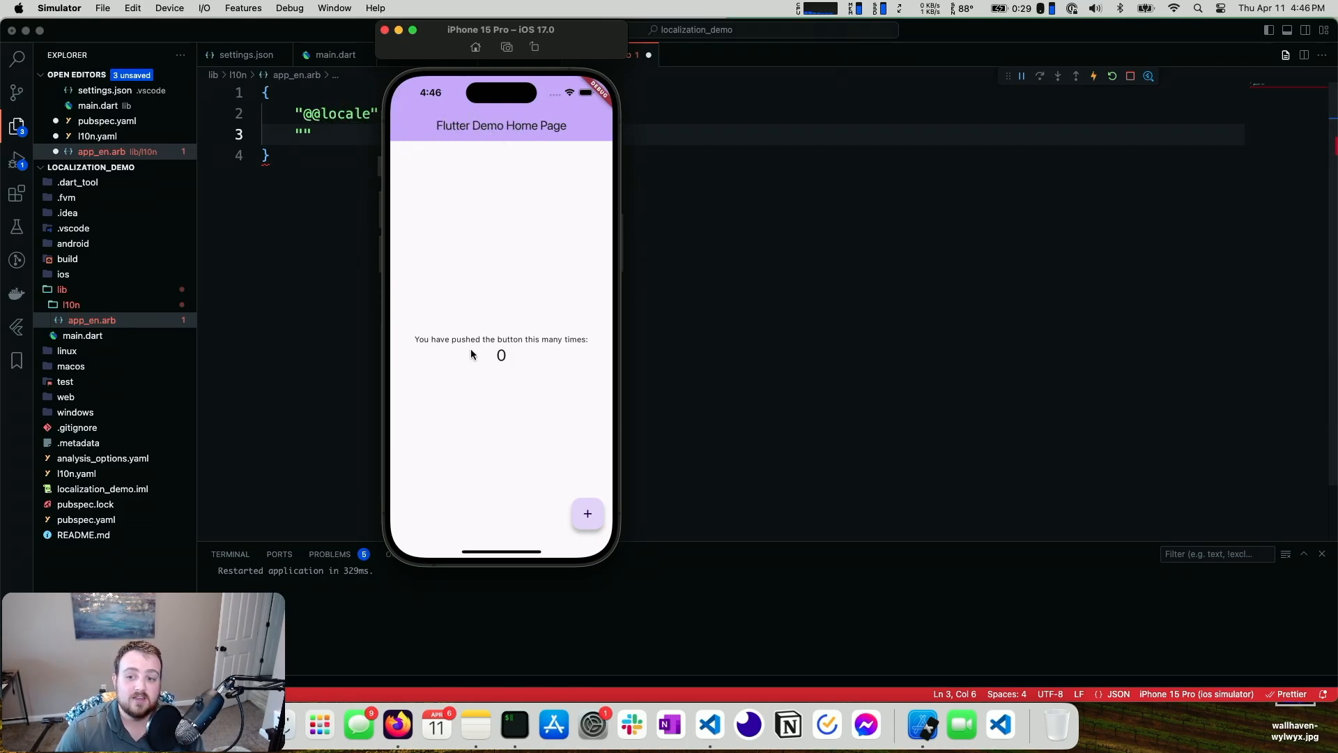
pyautogui.moveTo(588, 344)
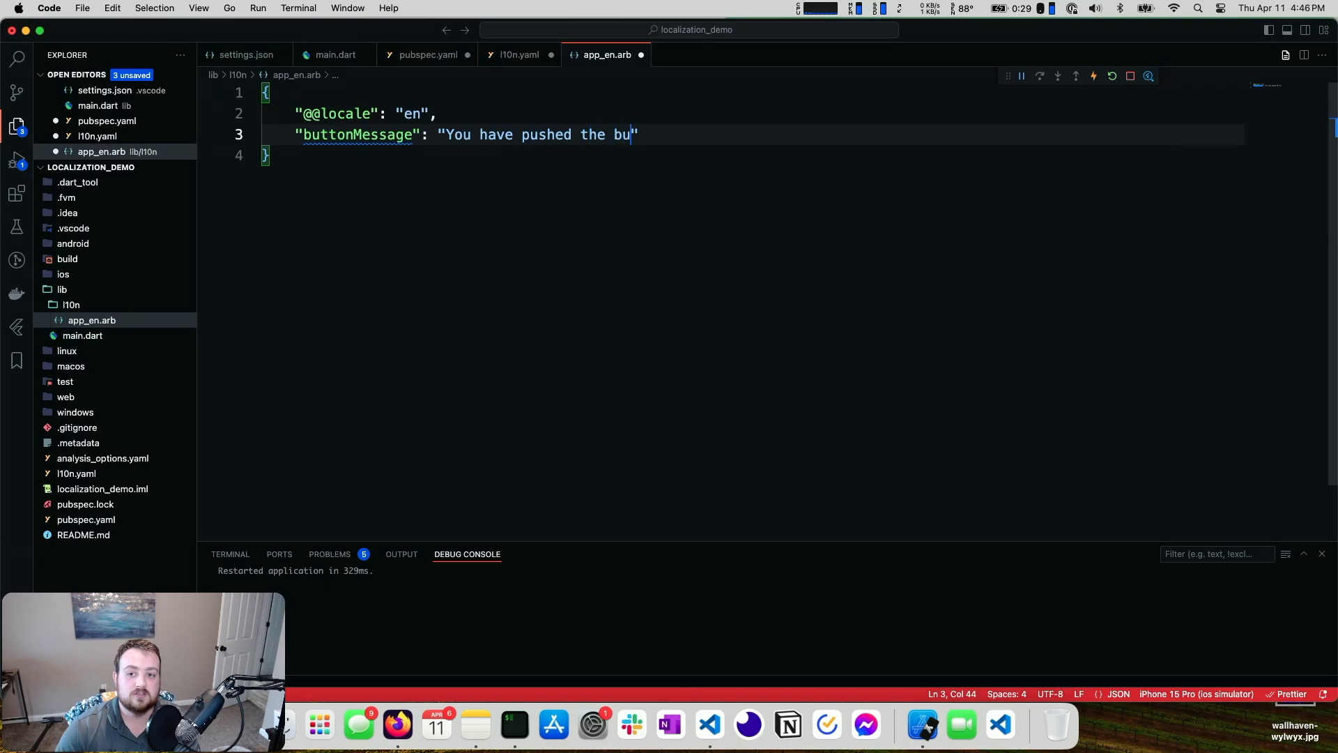
# Step: Complete the buttonMessage text "You have pushed the button this many times:" and return to main.dart
pyautogui.write('tton this many times:')
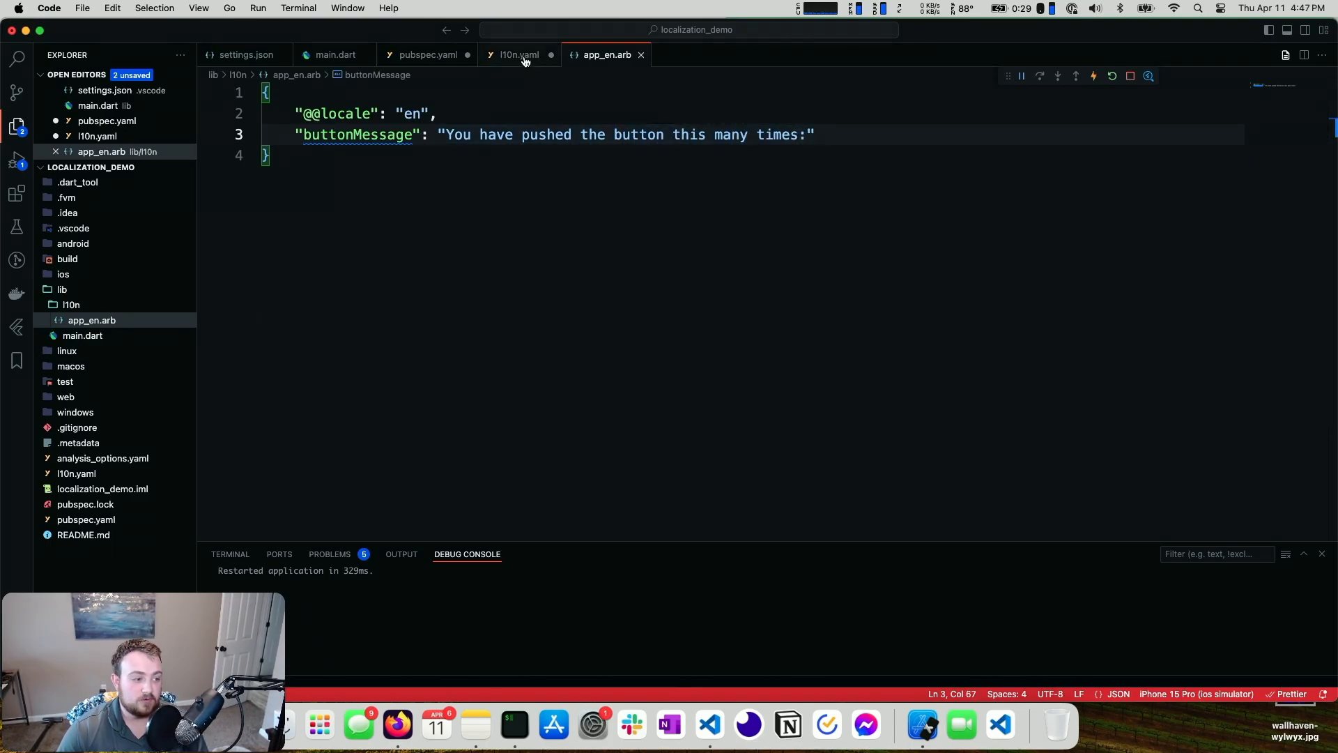
pyautogui.moveTo(517, 55)
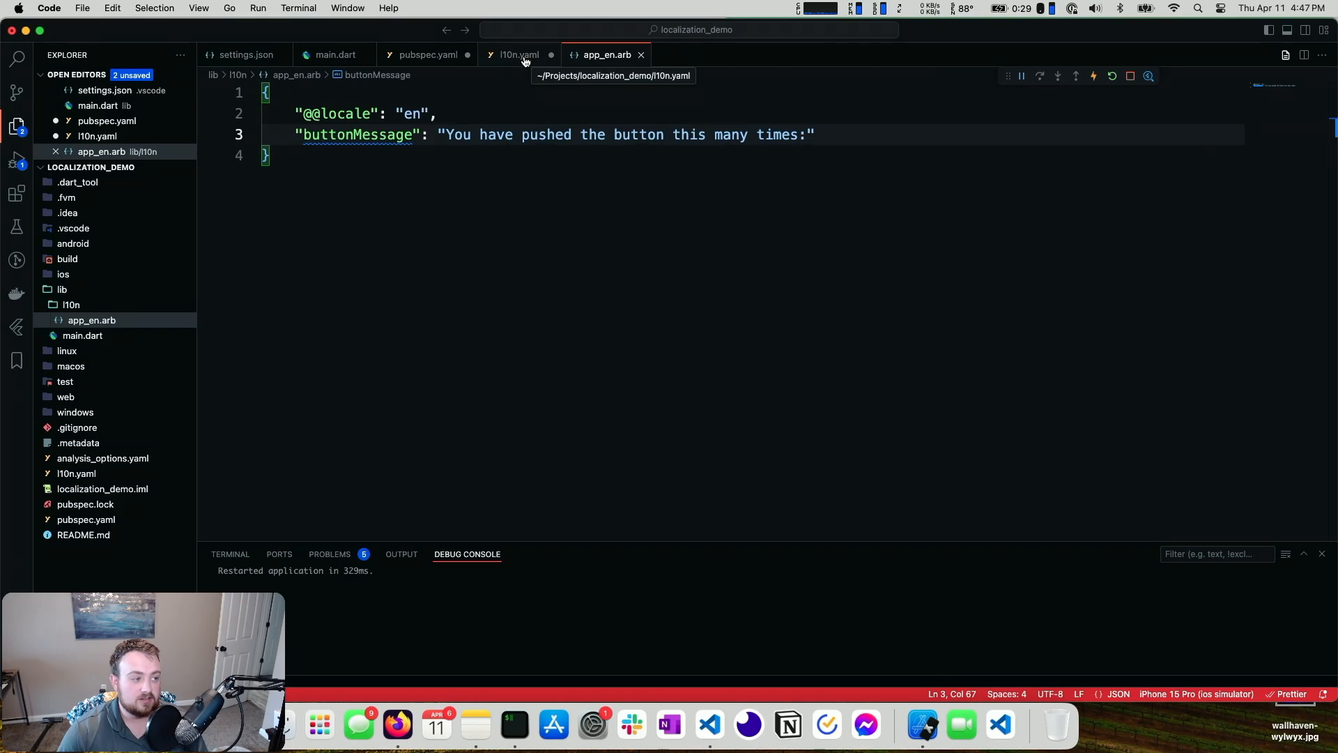
pyautogui.click(334, 54)
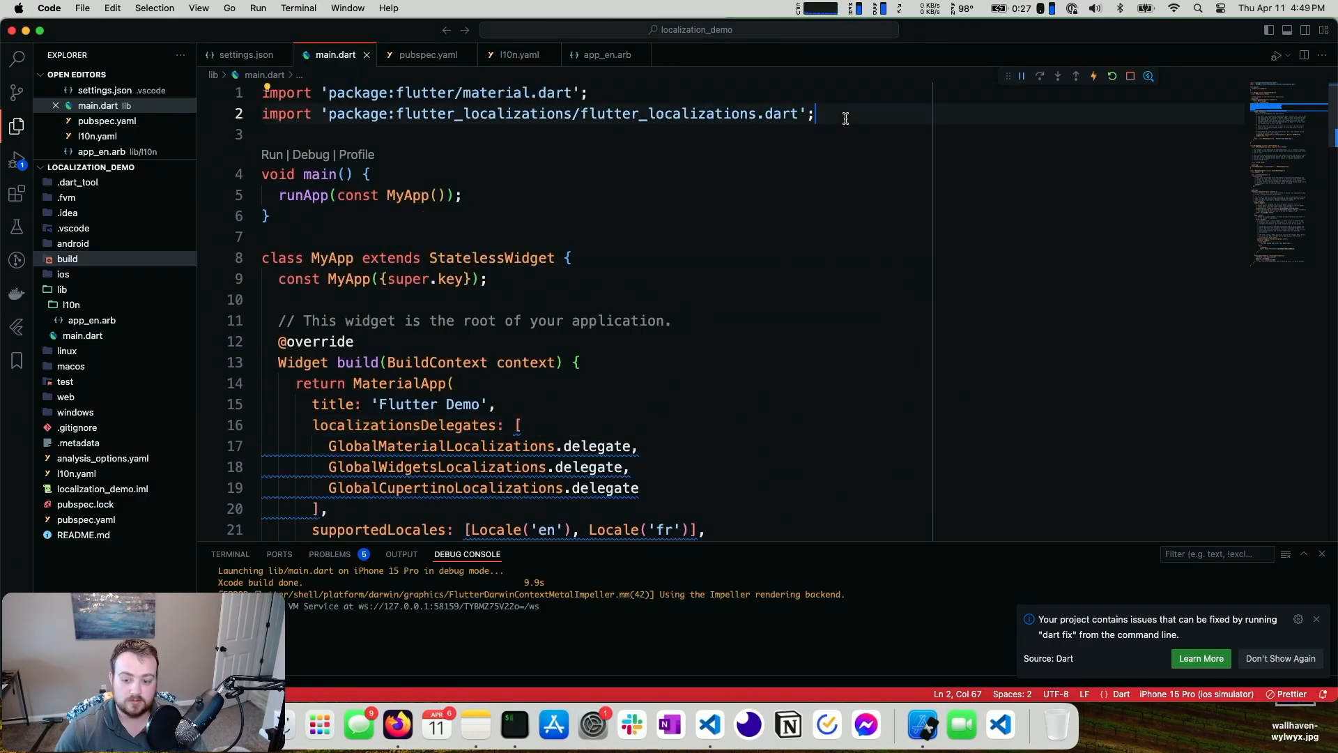
# Step: Import flutter_gen/gen_l10n/app_localizations.dart and add AppLocalizations.delegate to the delegates list
pyautogui.write("import 'poa")
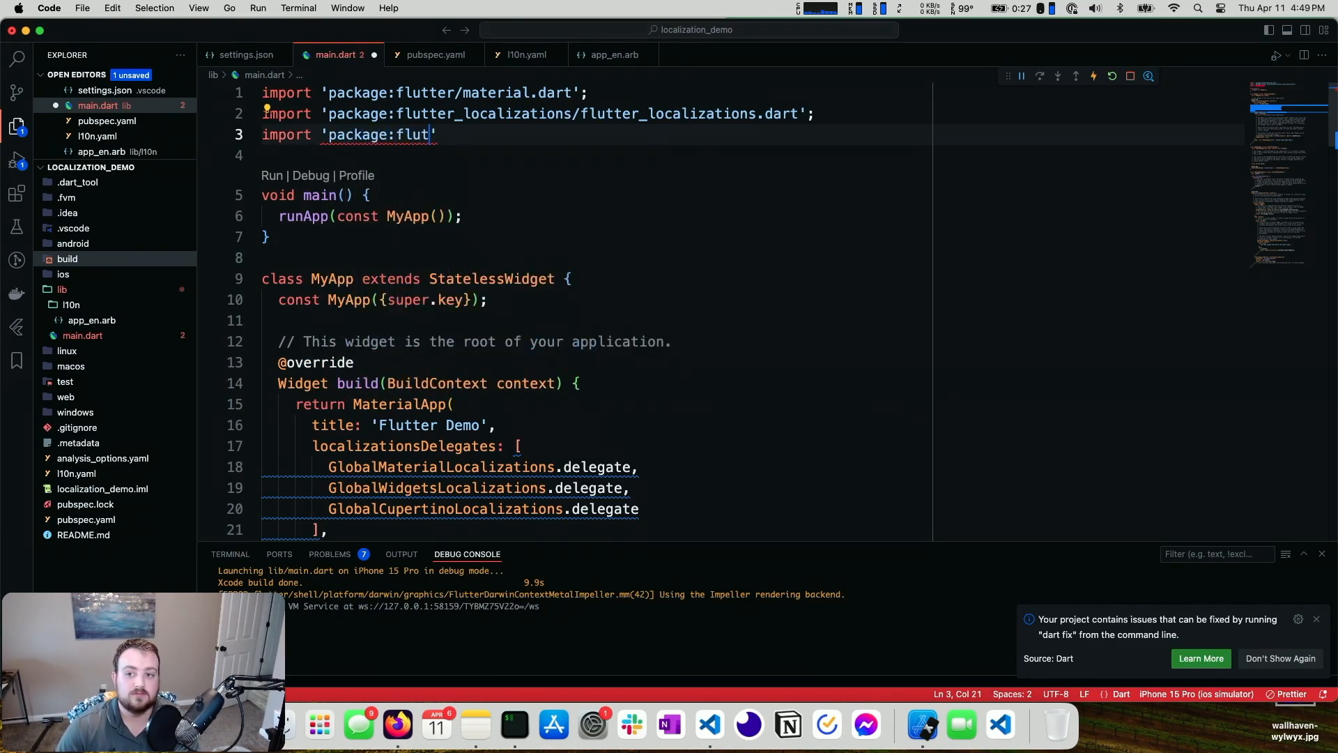
pyautogui.write('ter_gen/ge')
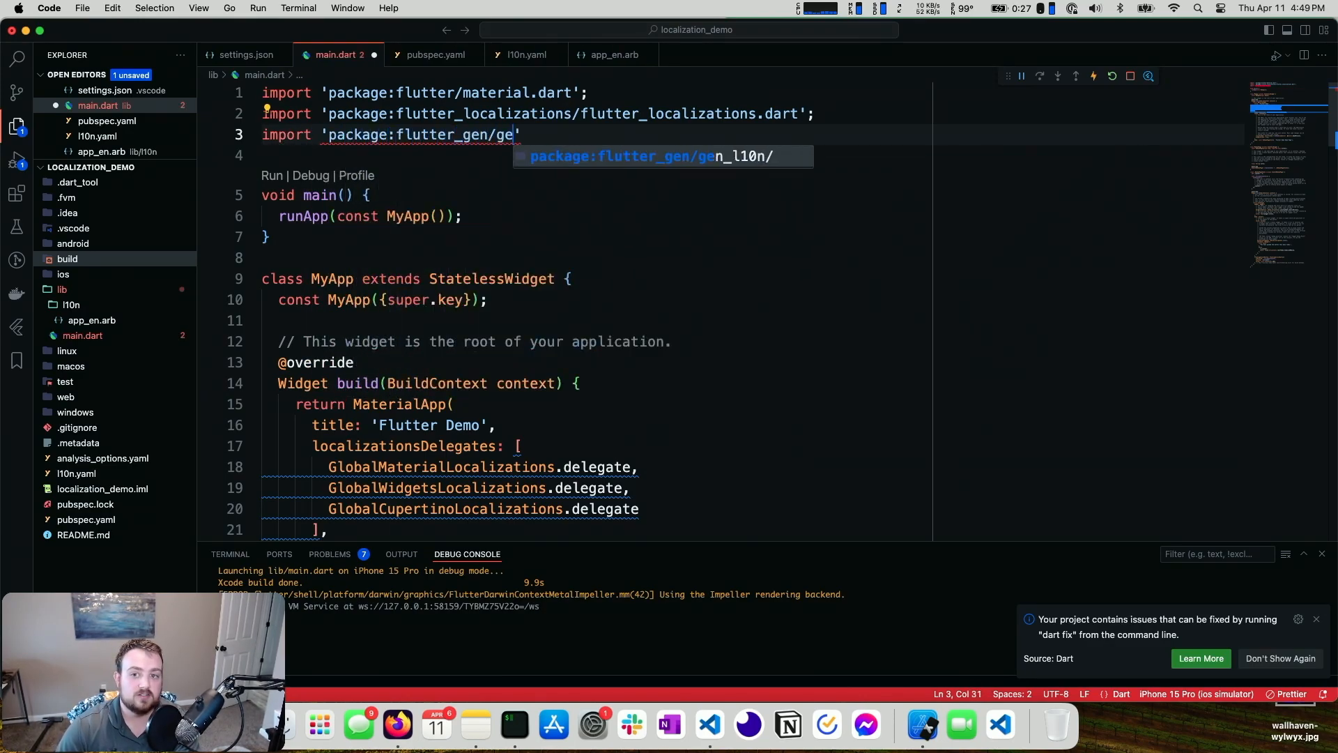
pyautogui.write('n_l10n/app_localizations.dart')
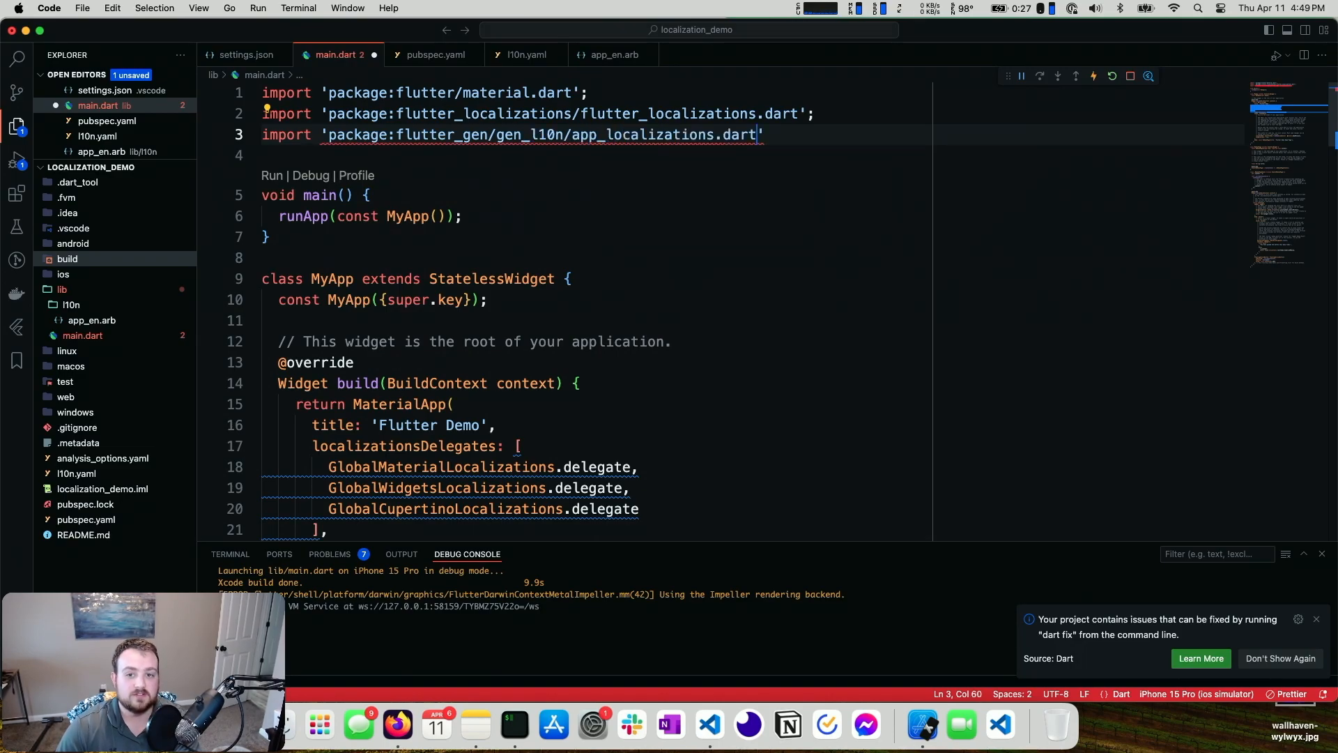
pyautogui.write(';')
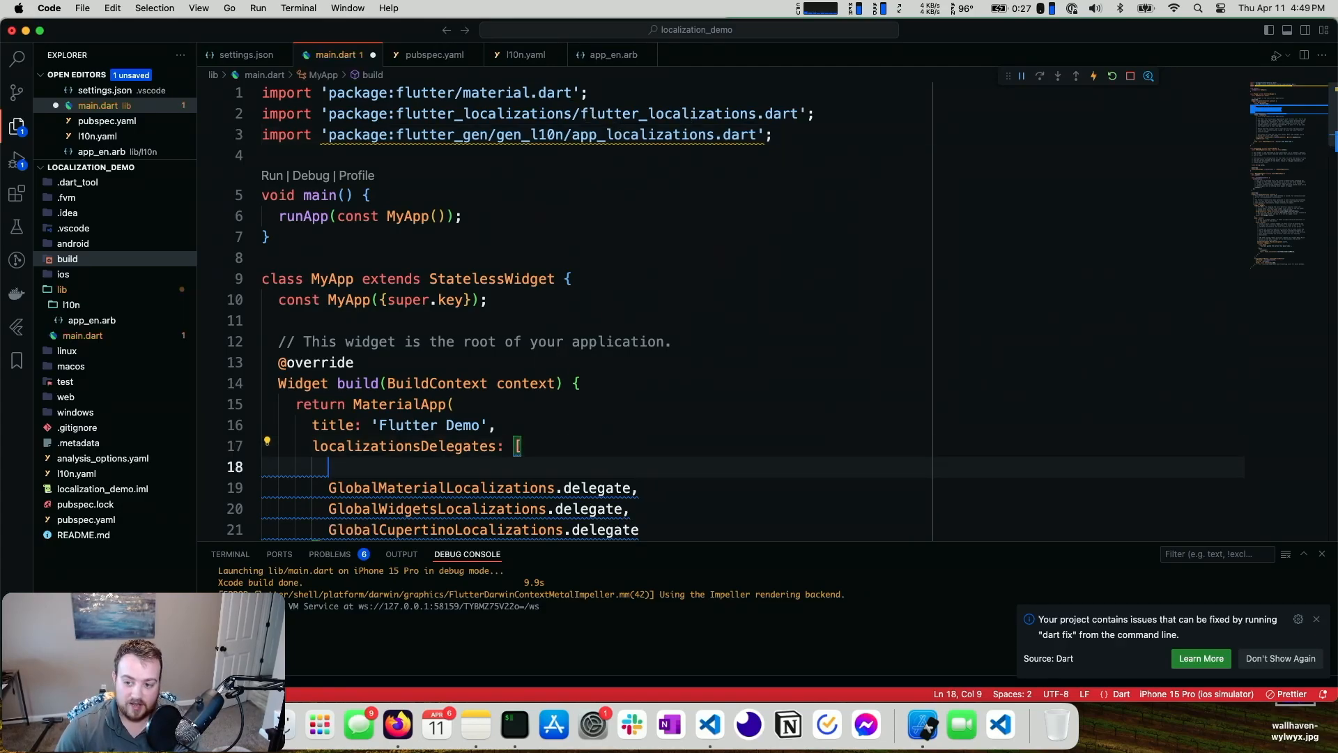
pyautogui.write('AppLocalizations.delegate,')
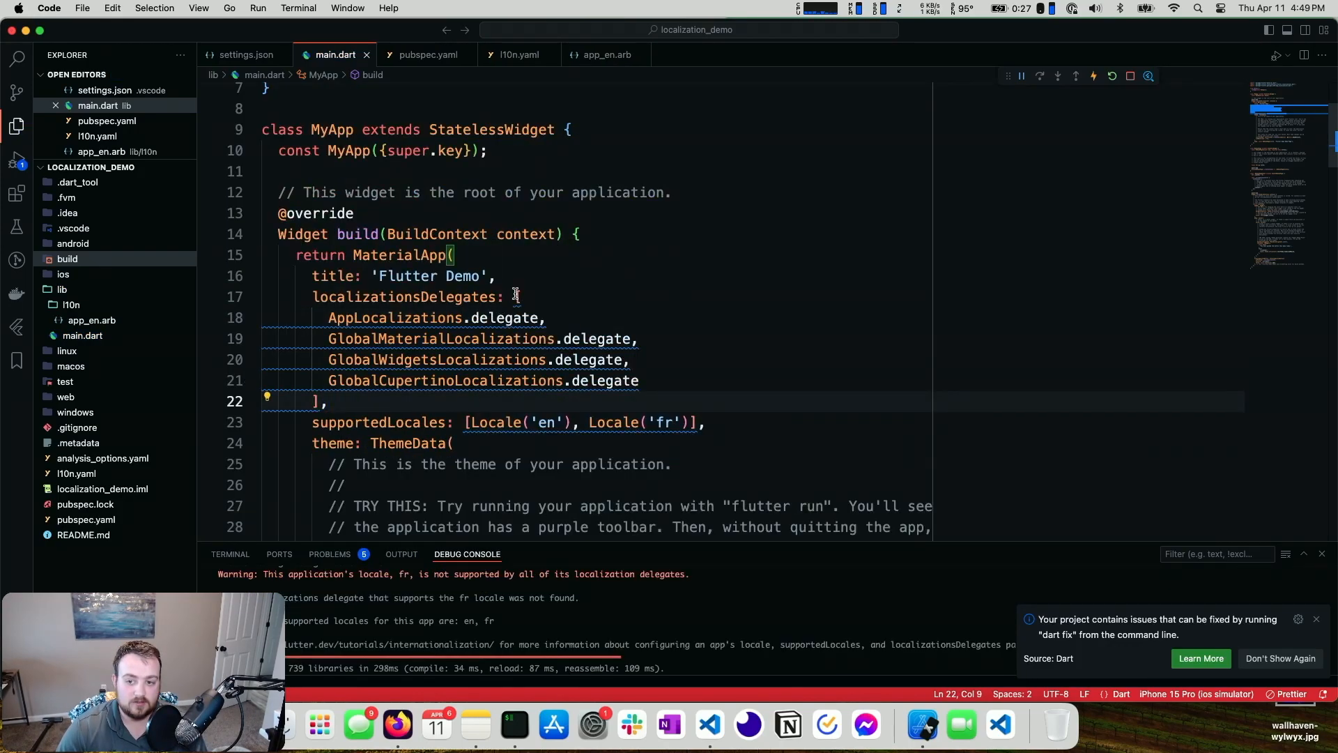
# Step: Replace the hard-coded locale list with AppLocalizations.supportedLocales and save to hot reload
pyautogui.write('const')
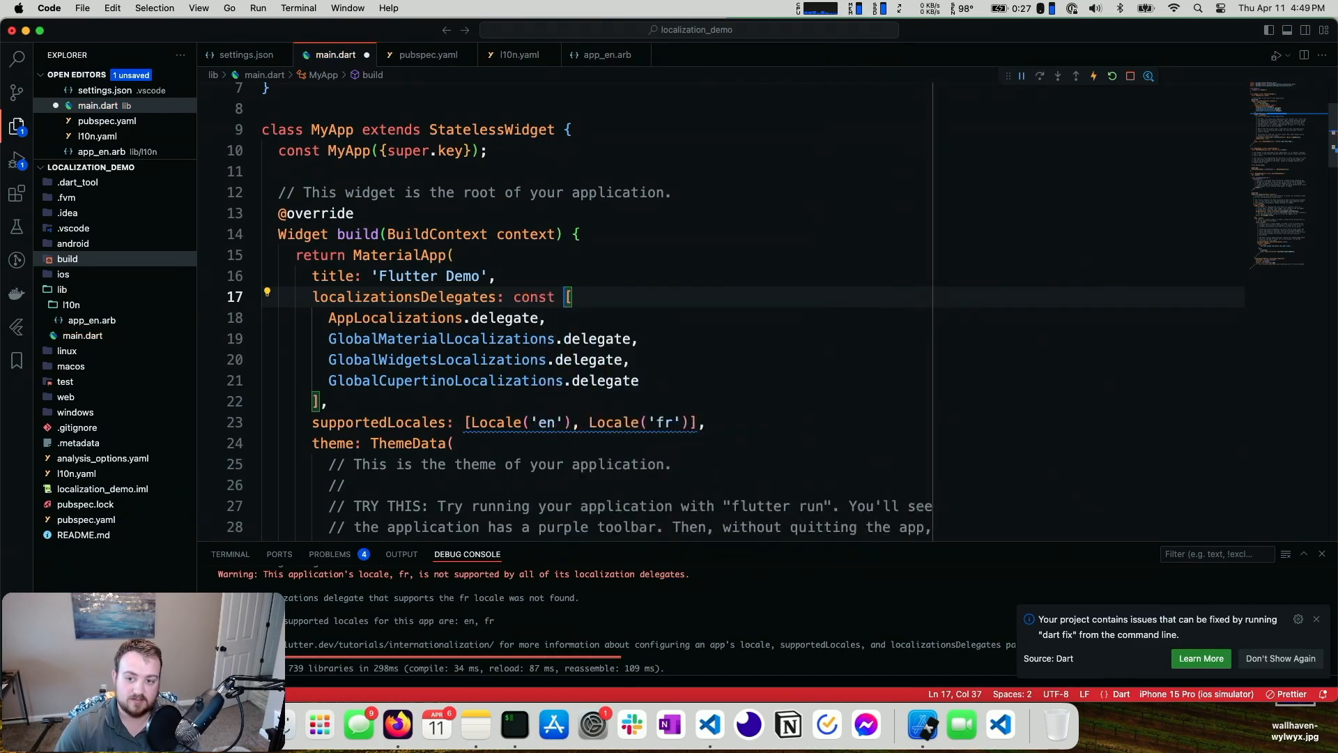
pyautogui.write('const')
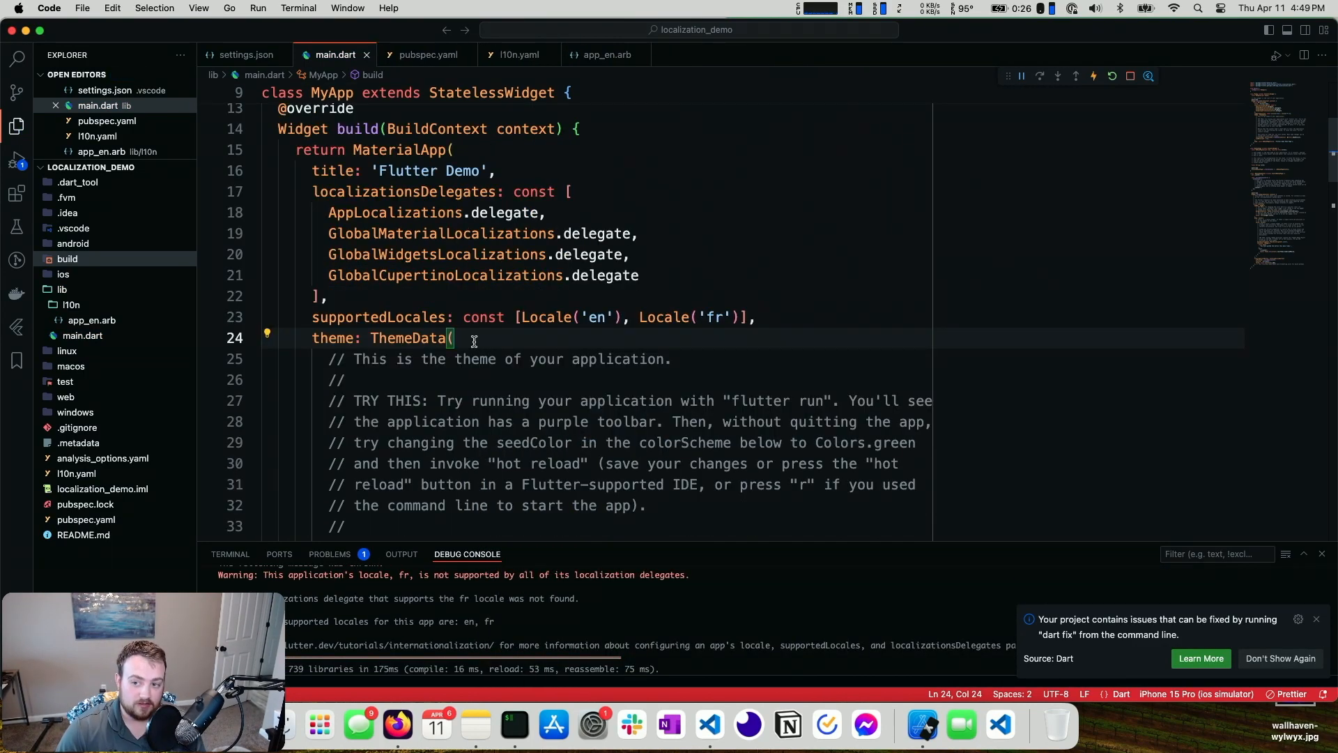
pyautogui.doubleClick(378, 317)
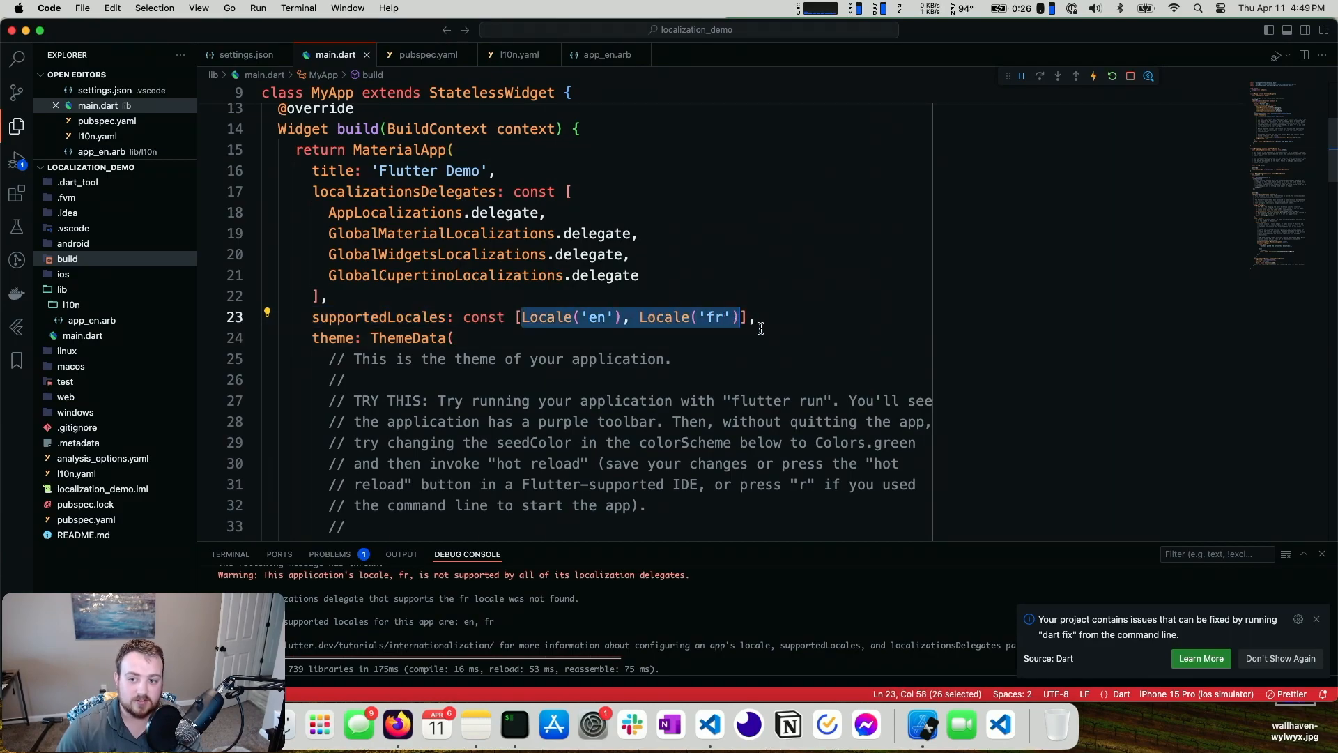
pyautogui.write('AppLocalizati')
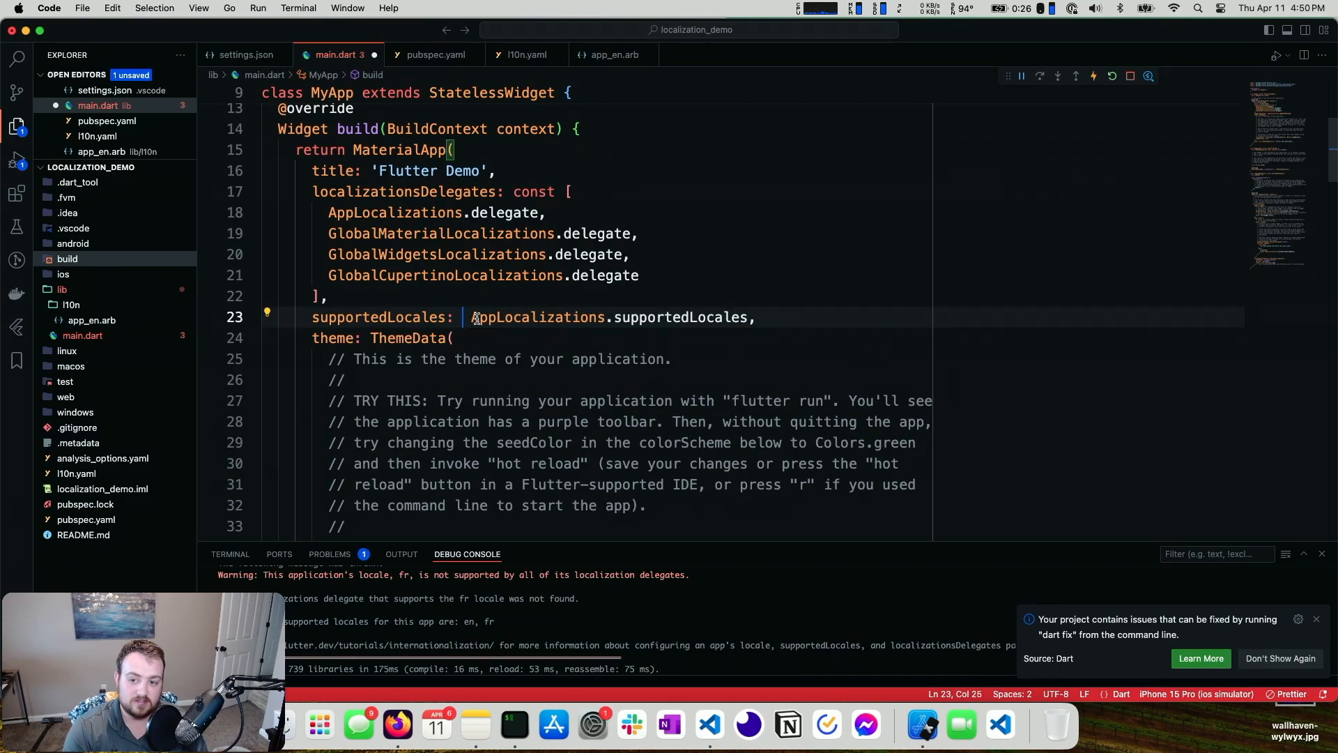
pyautogui.press('cmd+s')
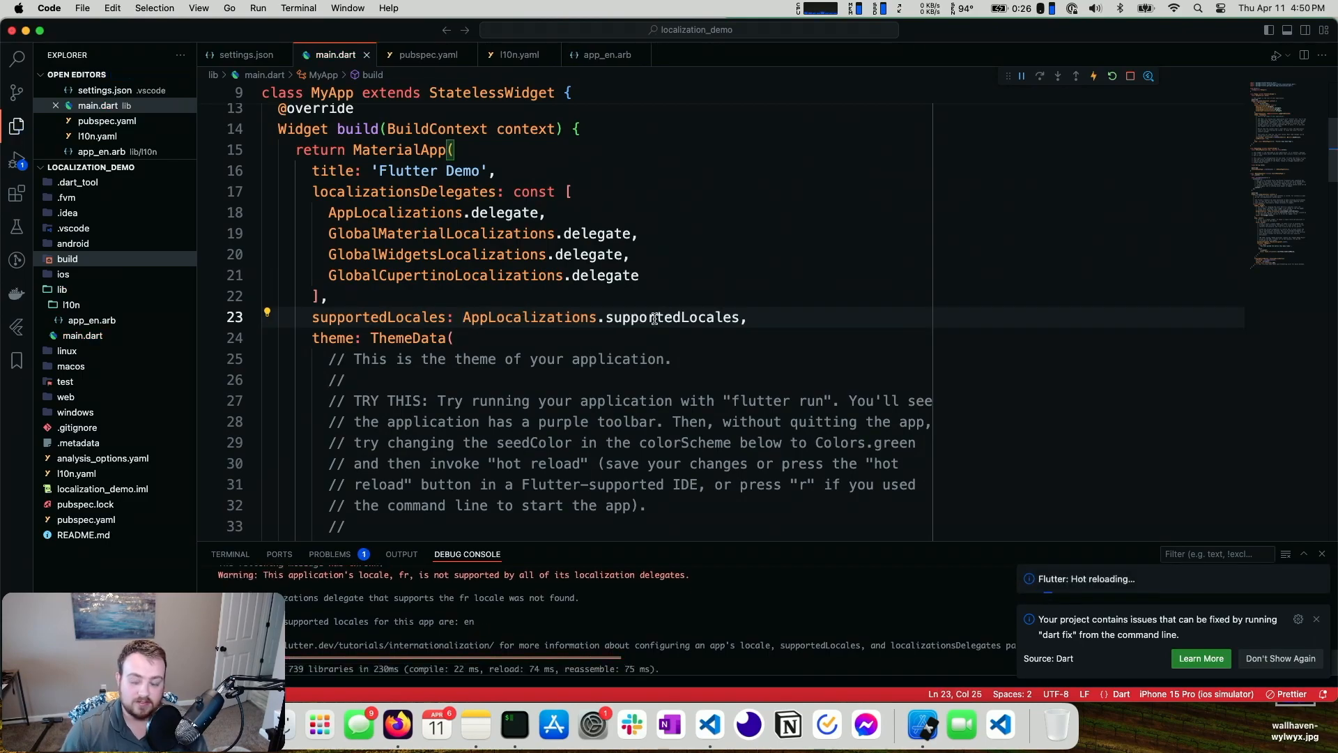
# Step: Make the counter caption read AppLocalizations.of(context)!.buttonMessage instead of the hard-coded string
pyautogui.scroll(-3)
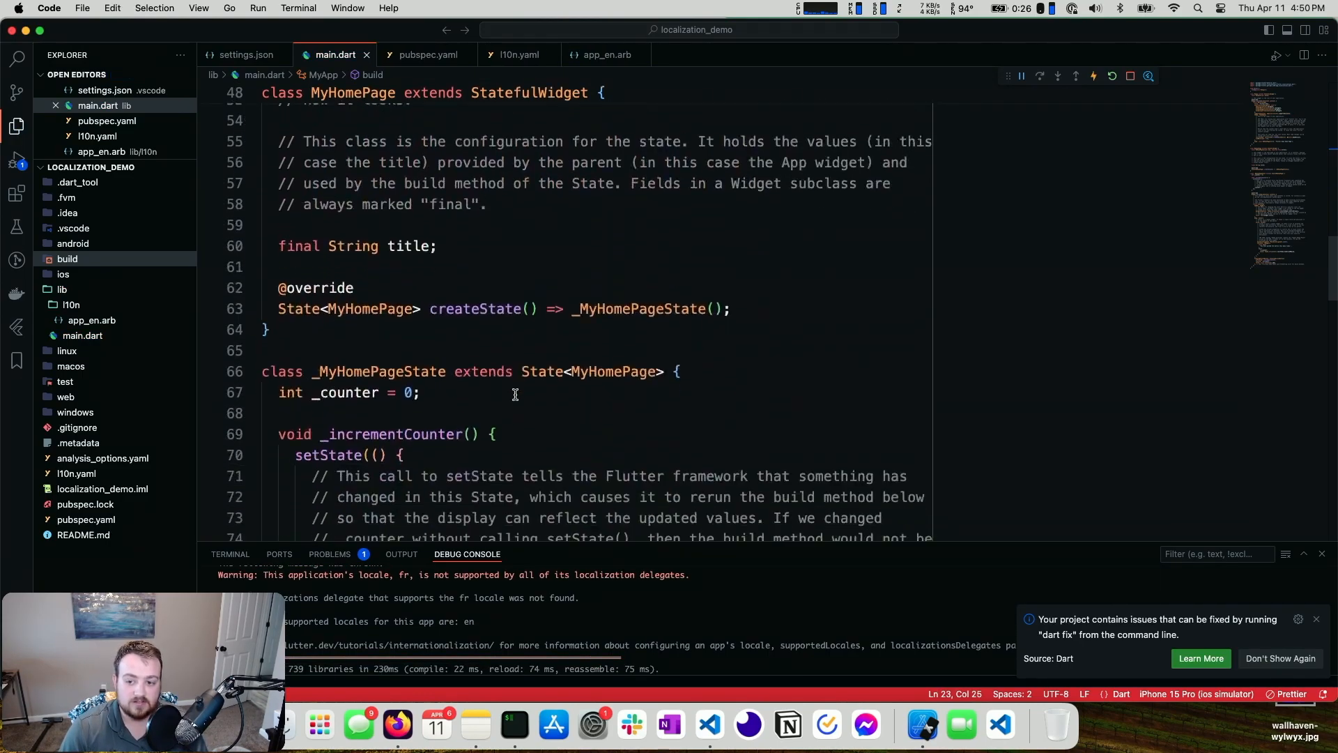
pyautogui.scroll(-3)
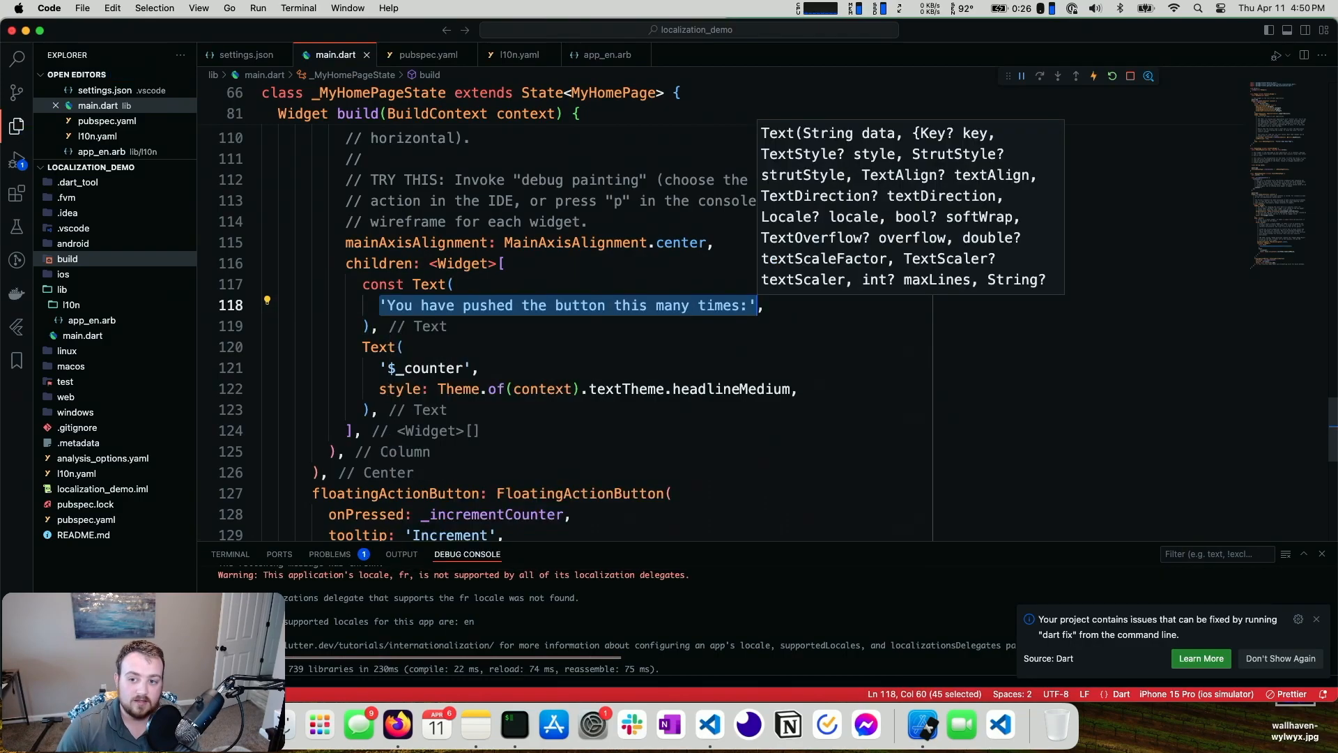
pyautogui.write('AppLocalizations.o,')
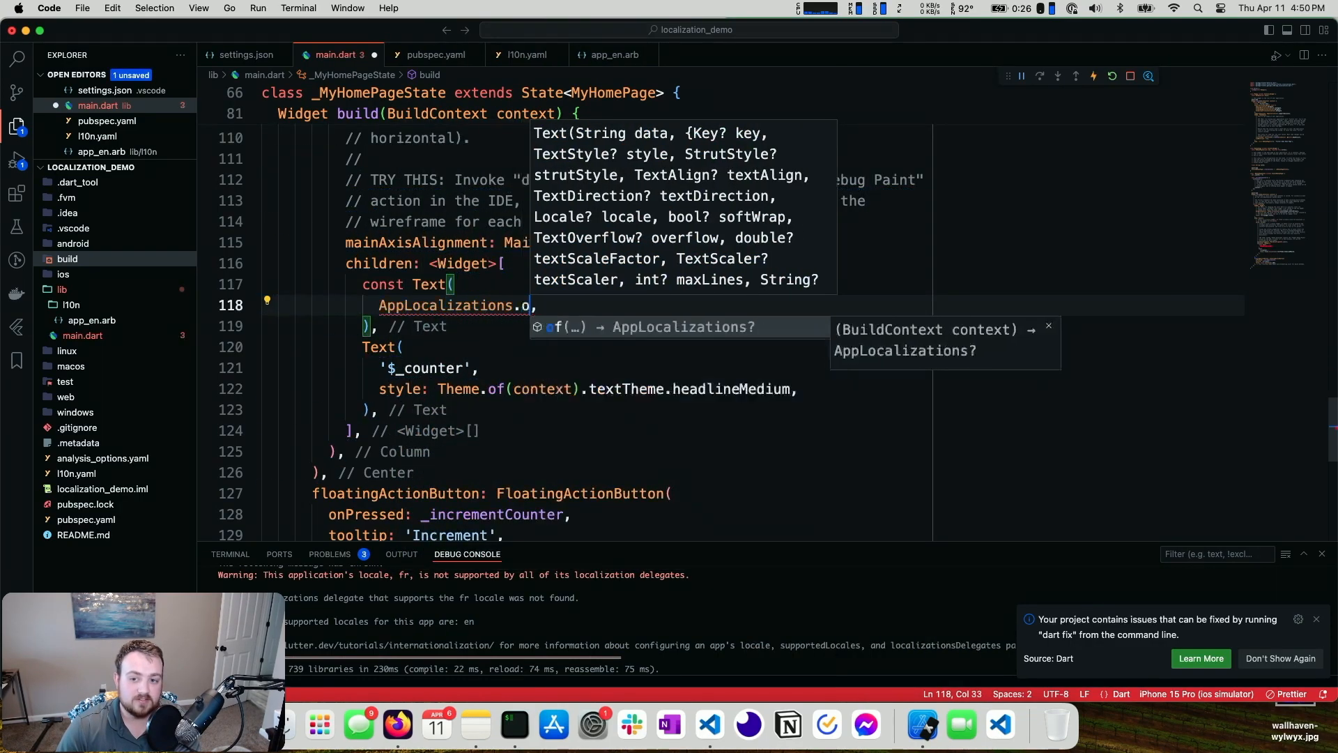
pyautogui.write('of(context)')
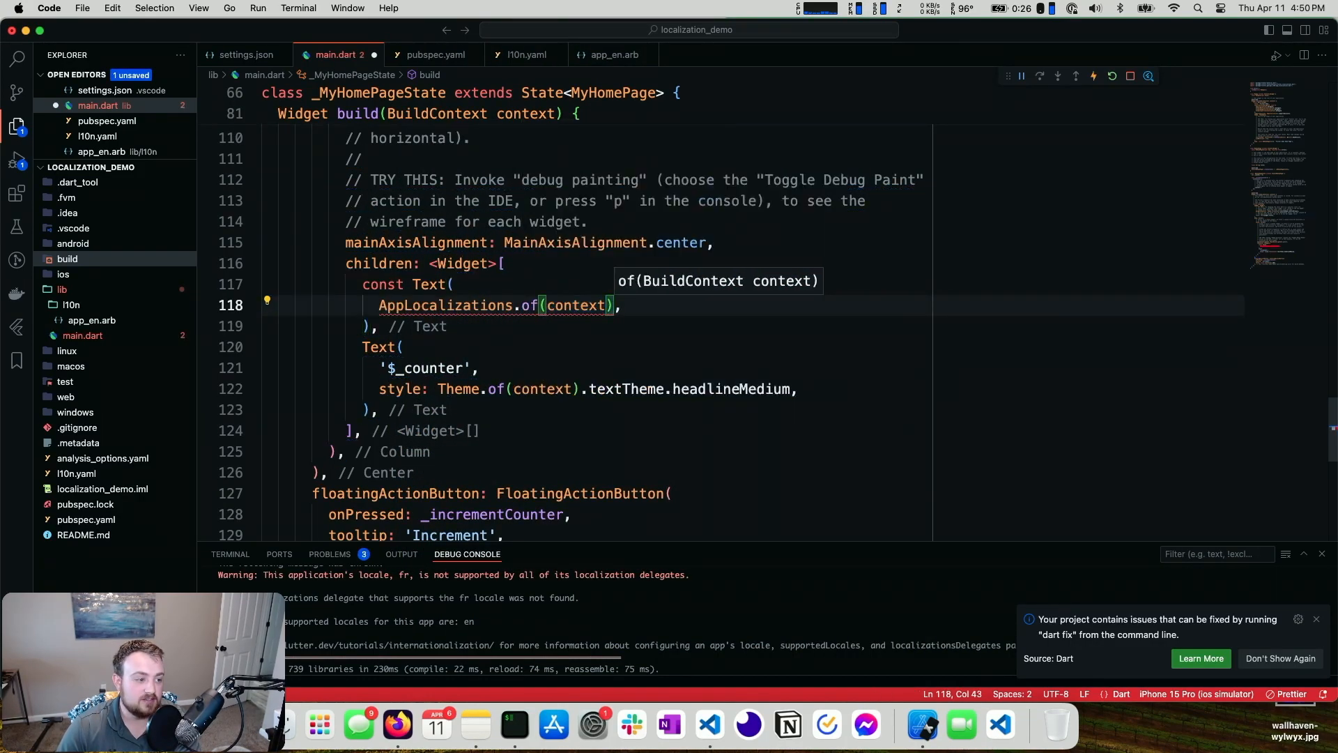
pyautogui.write('!.buttonMessage')
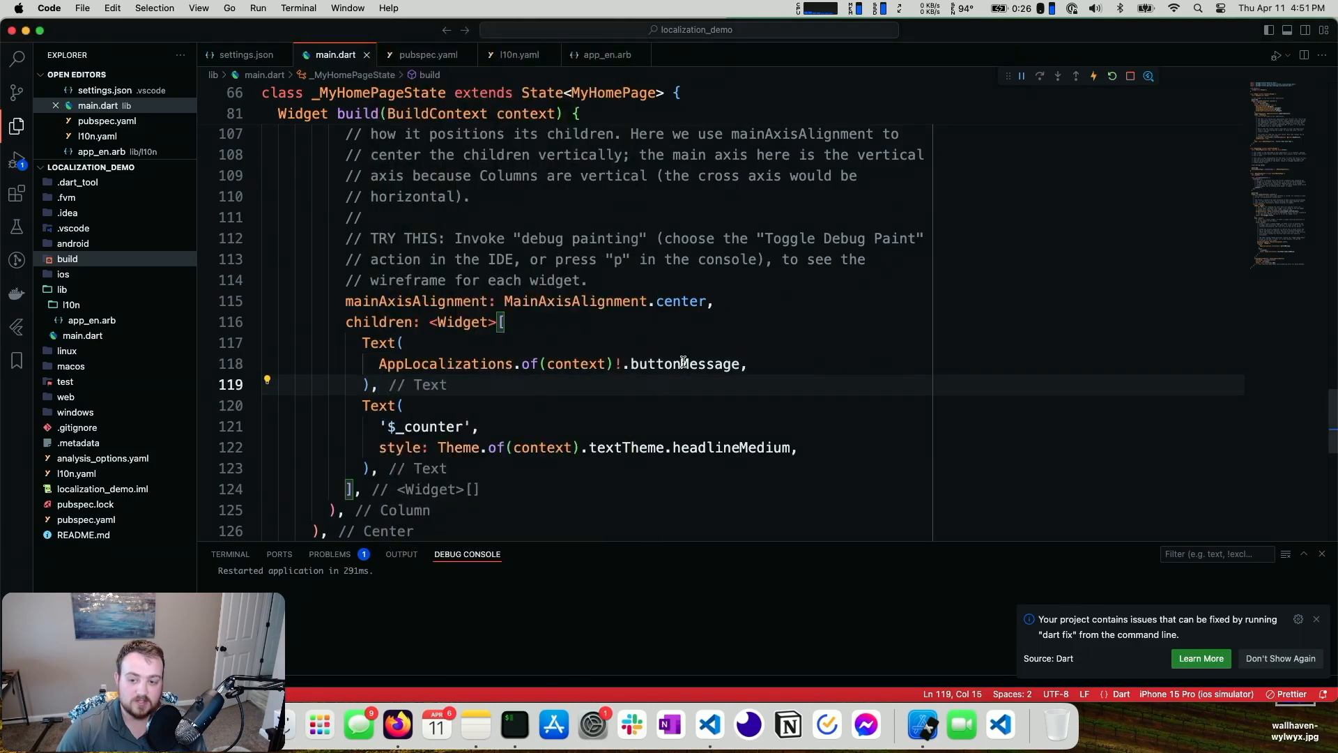
pyautogui.scroll(-3)
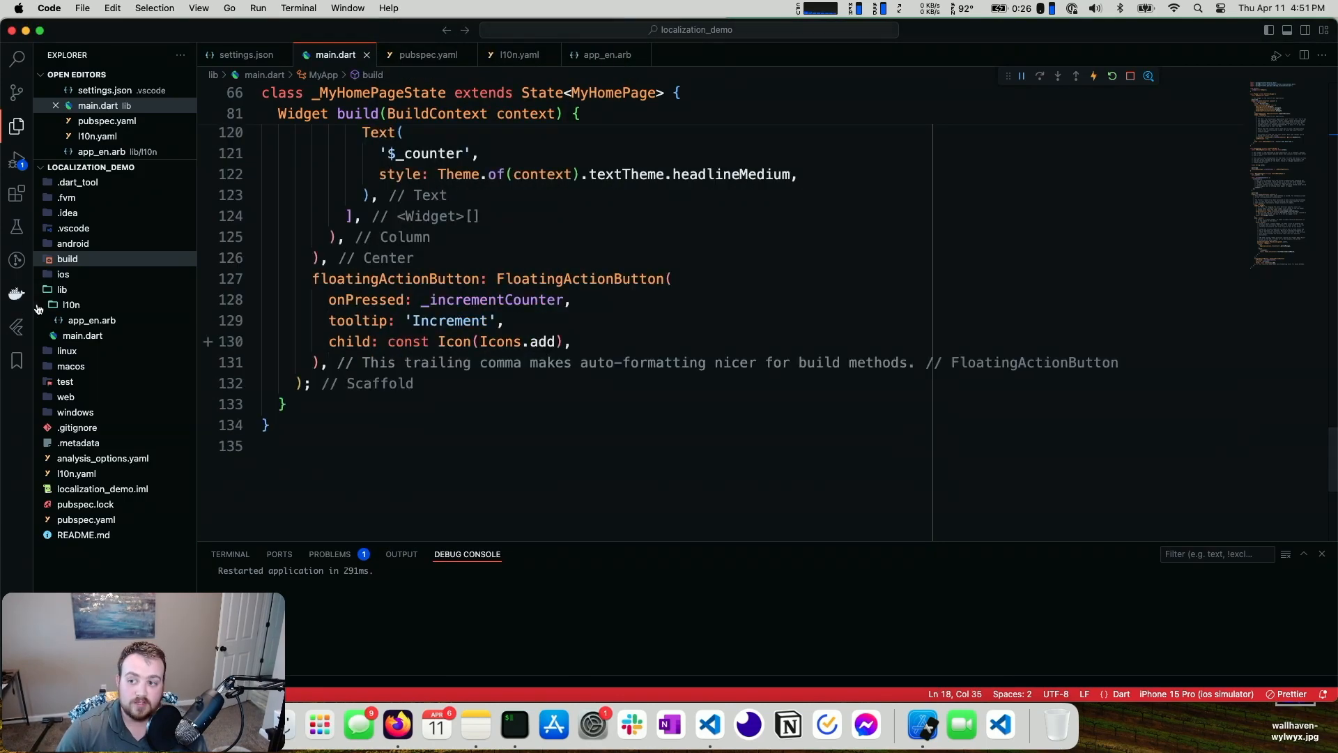
# Step: Create a new app_fr.arb file inside the l10n folder from the English content
pyautogui.rightClick(70, 305)
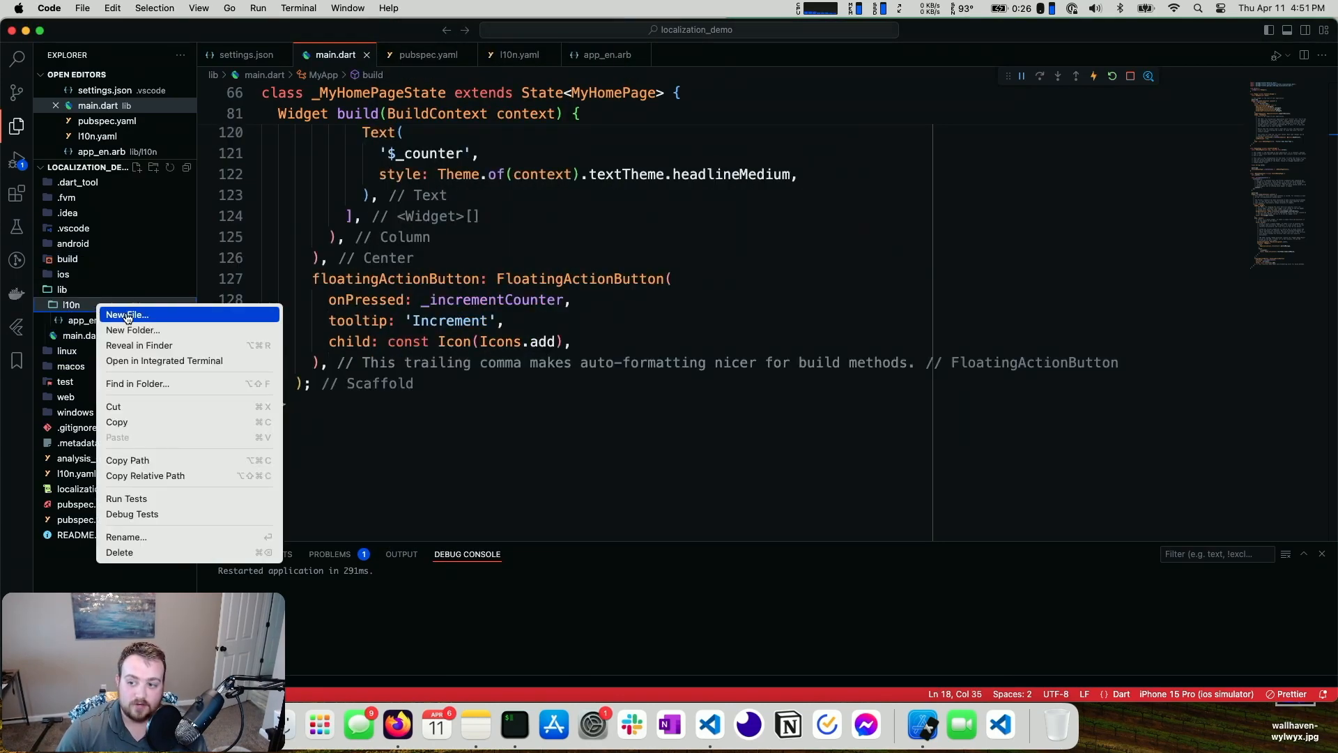
pyautogui.click(127, 315)
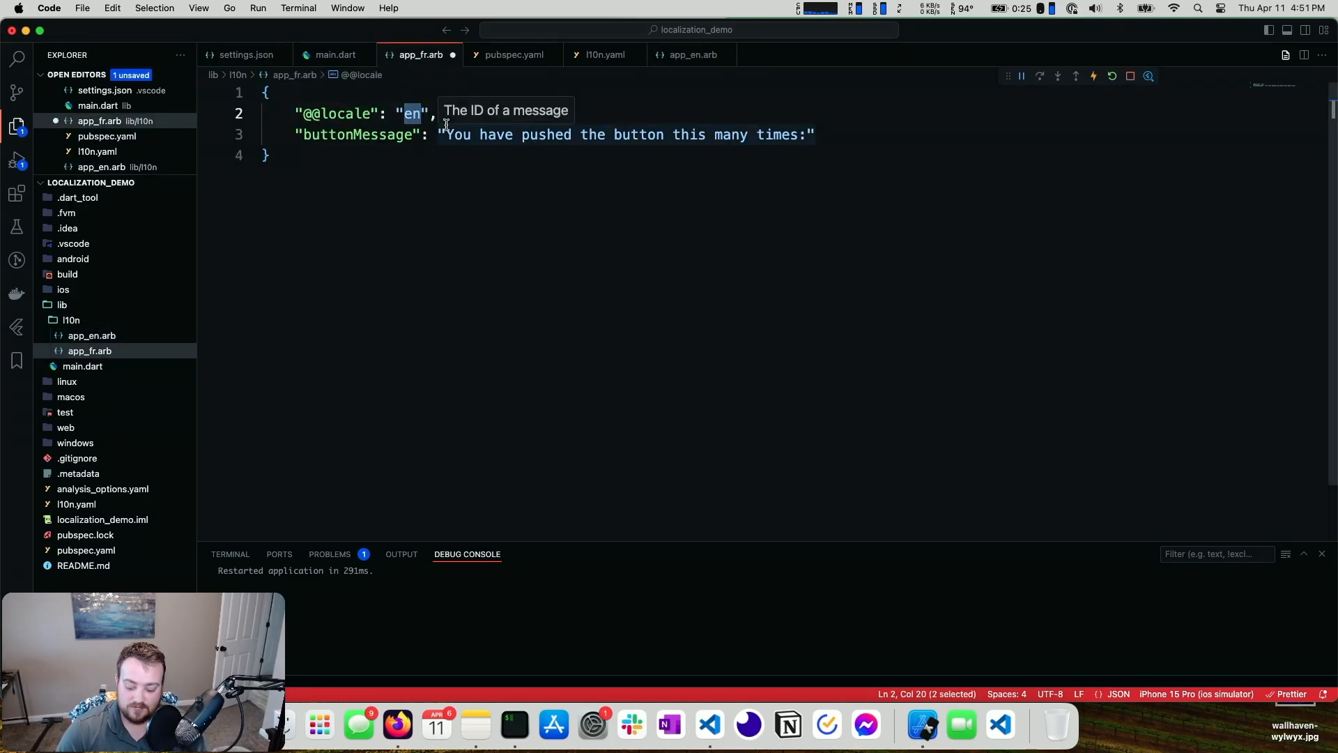
pyautogui.write('fn')
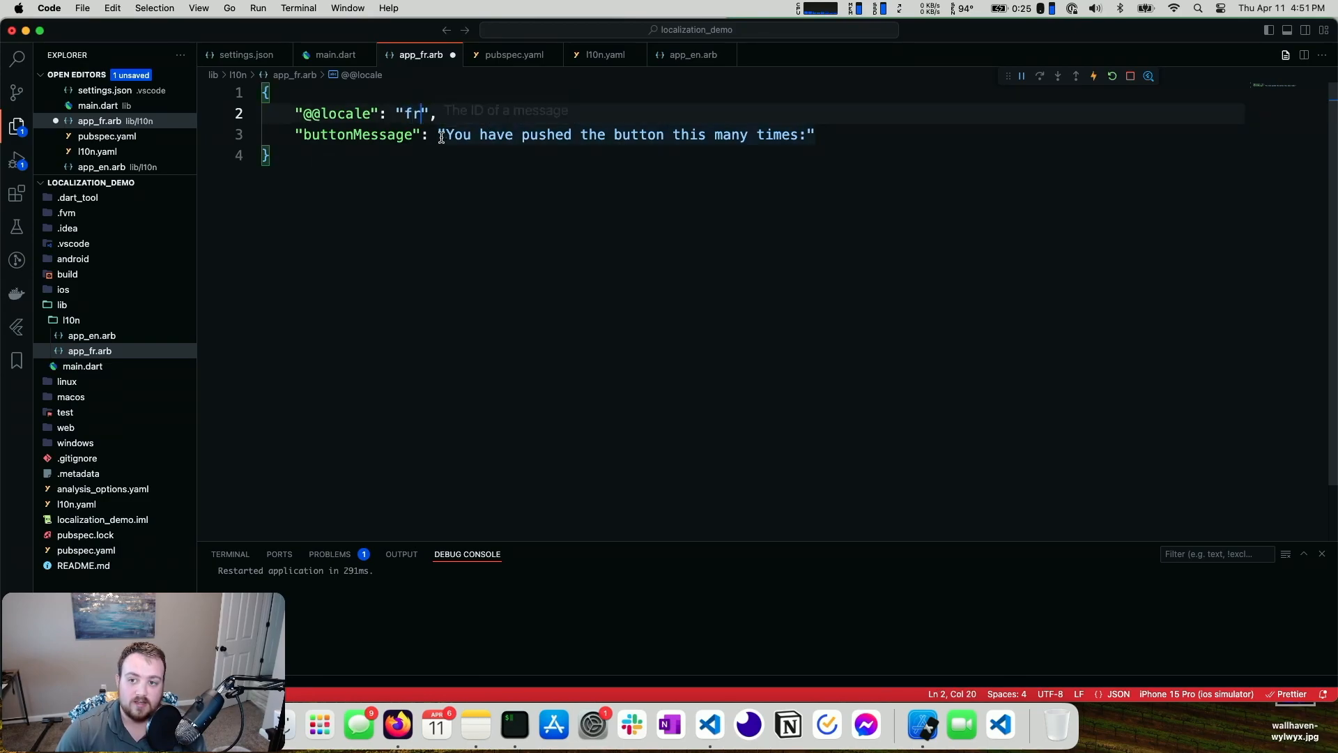
# Step: Translate buttonMessage to 'Vous avez appeyeur fois sur le bouton' in the French ARB
pyautogui.click(461, 133)
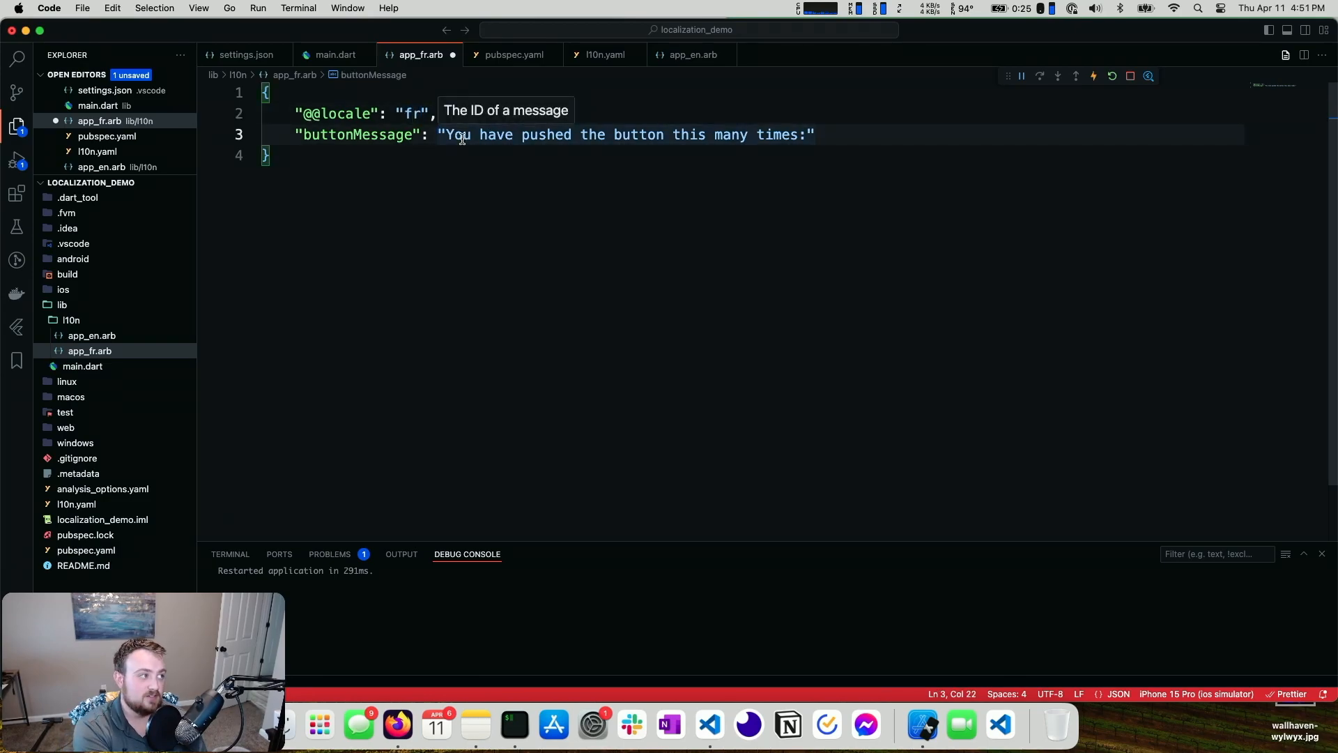
pyautogui.moveTo(445, 133); pyautogui.dragTo(800, 134)
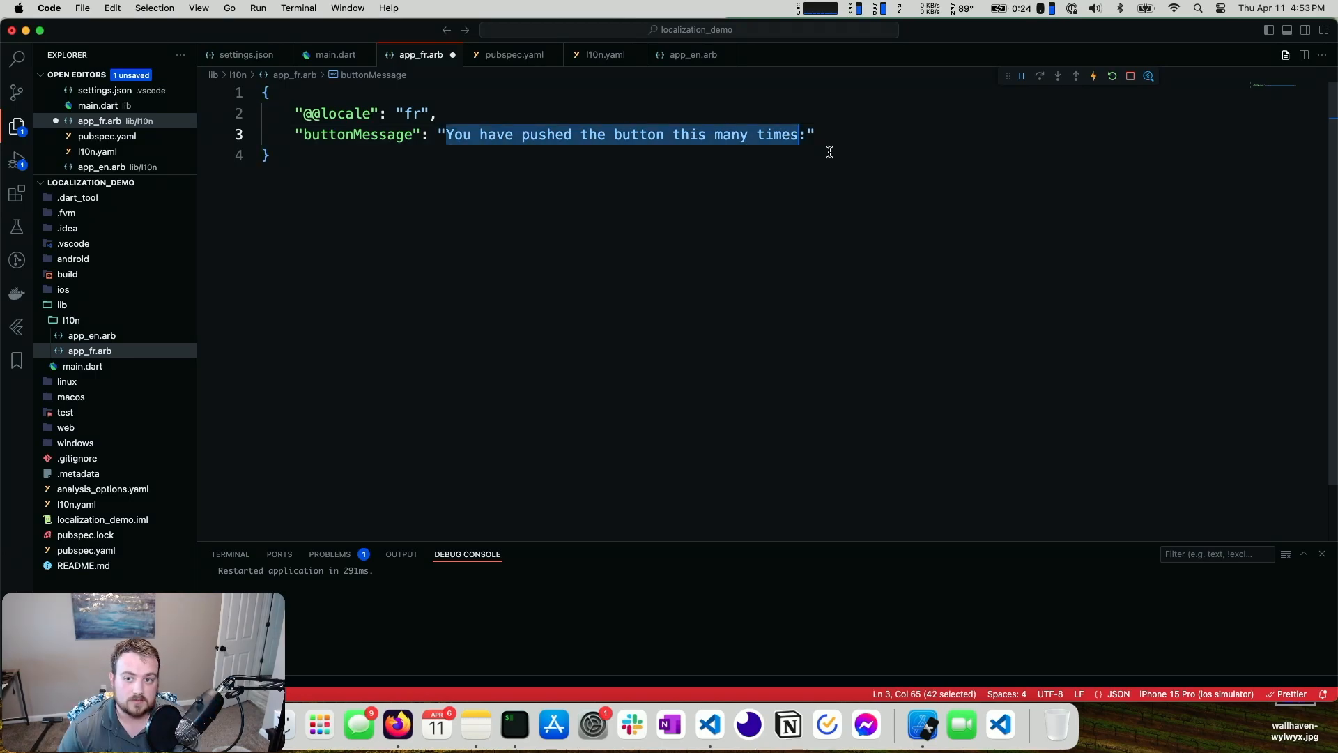
pyautogui.write('Vous av:"')
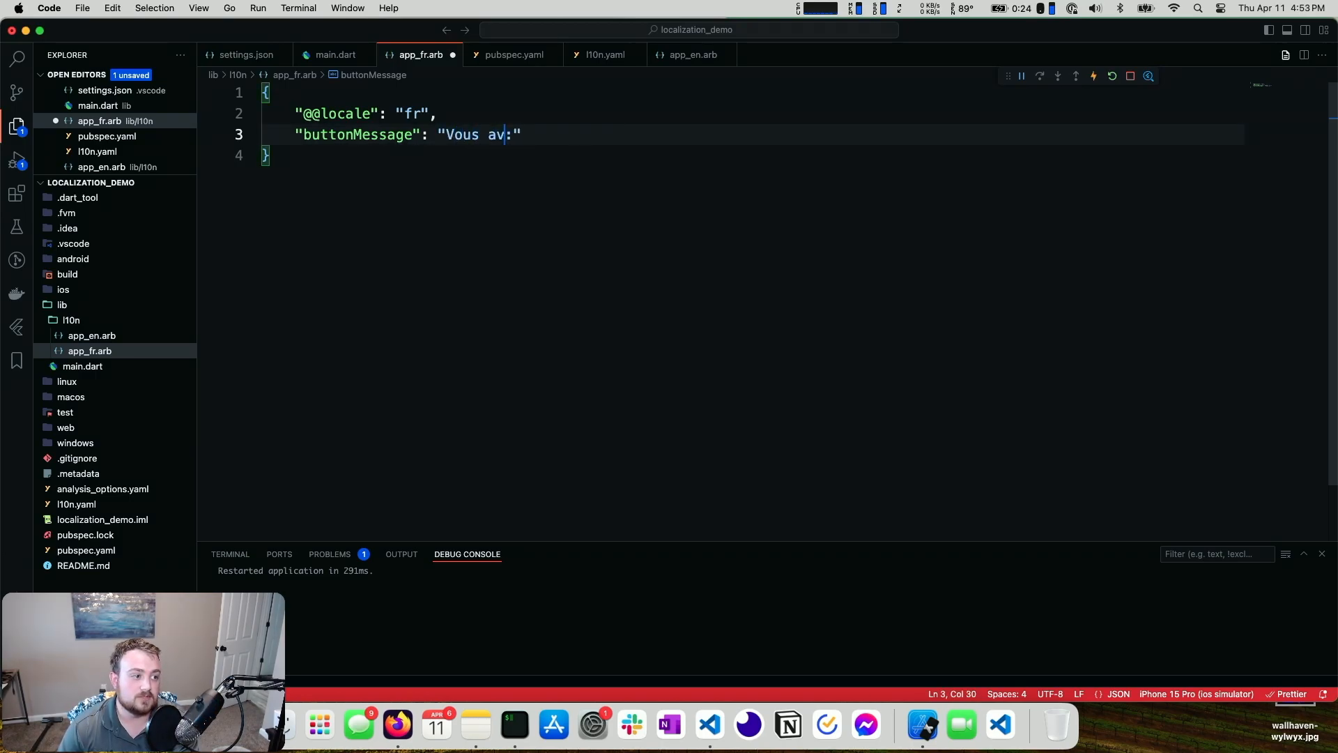
pyautogui.write('ez a')
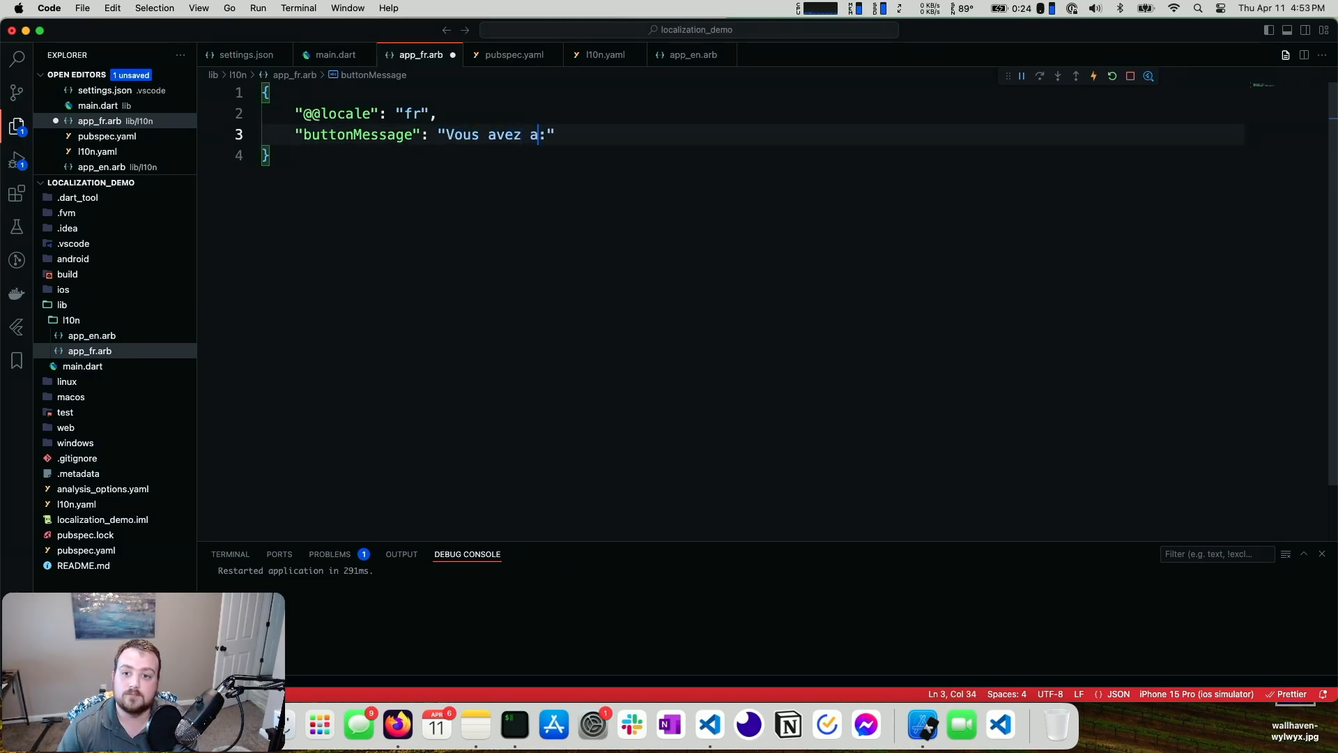
pyautogui.write('ppeye')
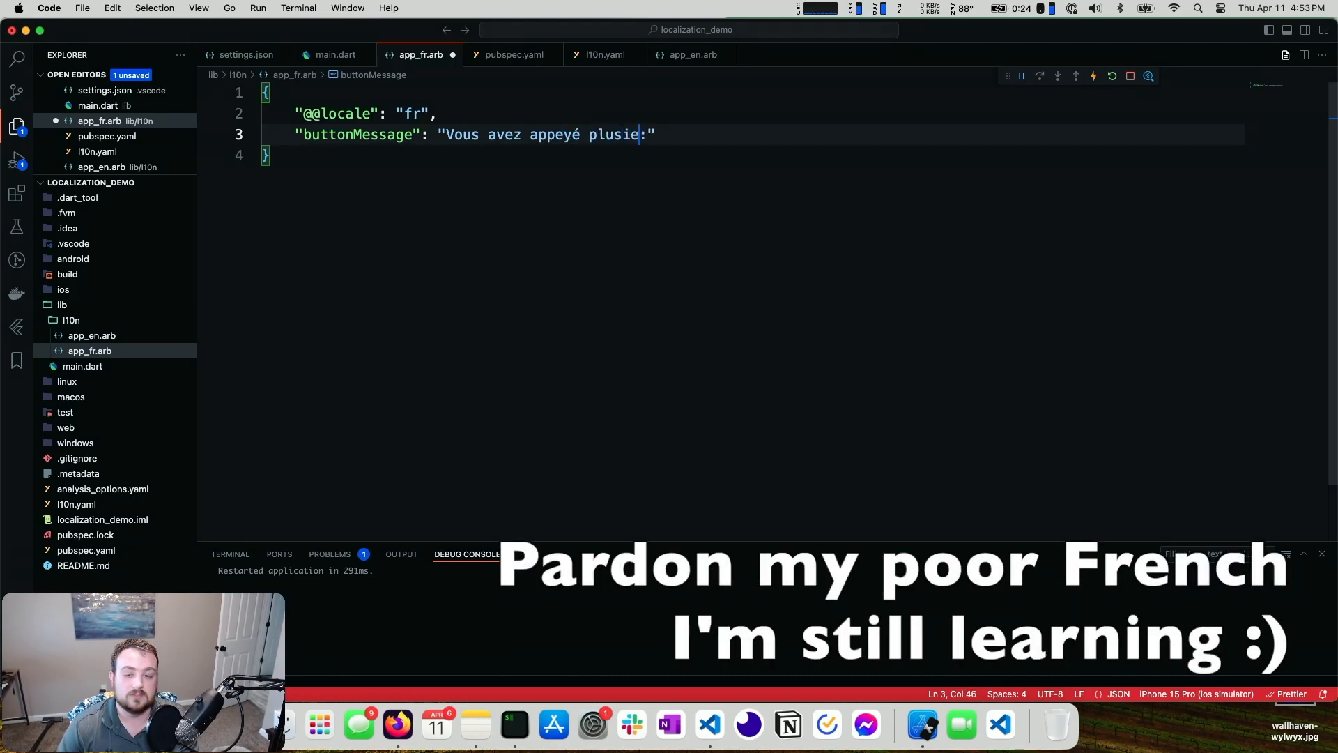
pyautogui.write('ur')
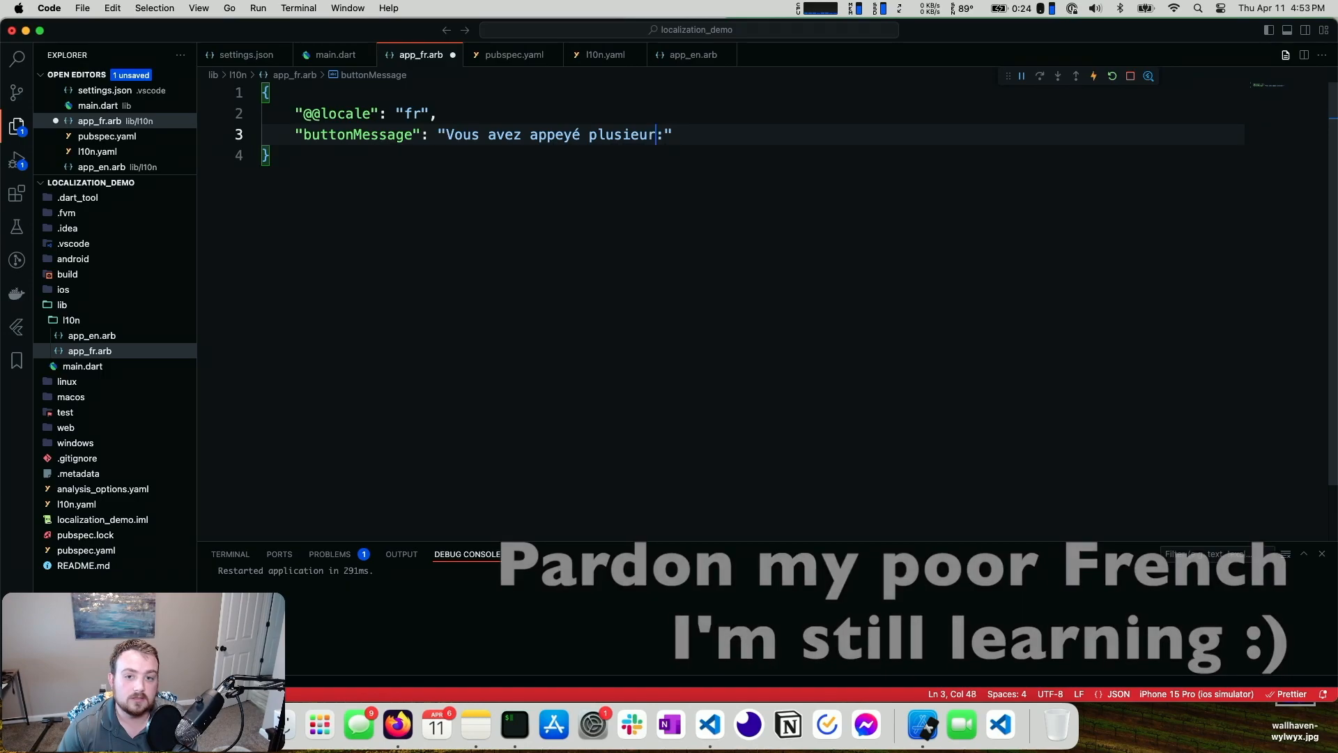
pyautogui.write('fois sur le')
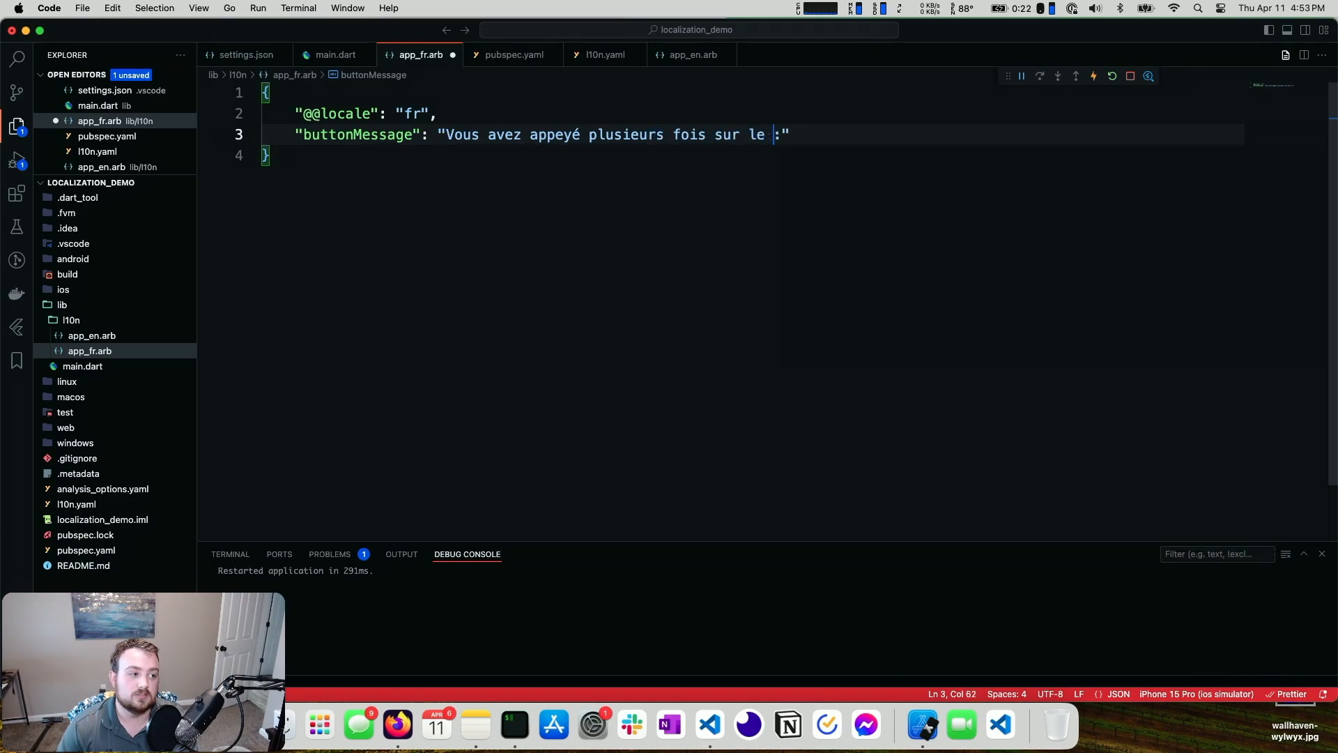
pyautogui.write('bouton')
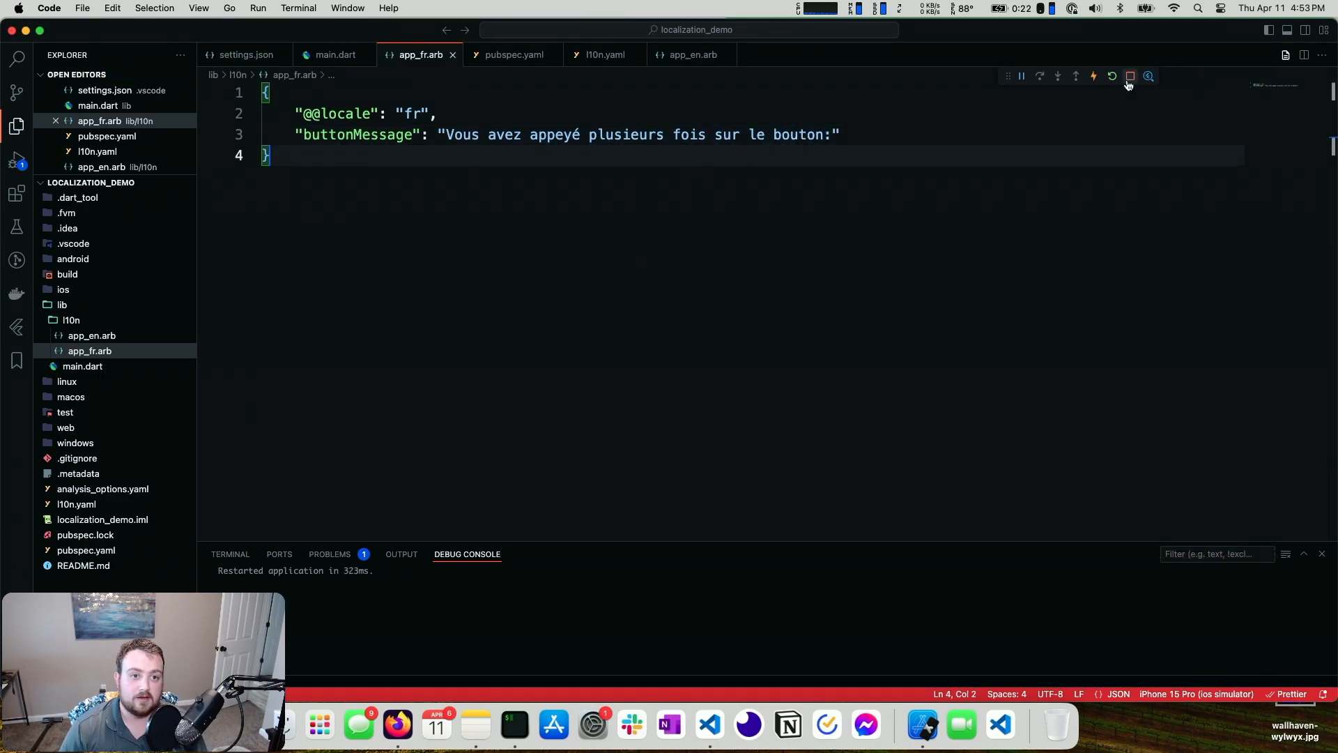
# Step: Hot restart the app with the French file and return to main.dart
pyautogui.click(335, 55)
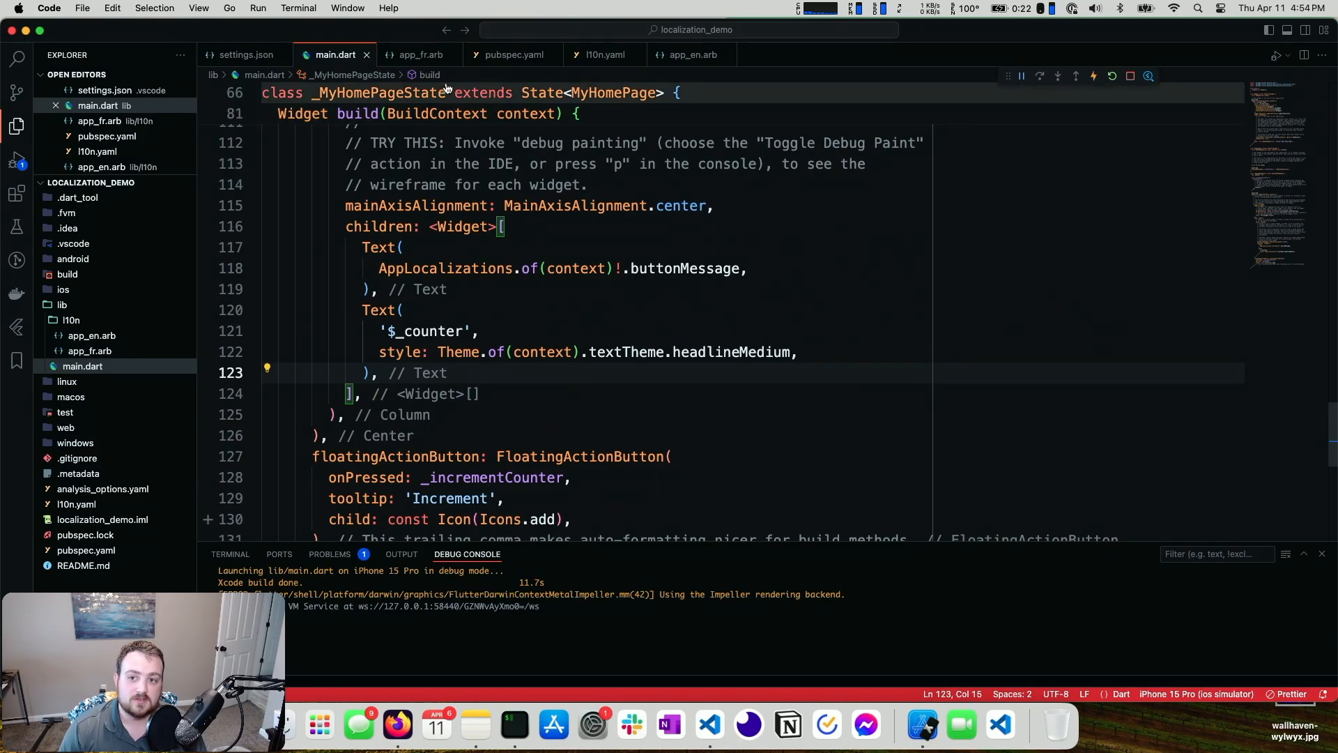
pyautogui.click(691, 55)
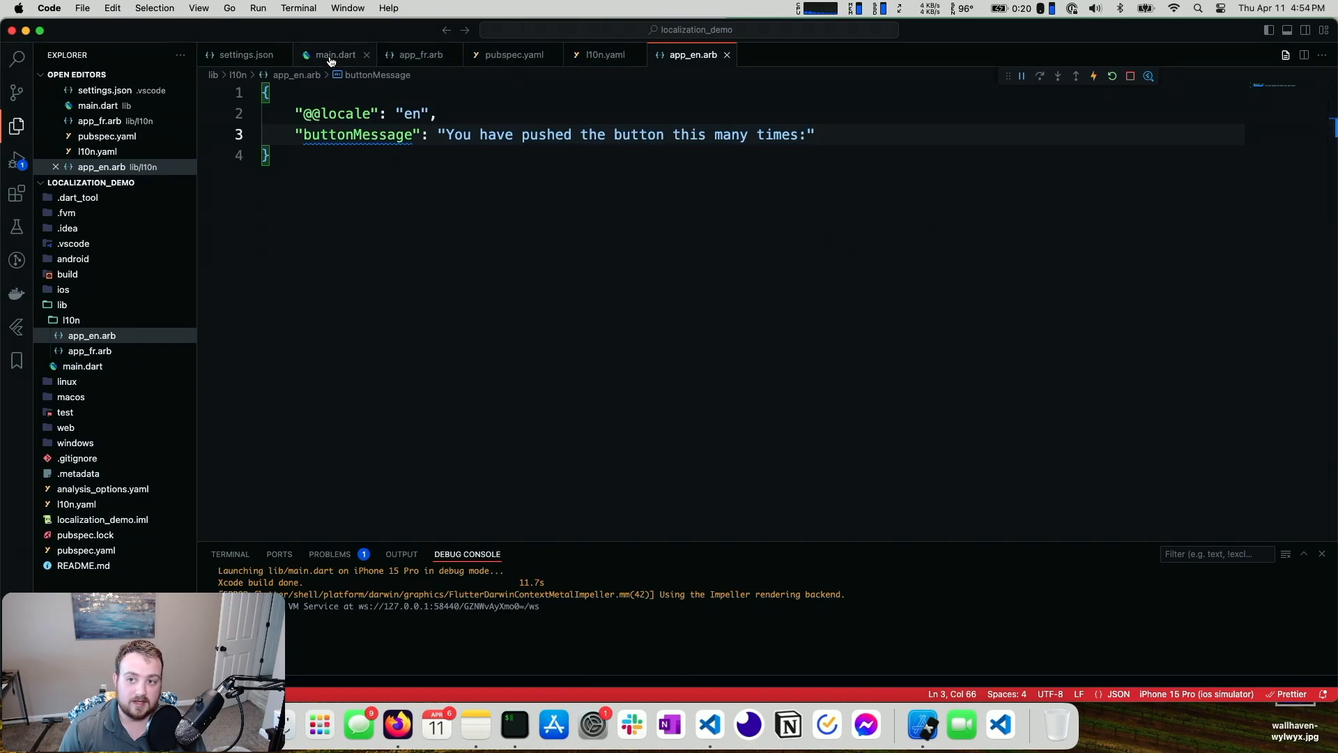
pyautogui.click(333, 55)
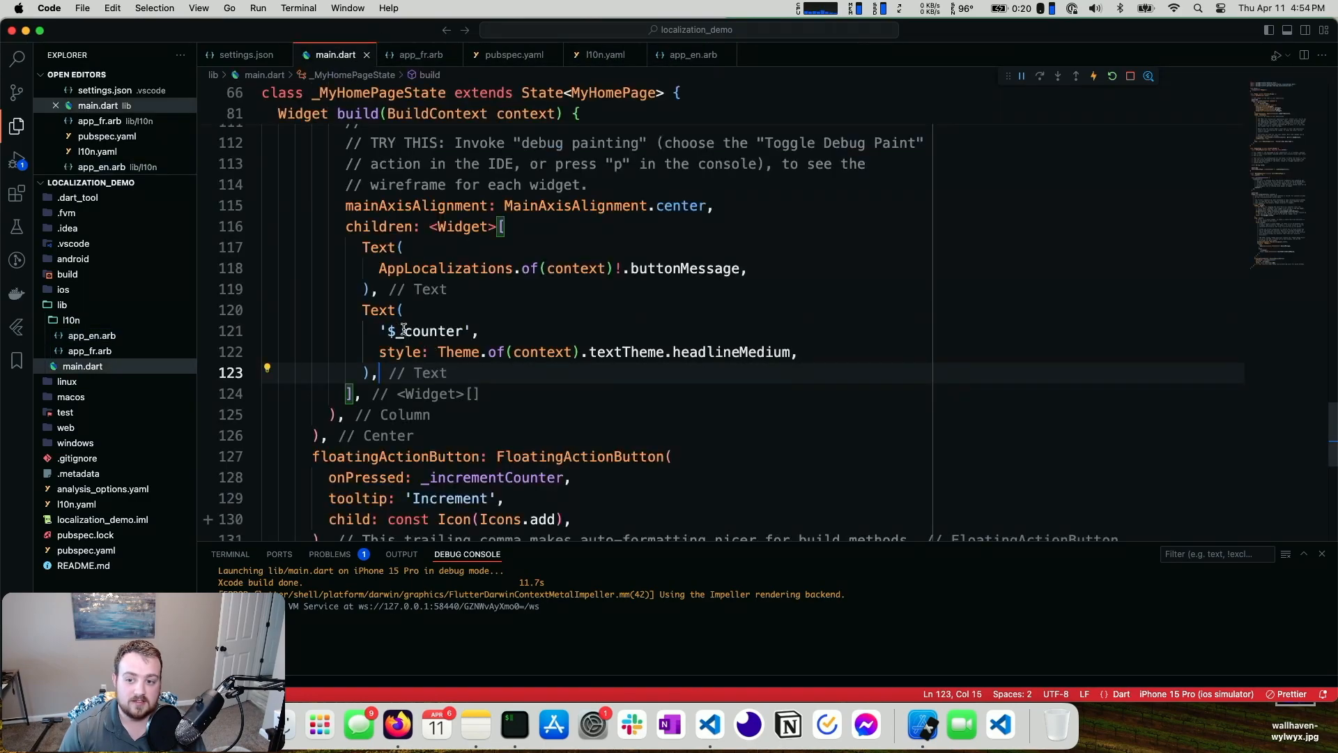
pyautogui.moveTo(362, 309); pyautogui.dragTo(394, 351)
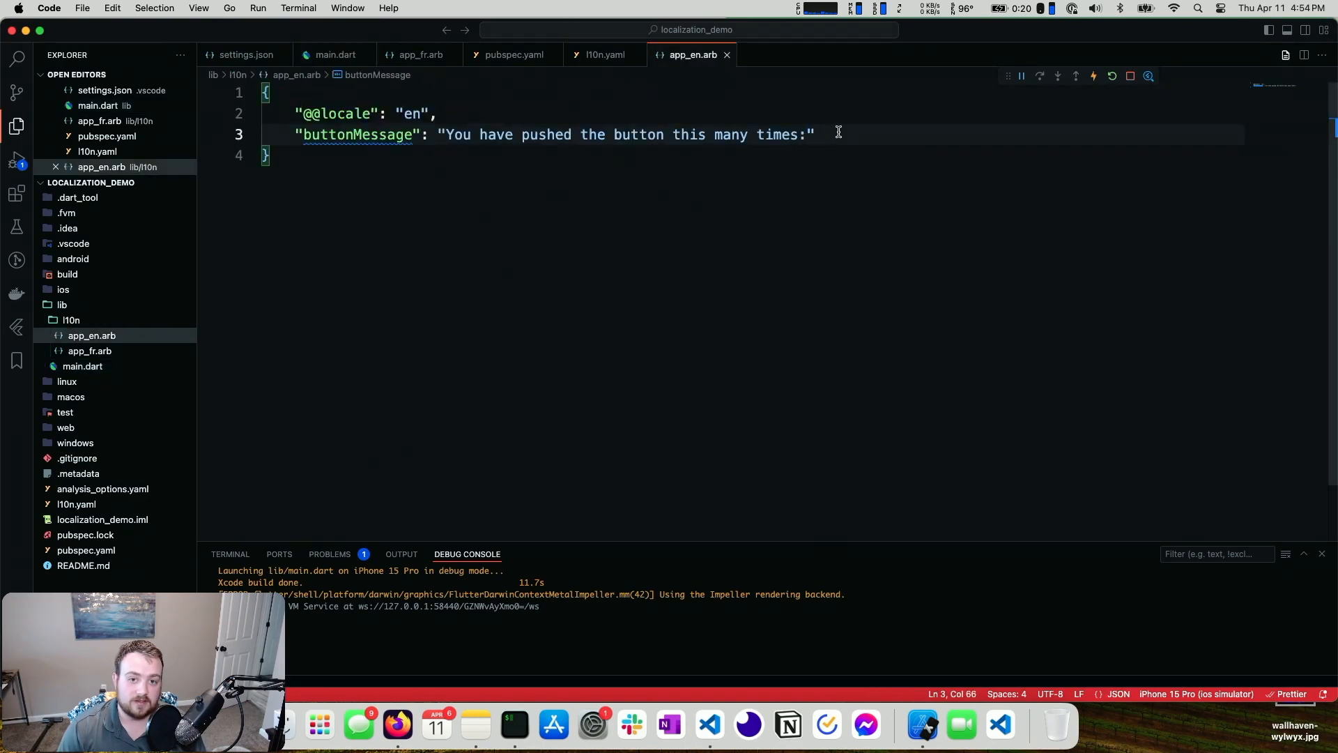
pyautogui.write('{counter}')
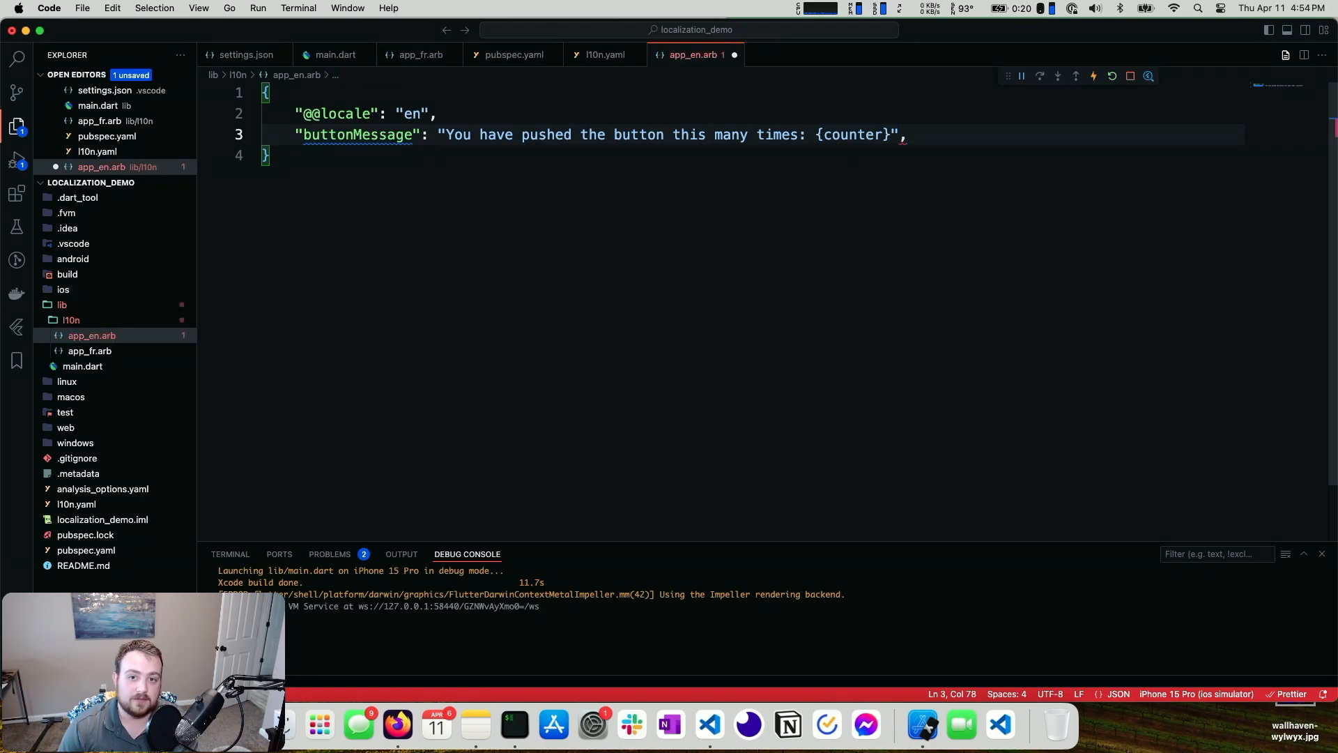
pyautogui.write('"@')
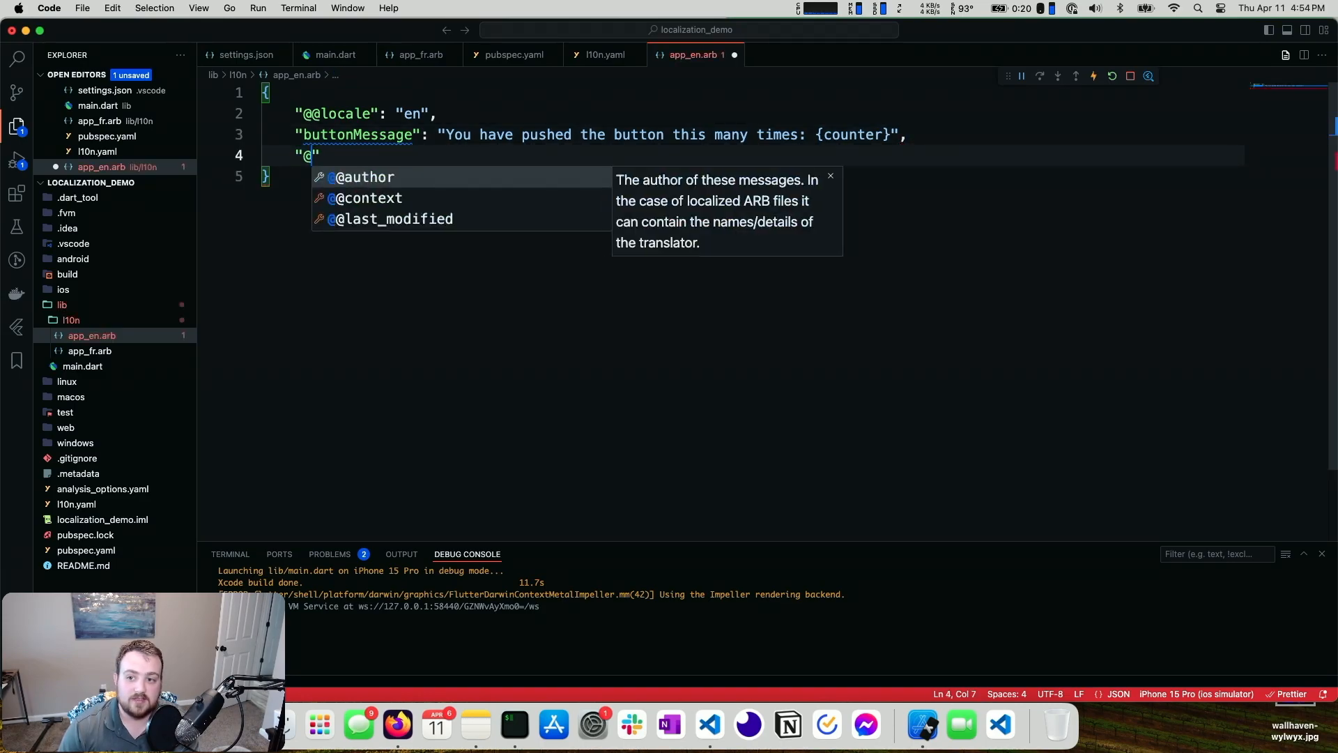
pyautogui.write('buttonM')
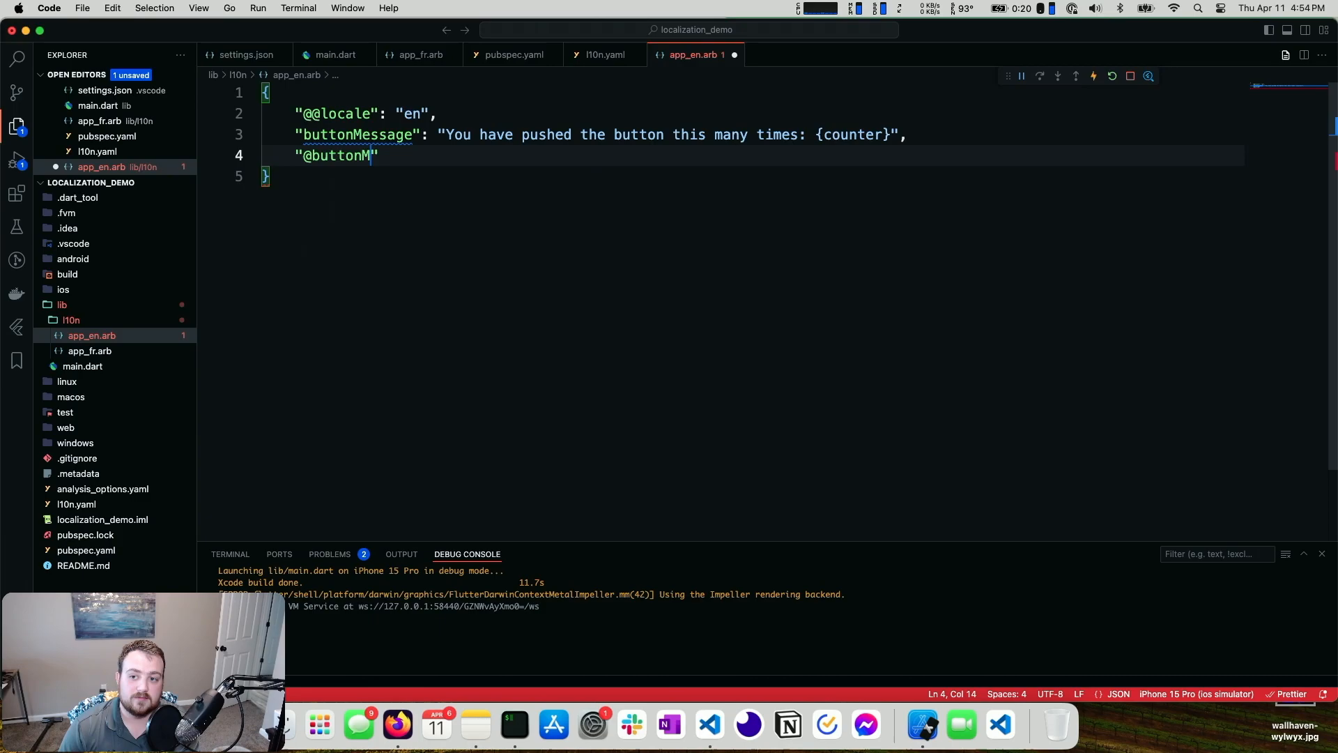
pyautogui.write('essage":')
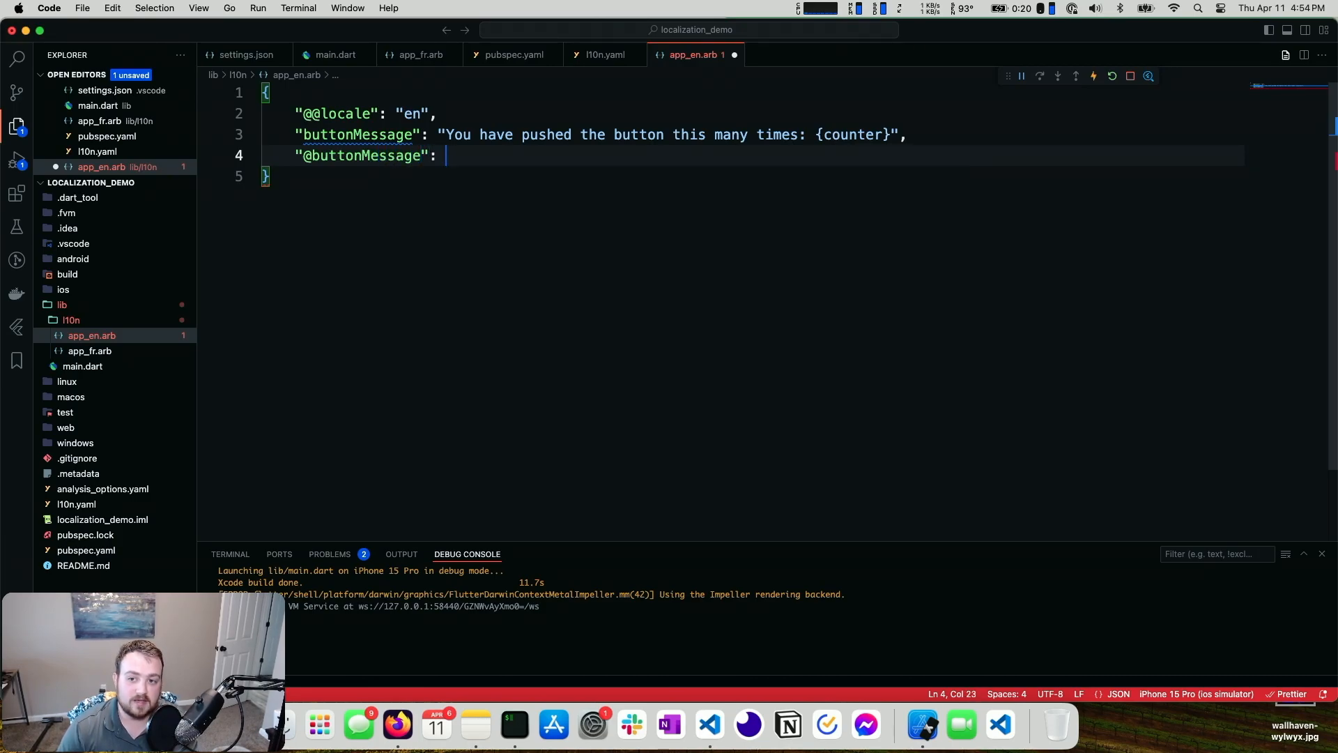
pyautogui.write('{')
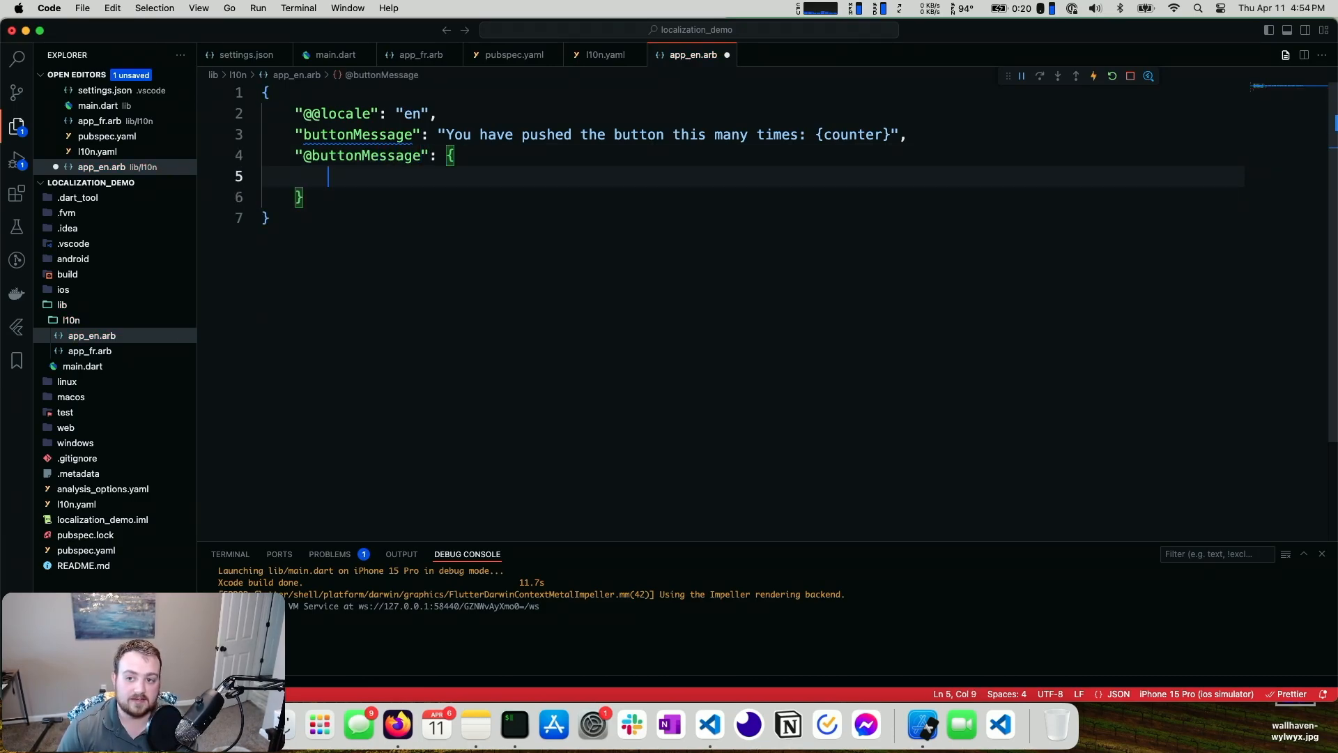
pyautogui.doubleClick(356, 134)
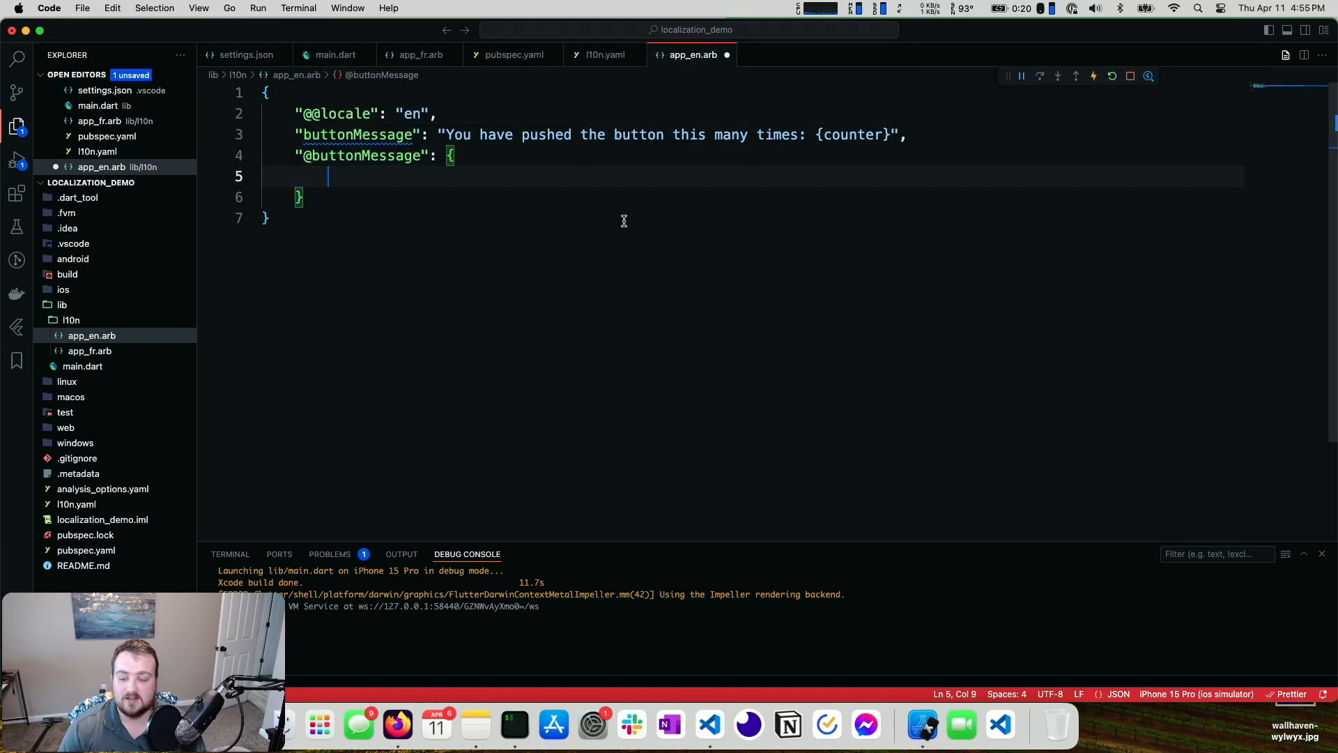
pyautogui.write('"description": ""')
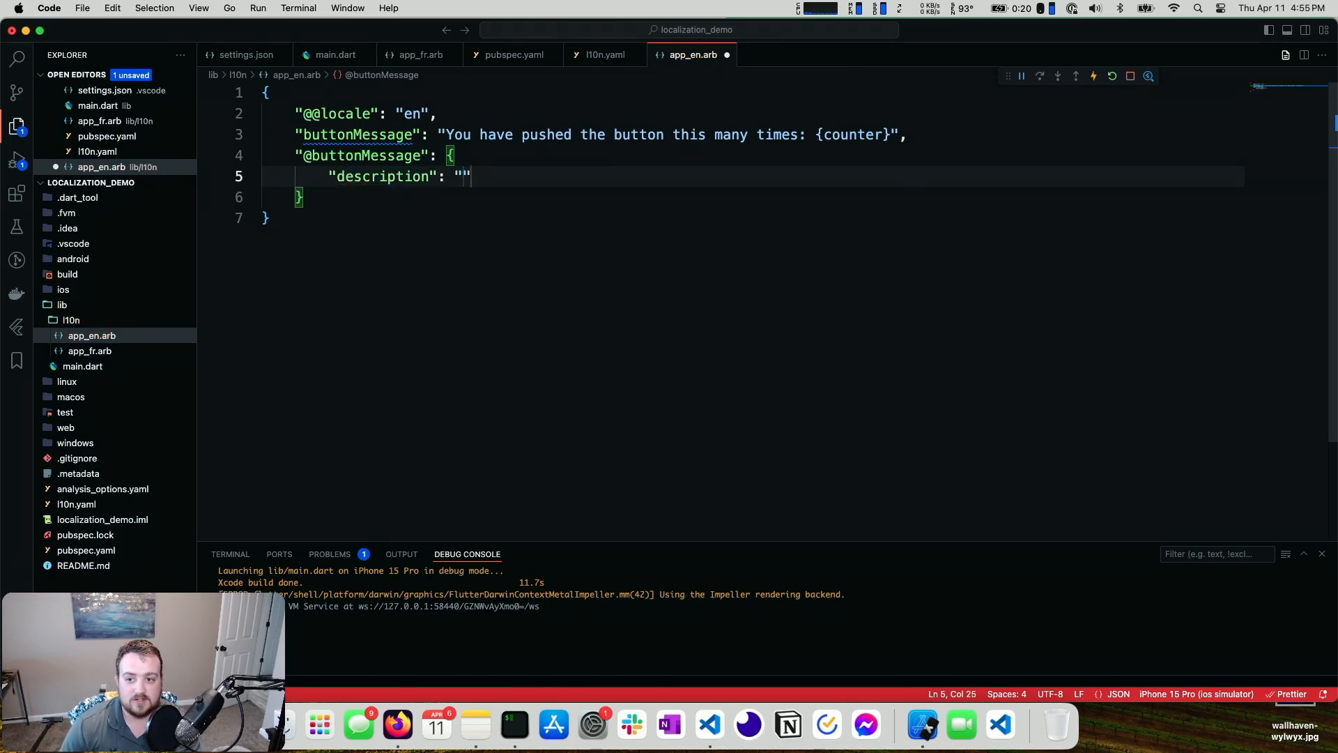
pyautogui.write('Shows how many times a button has been presse')
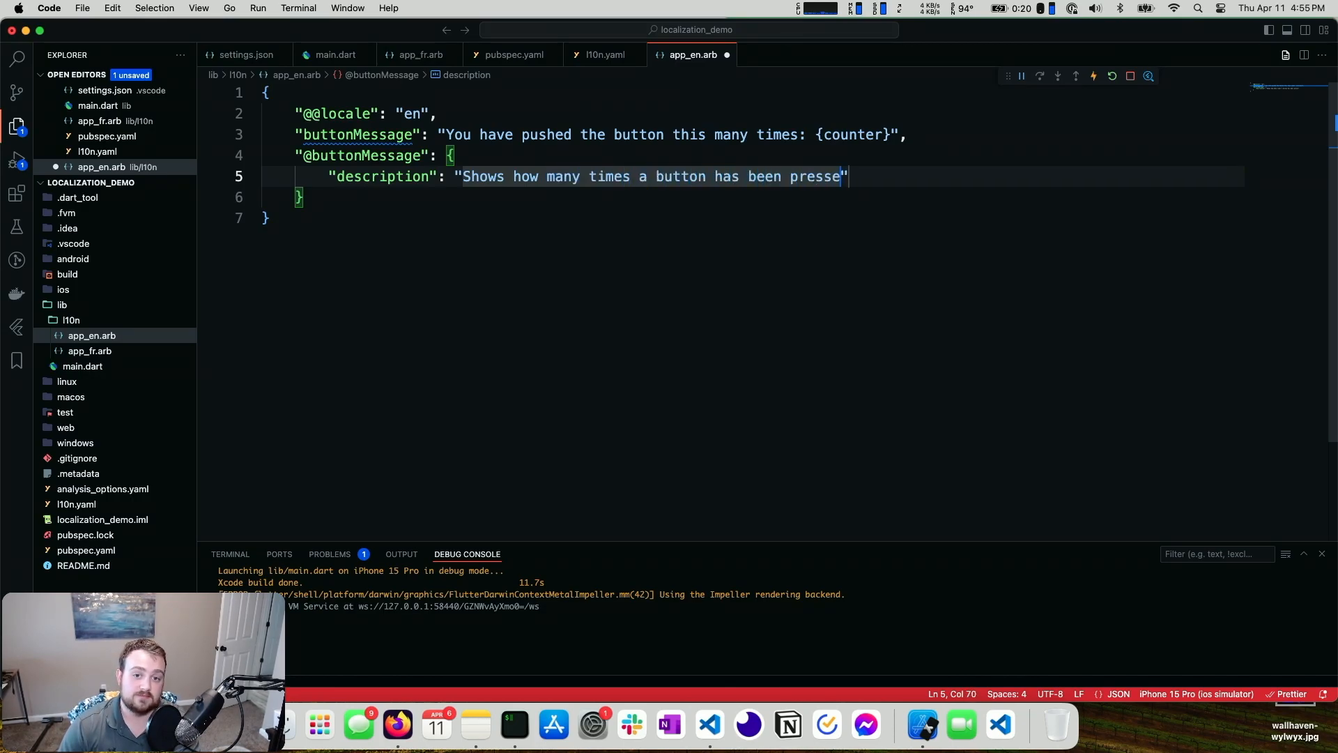
pyautogui.write('d",')
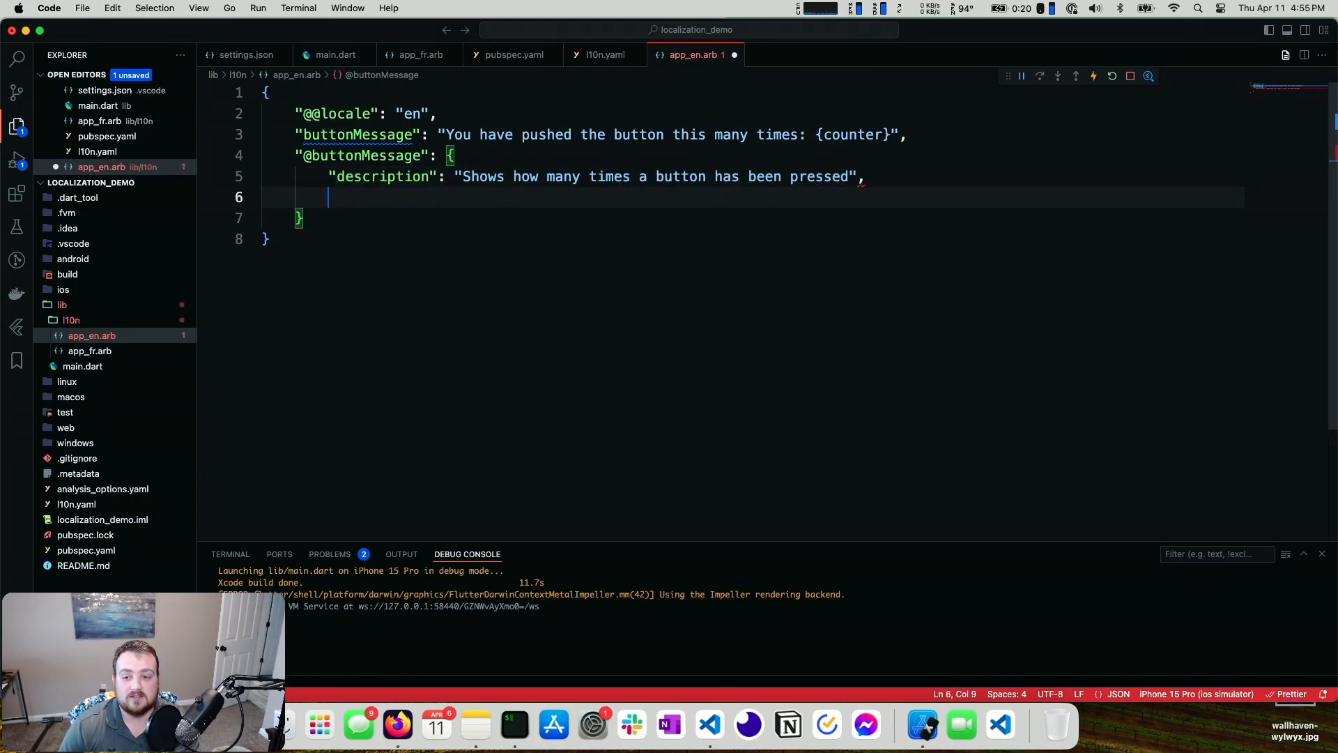
pyautogui.write('"placeholders": {}')
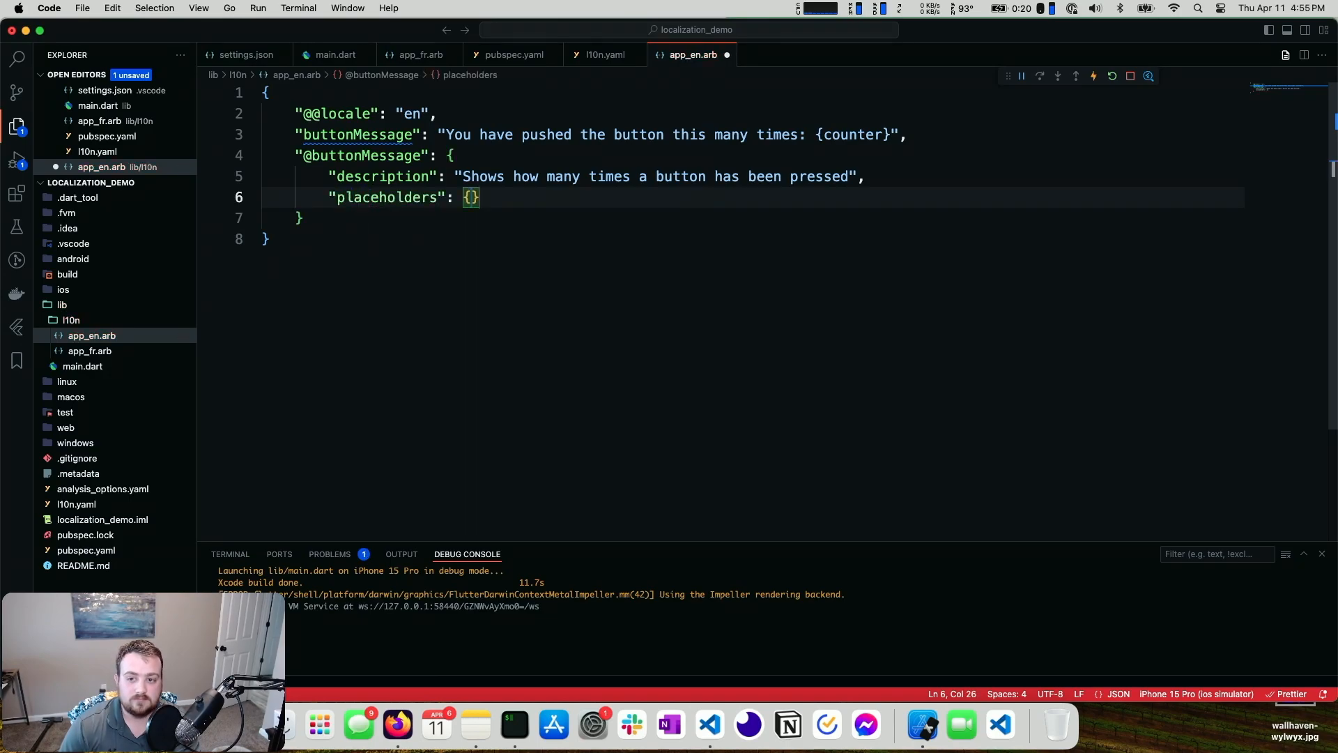
pyautogui.write('""')
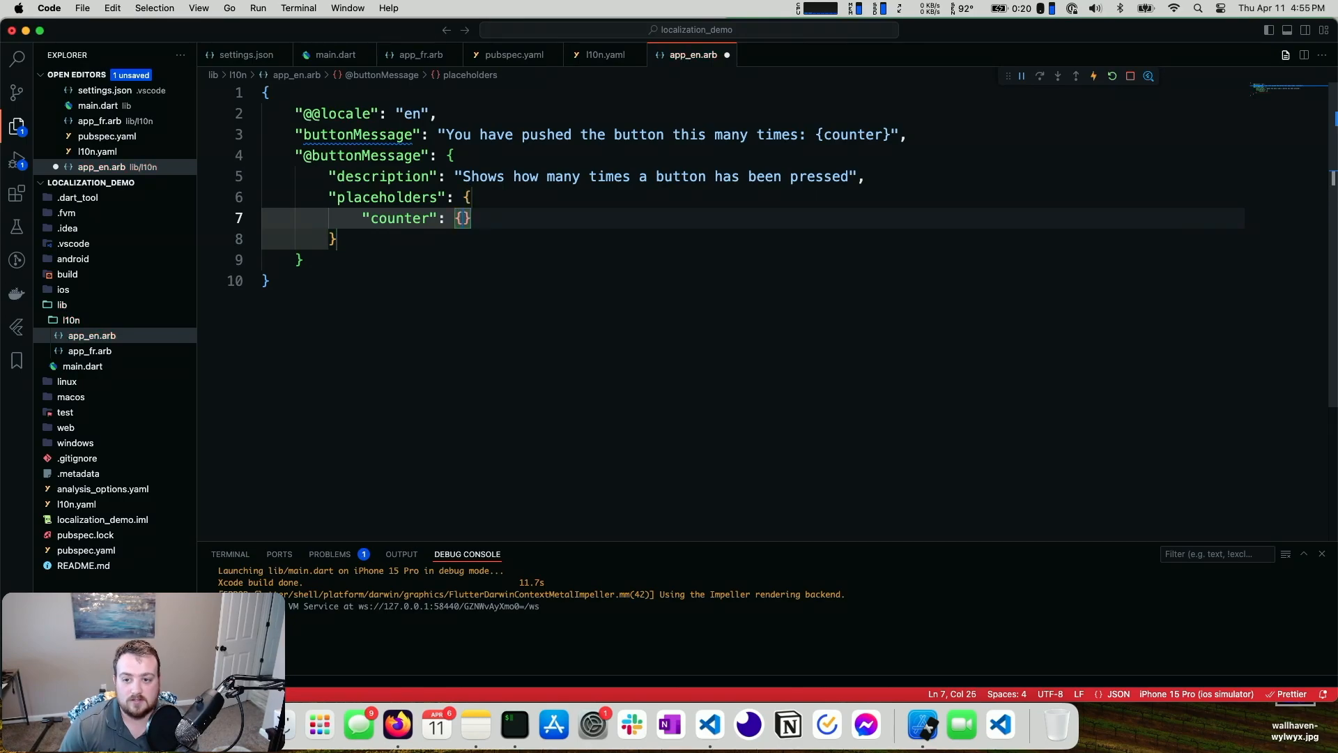
pyautogui.write('"type": "String"')
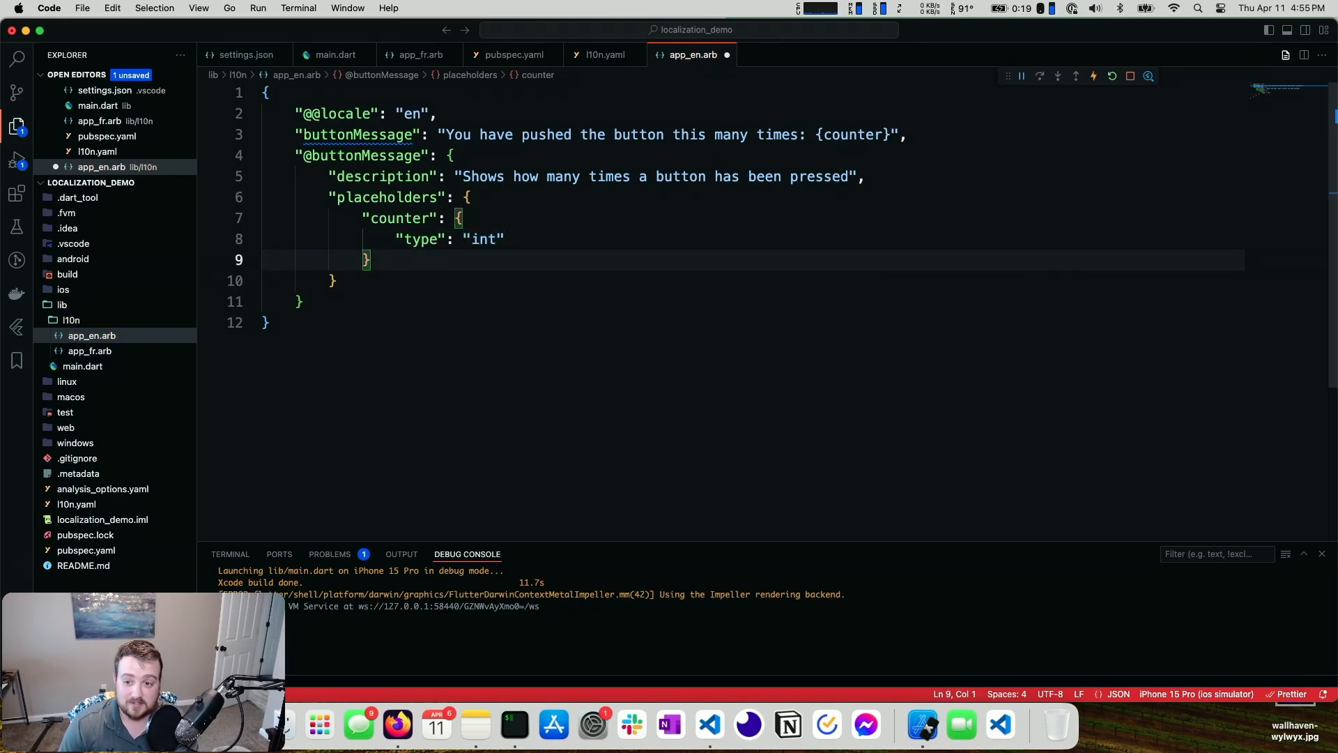
pyautogui.write('des')
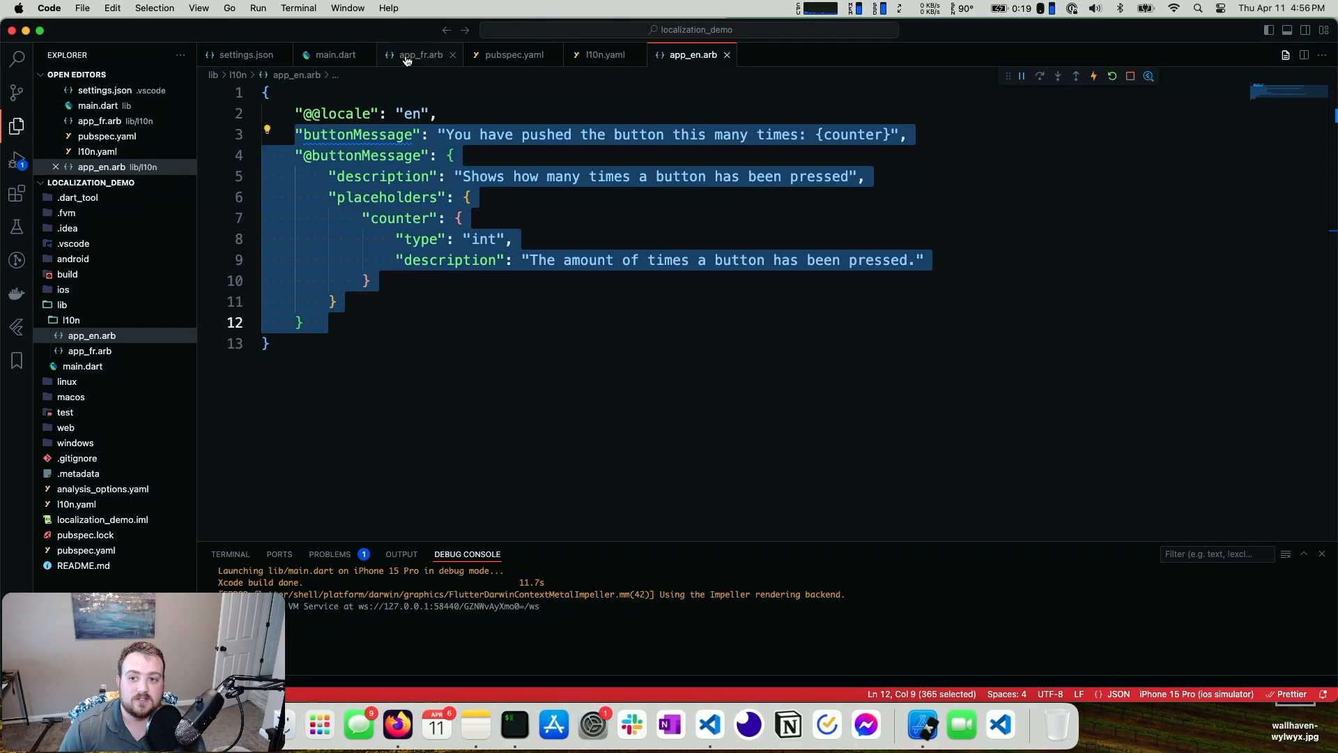
pyautogui.moveTo(419, 54)
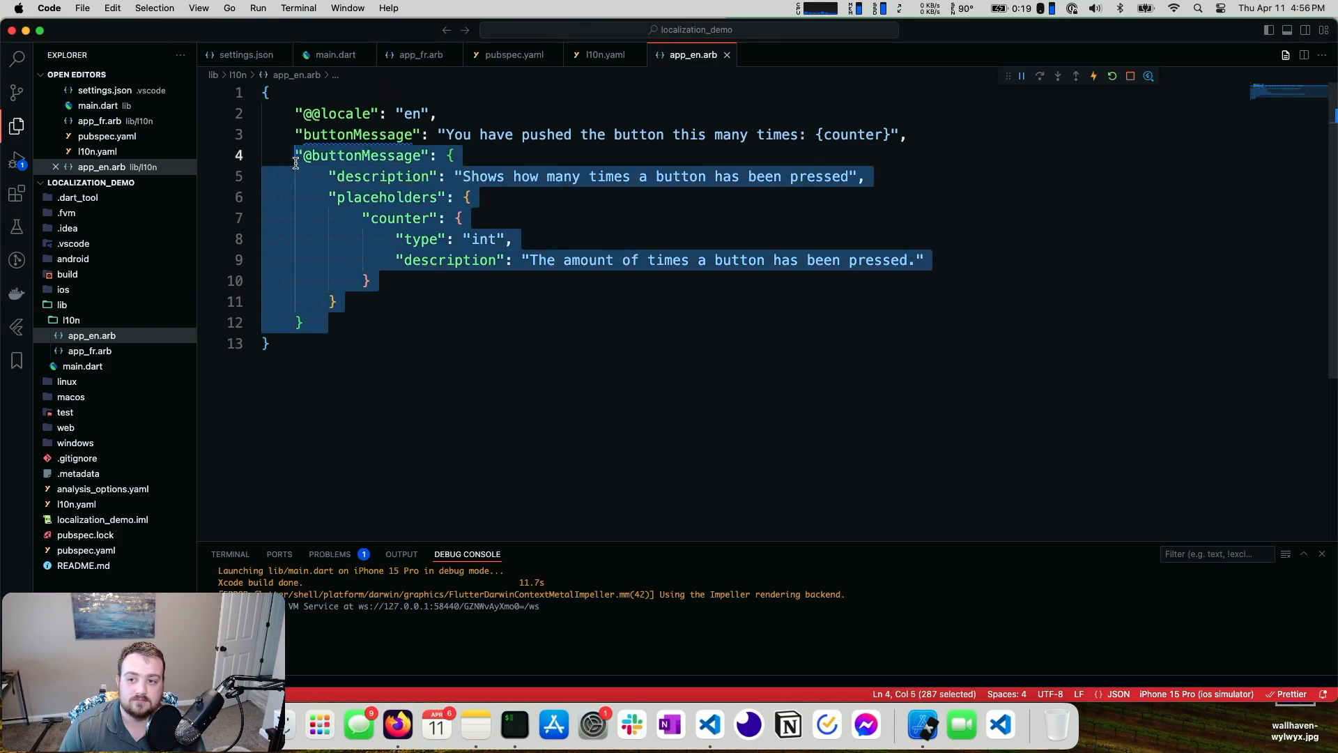
pyautogui.click(419, 54)
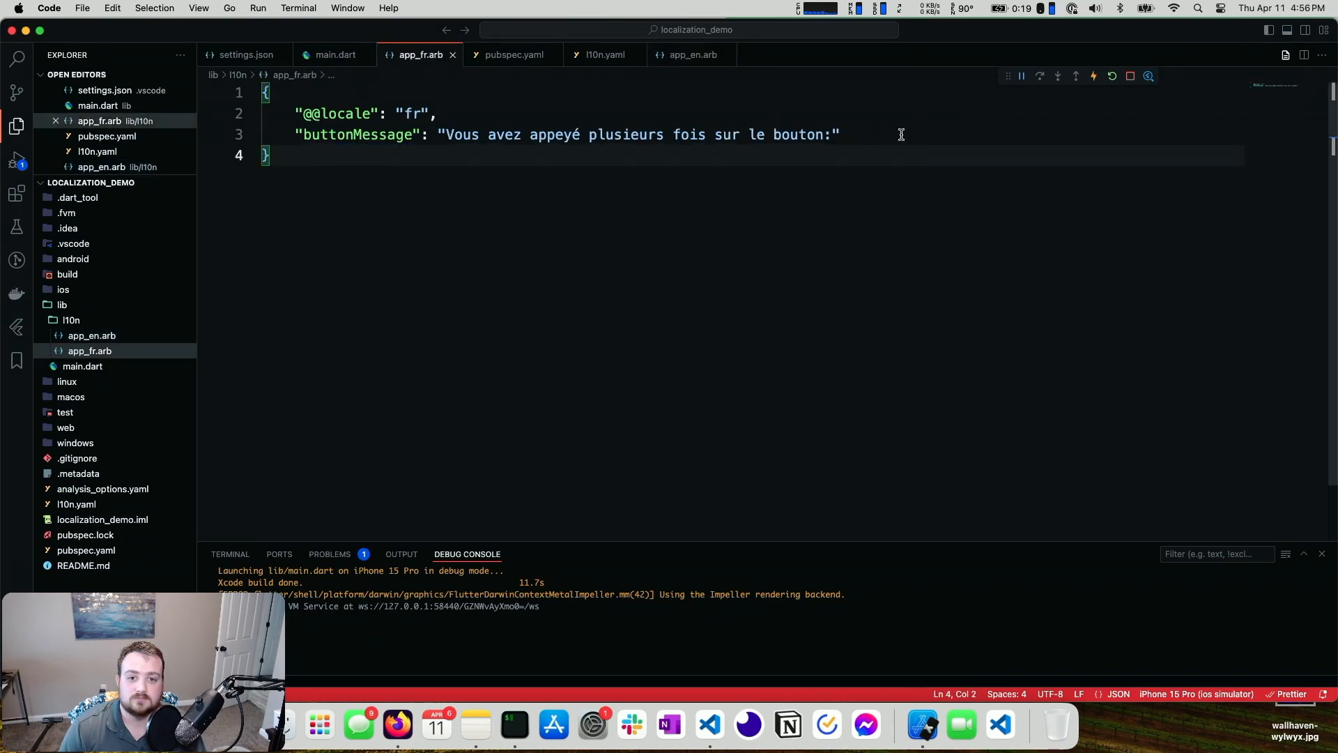
pyautogui.write(',')
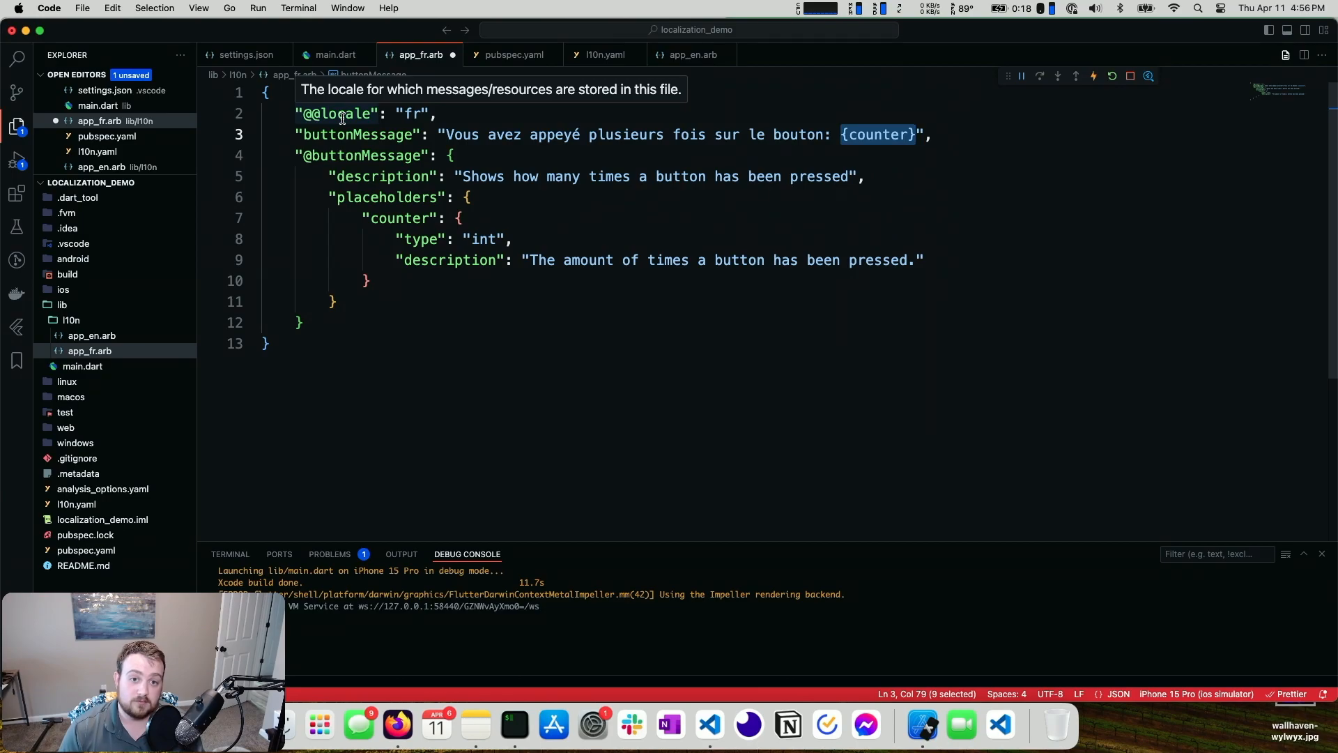
pyautogui.moveTo(418, 128)
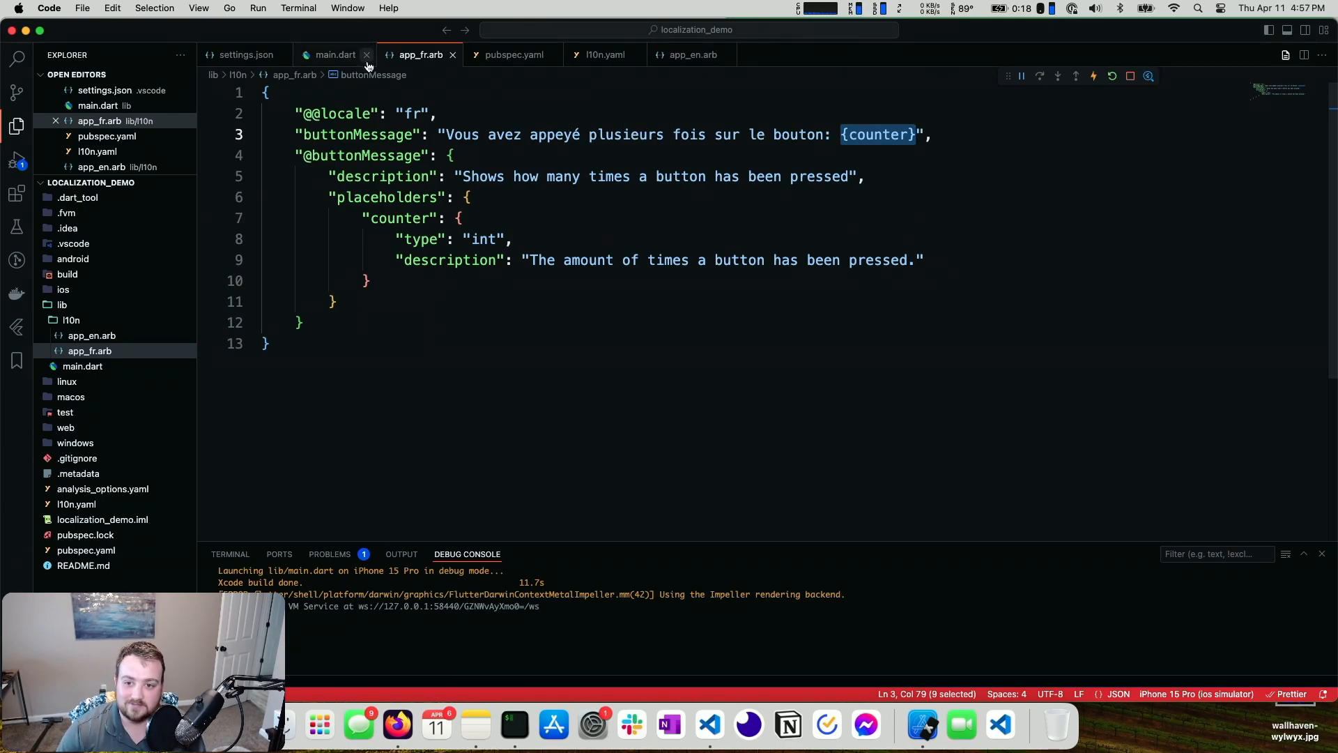
pyautogui.click(333, 54)
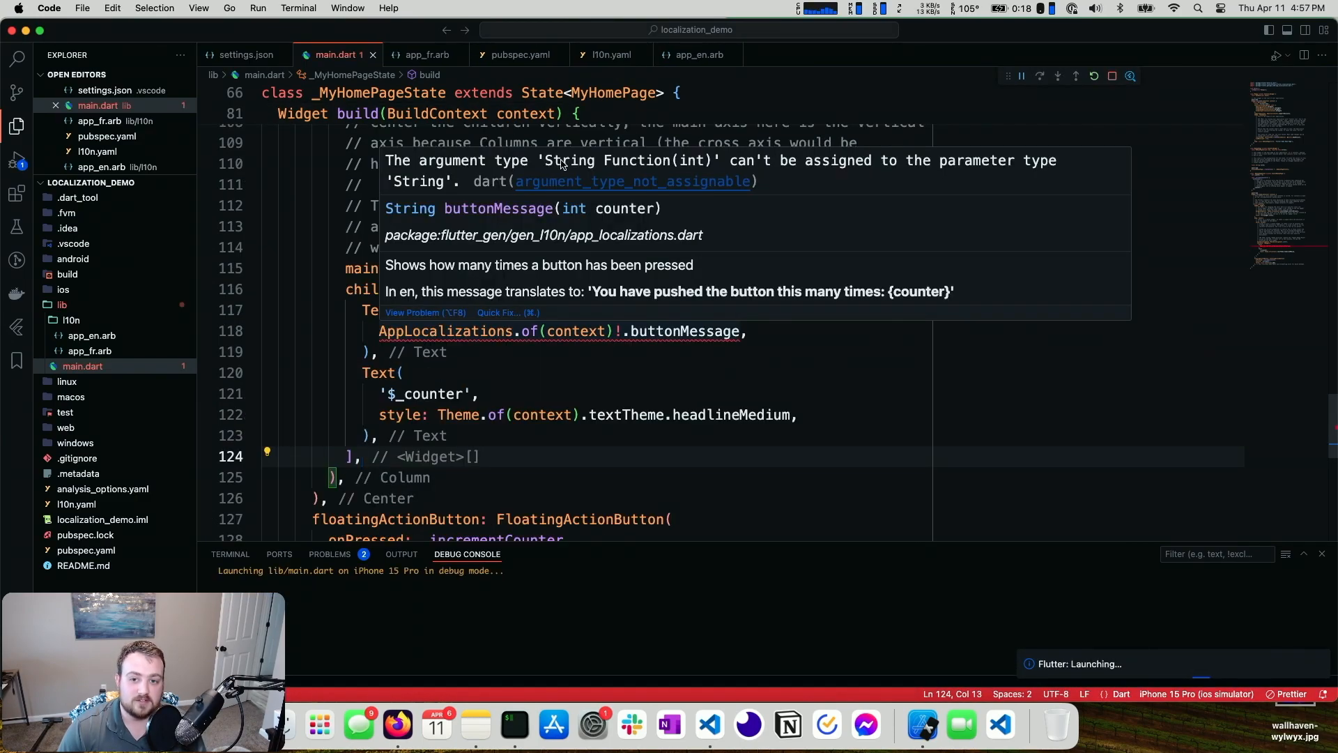
pyautogui.moveTo(815, 184)
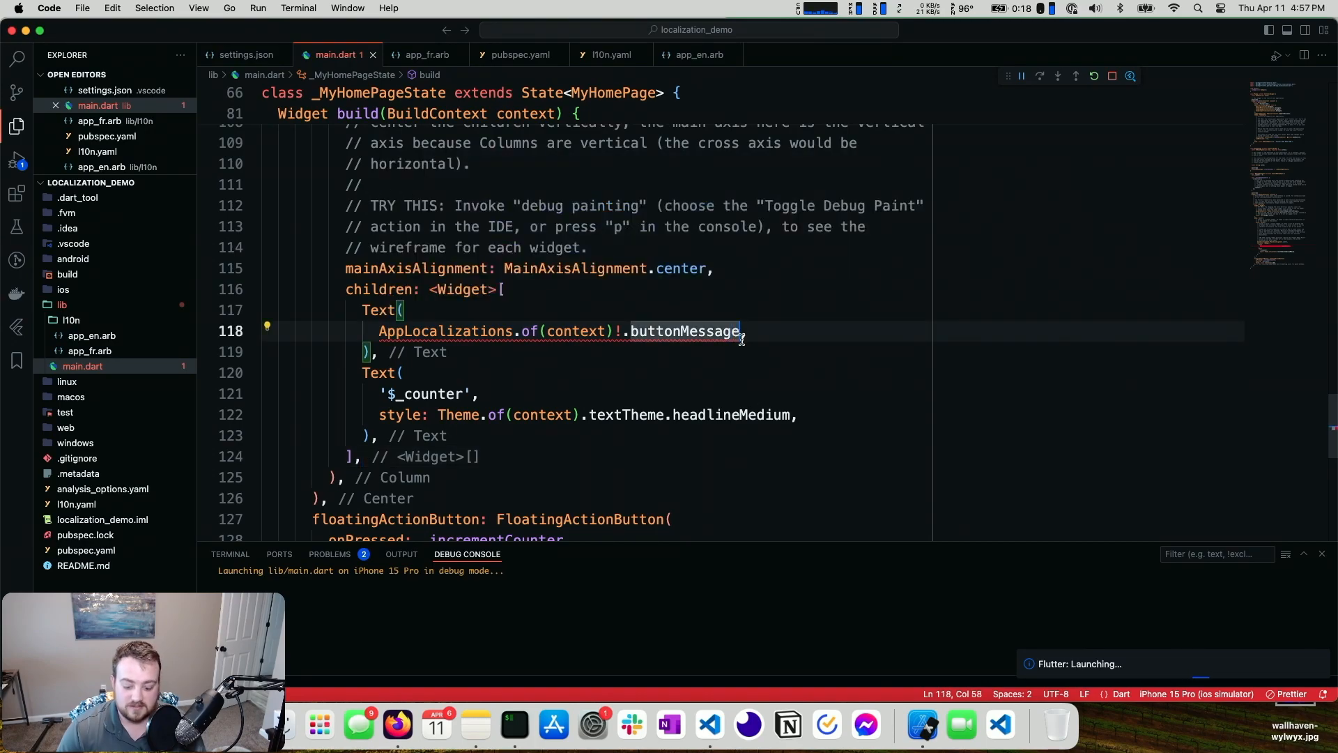
# Step: Change the caption to buttonMessage(_counter) and hot reload so the simulator shows the French sentence with 0
pyautogui.write('()')
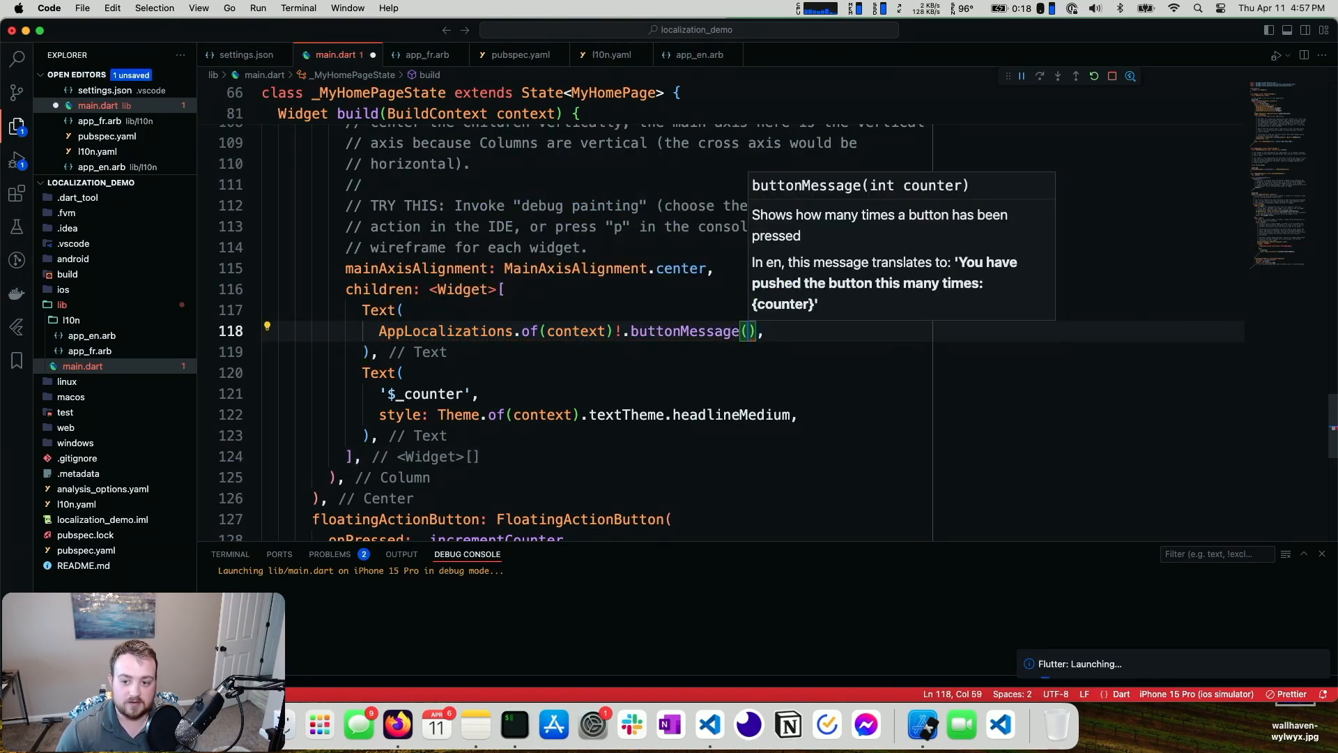
pyautogui.write('_counter')
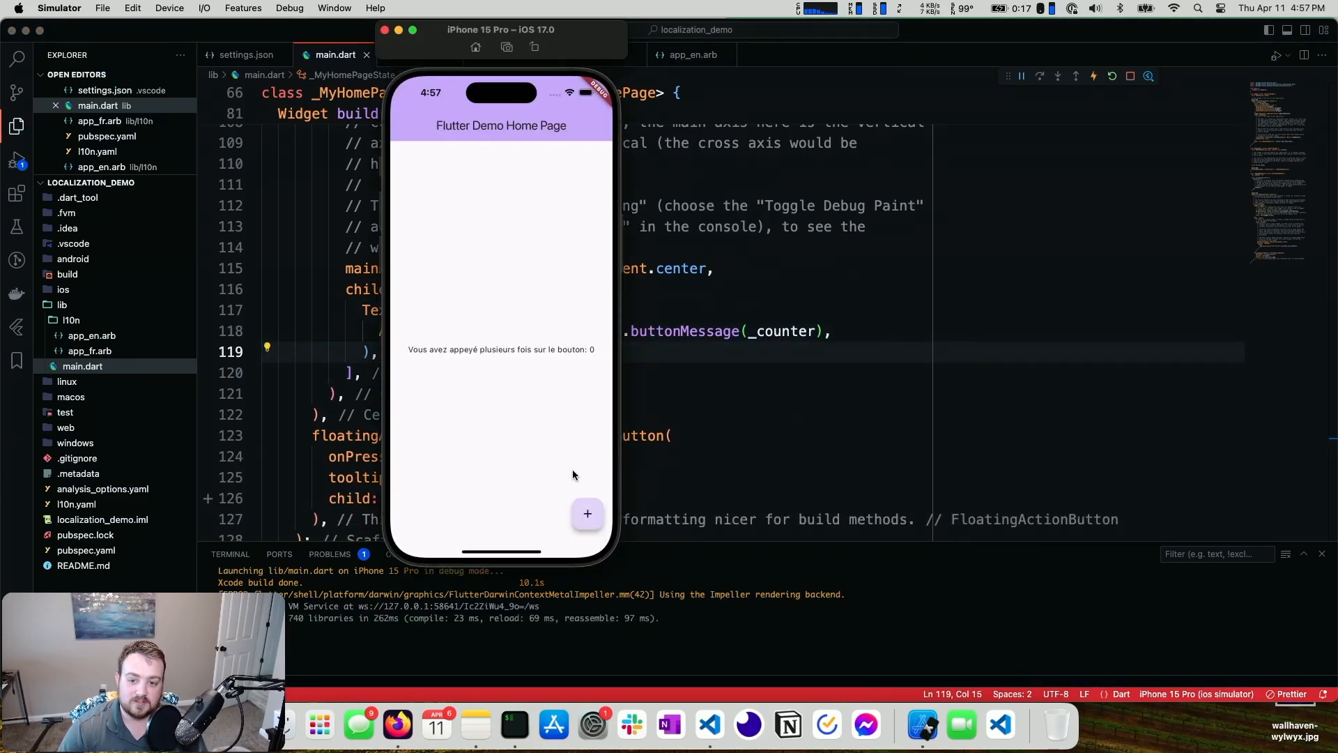
pyautogui.click(587, 513)
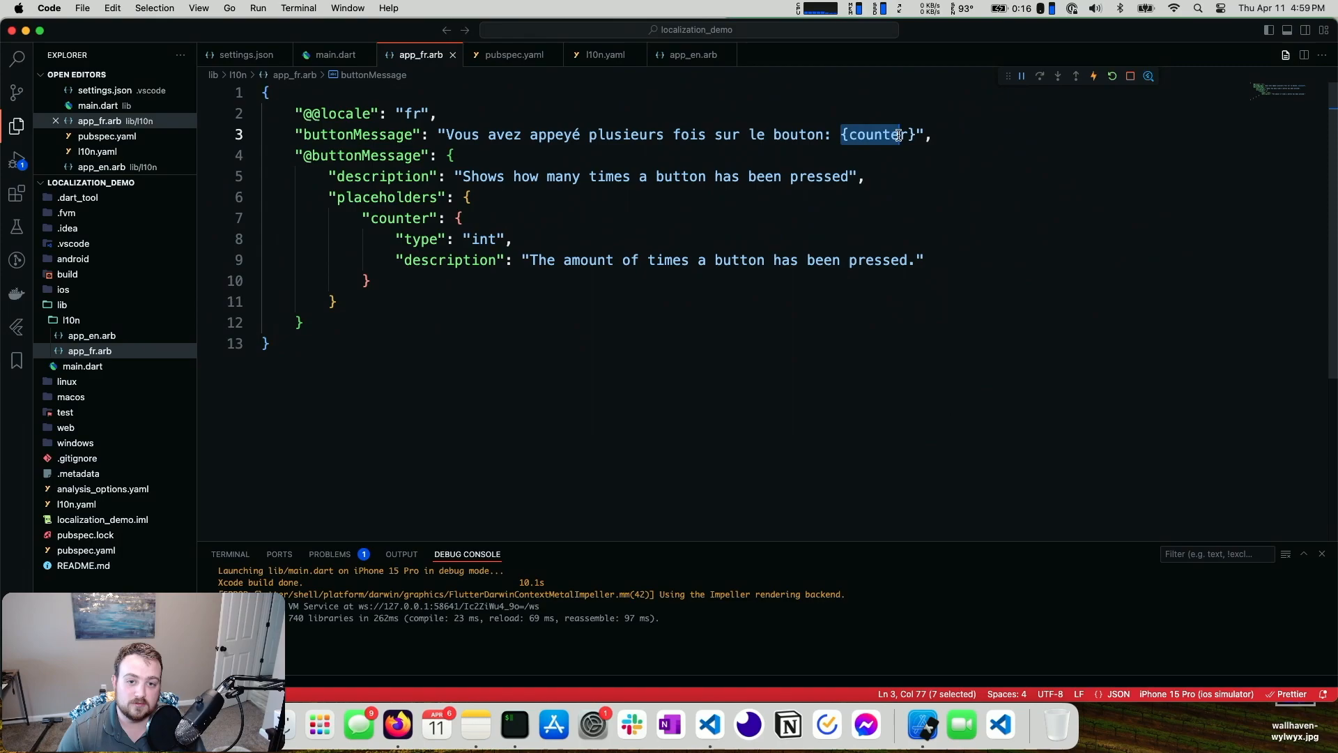
# Step: Retype the {counter} placeholder in the French message, then switch to Firefox
pyautogui.press('Delete')
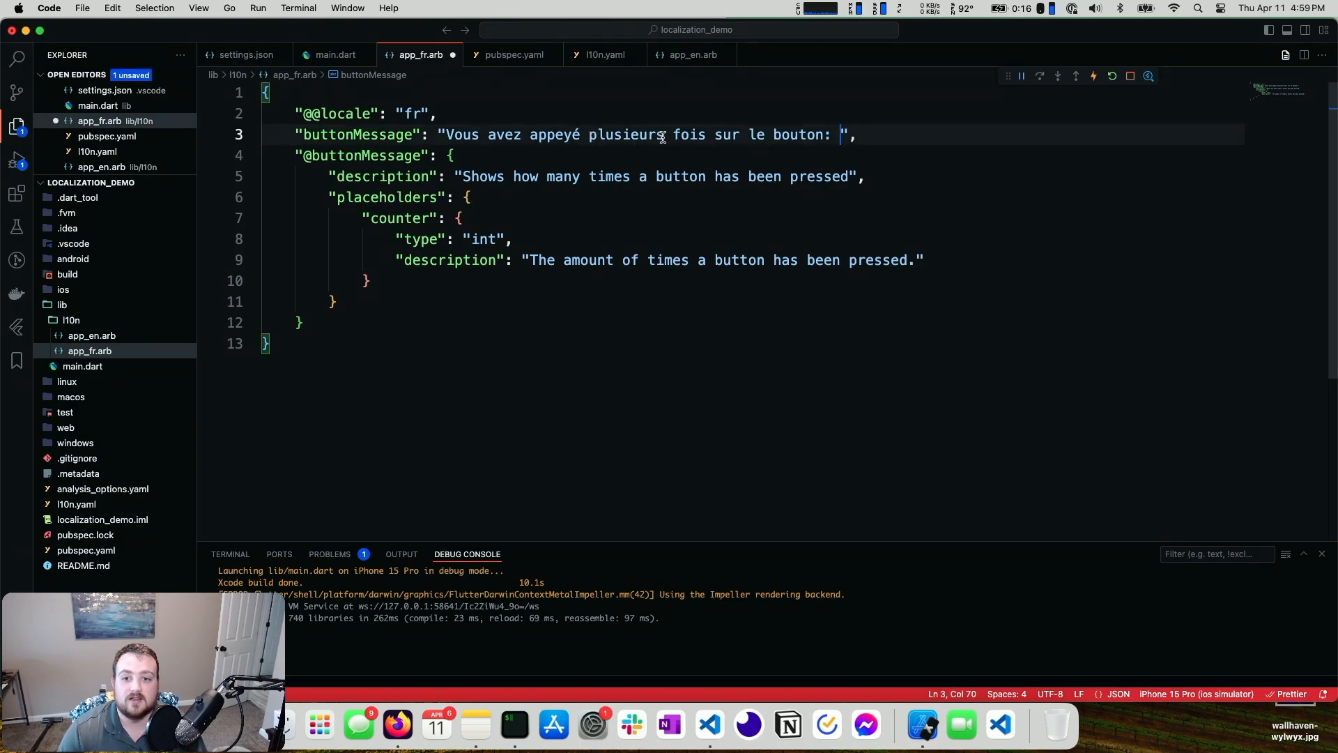
pyautogui.write('{counter}')
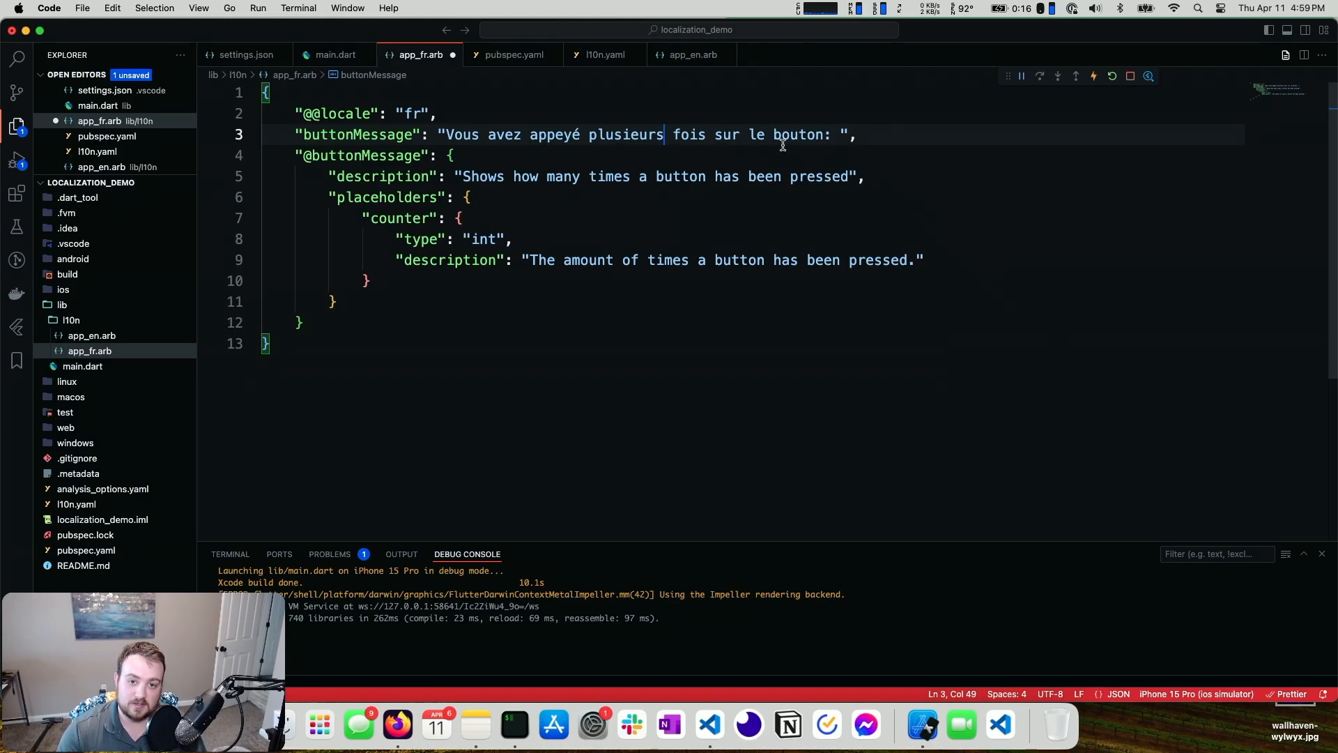
pyautogui.write('{counter}')
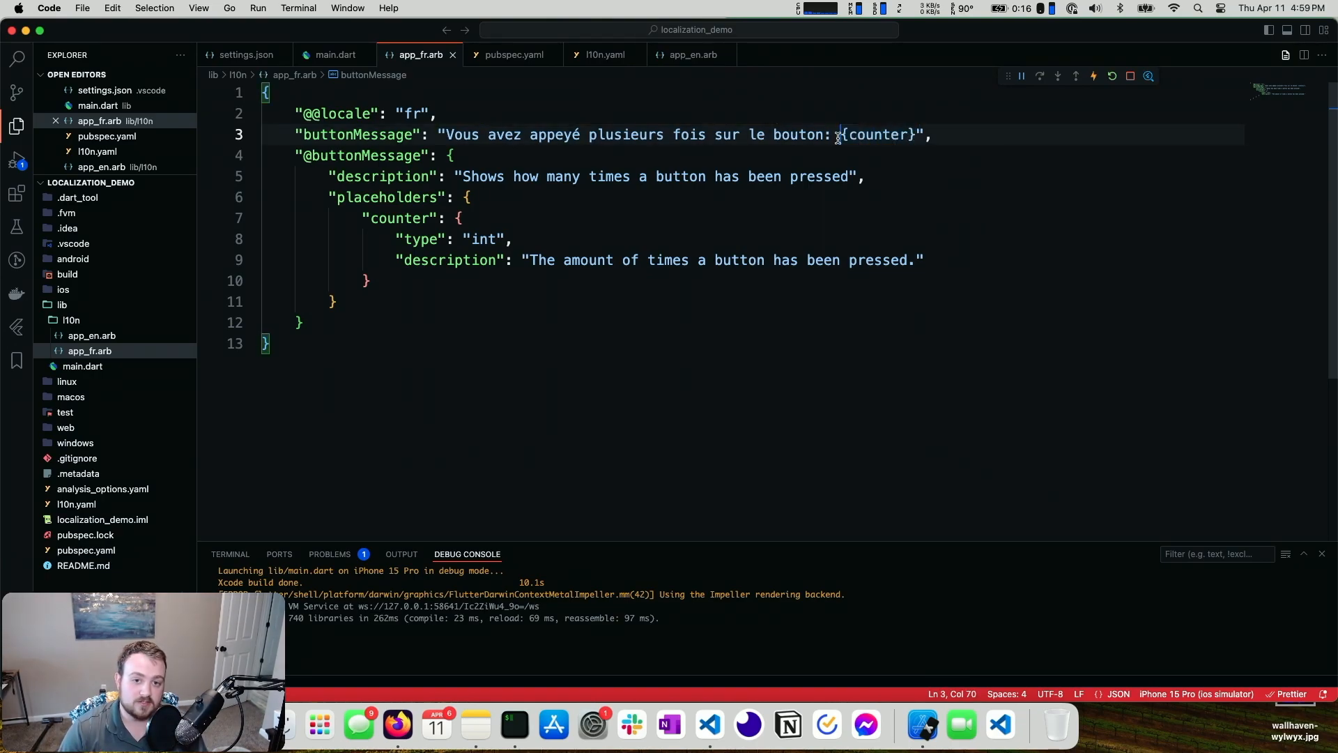
pyautogui.doubleClick(879, 134)
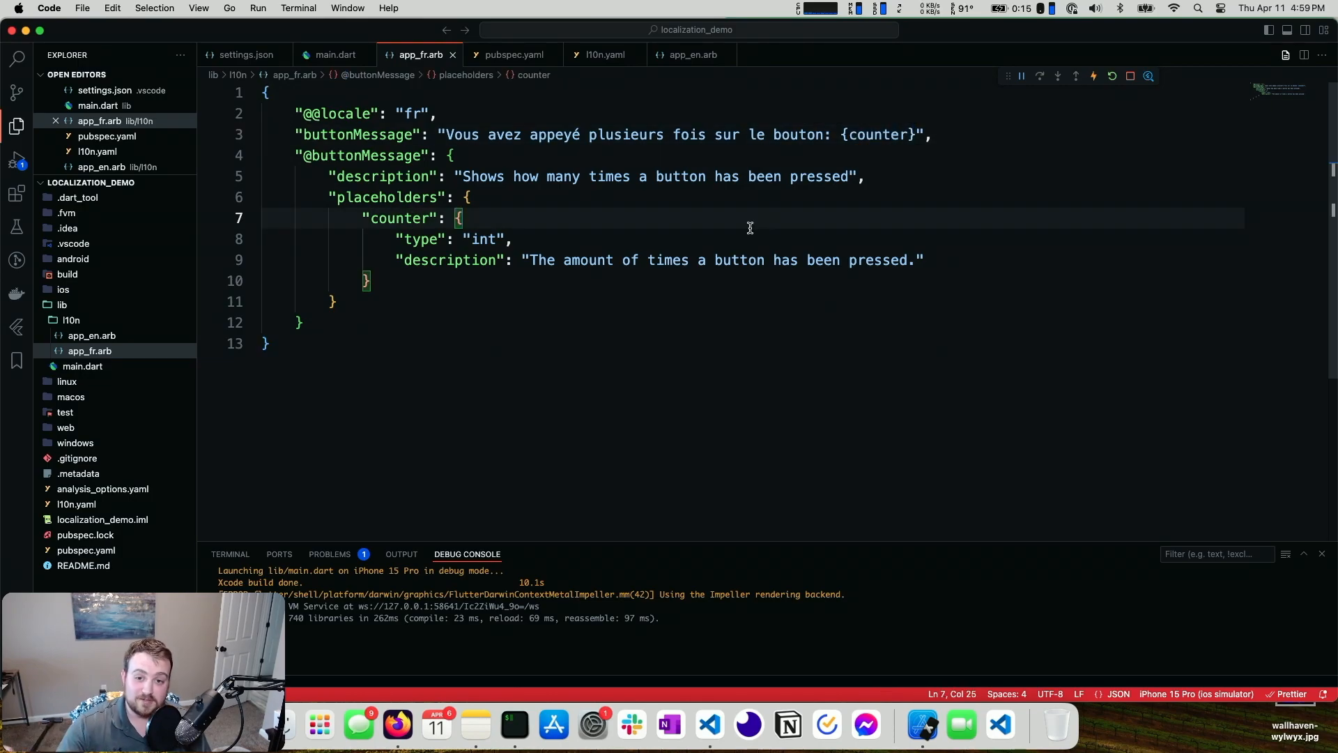
pyautogui.moveTo(414, 145)
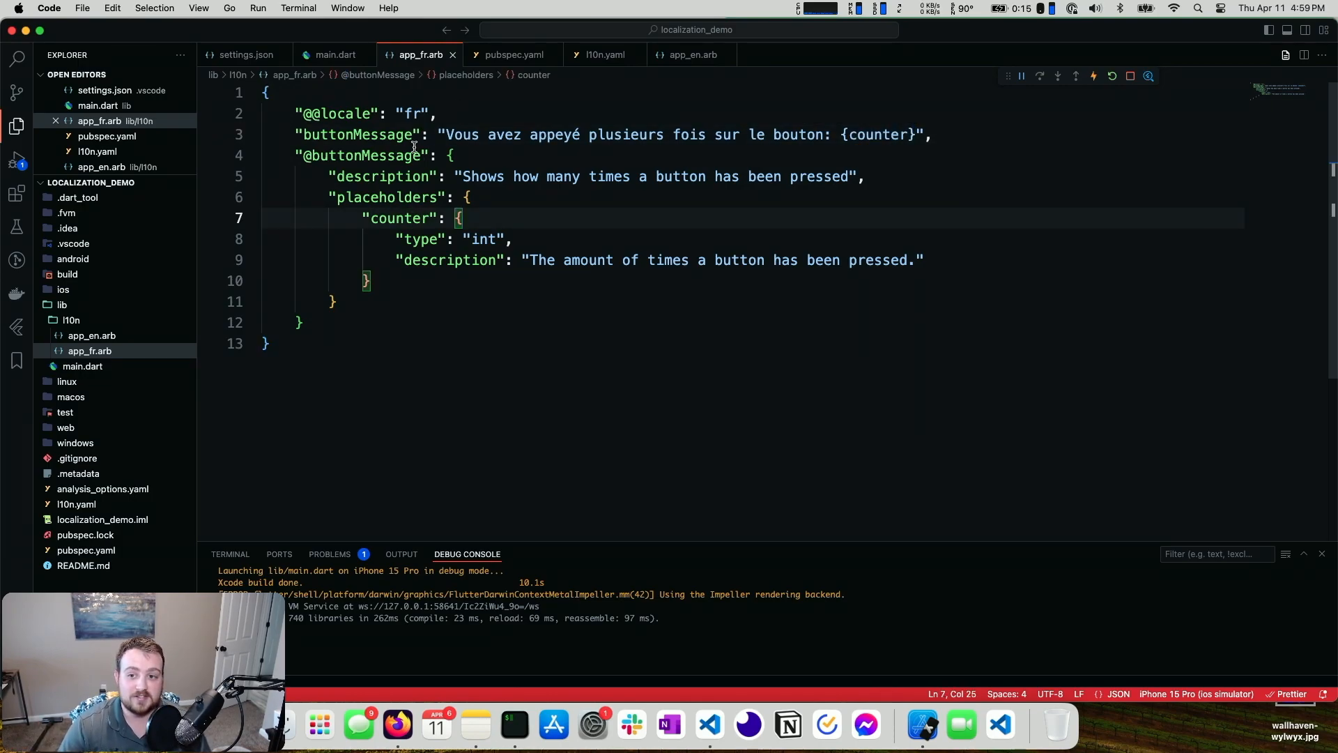
pyautogui.moveTo(438, 133); pyautogui.dragTo(929, 133)
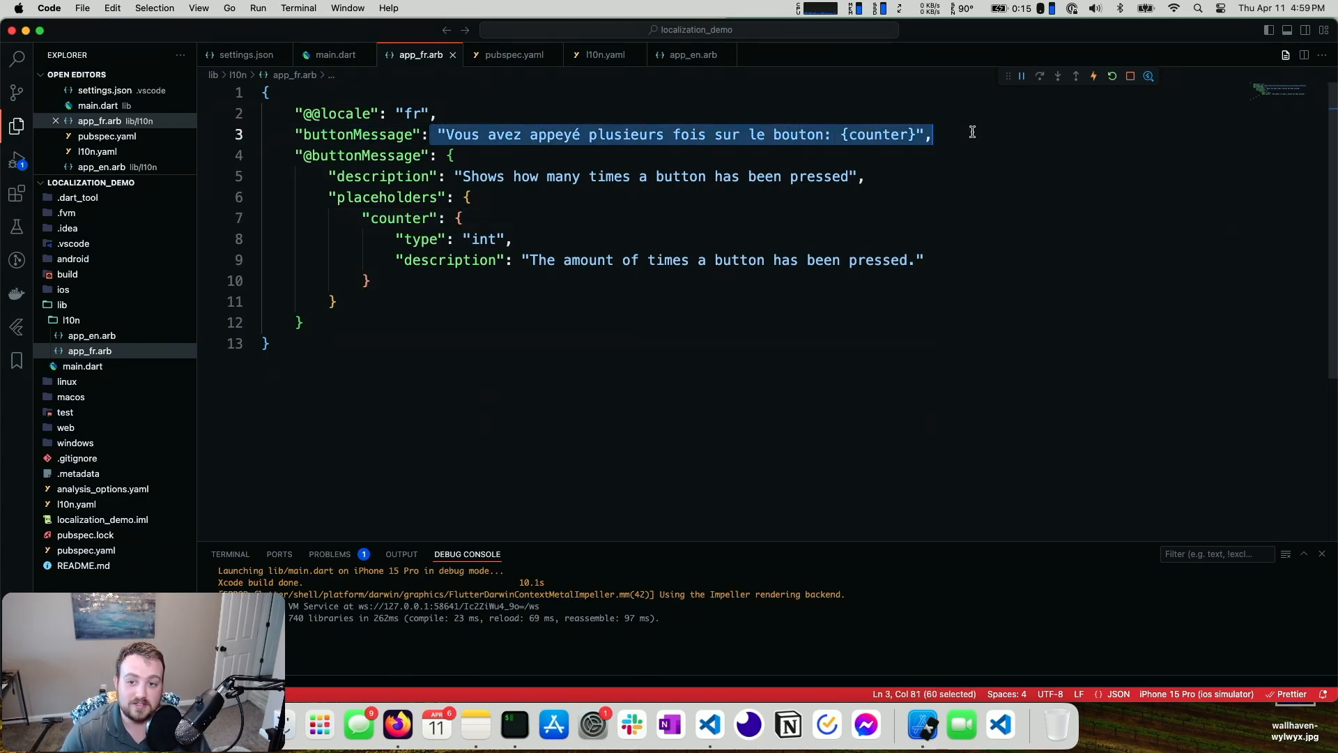
pyautogui.moveTo(397, 725)
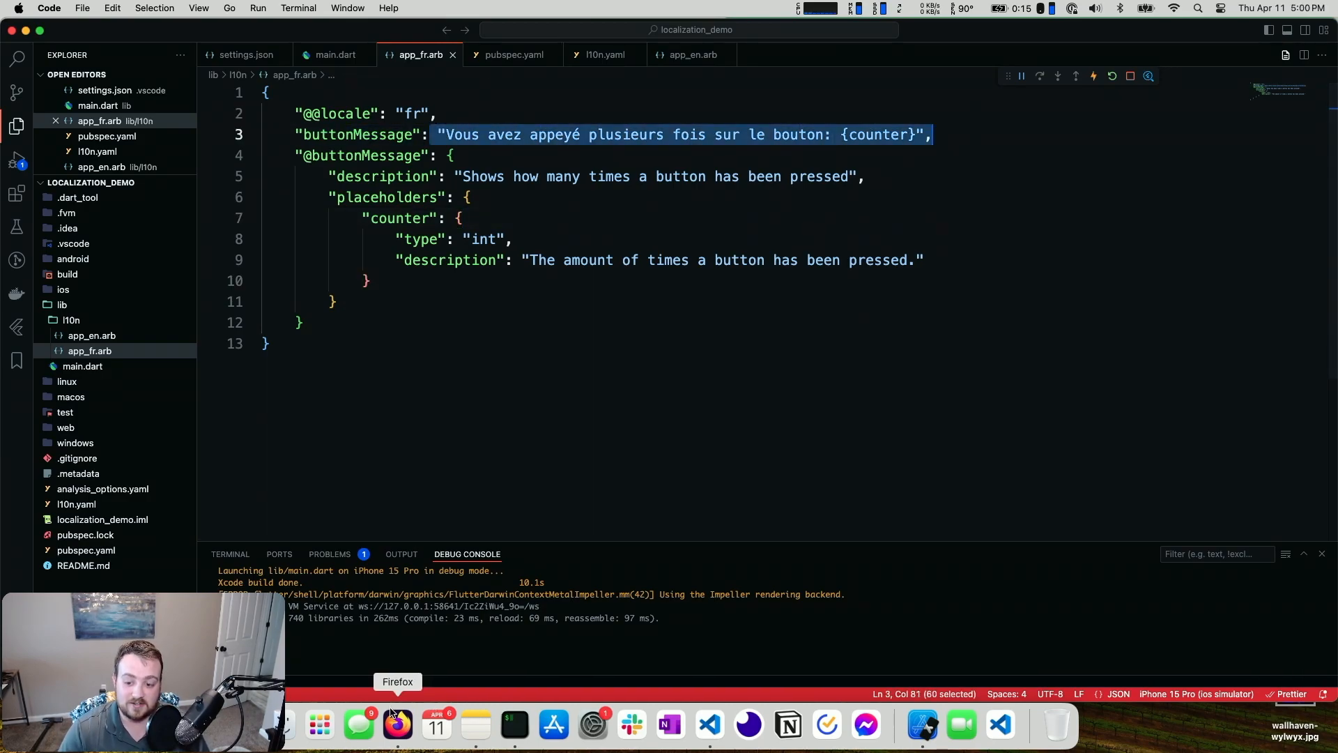
pyautogui.click(396, 725)
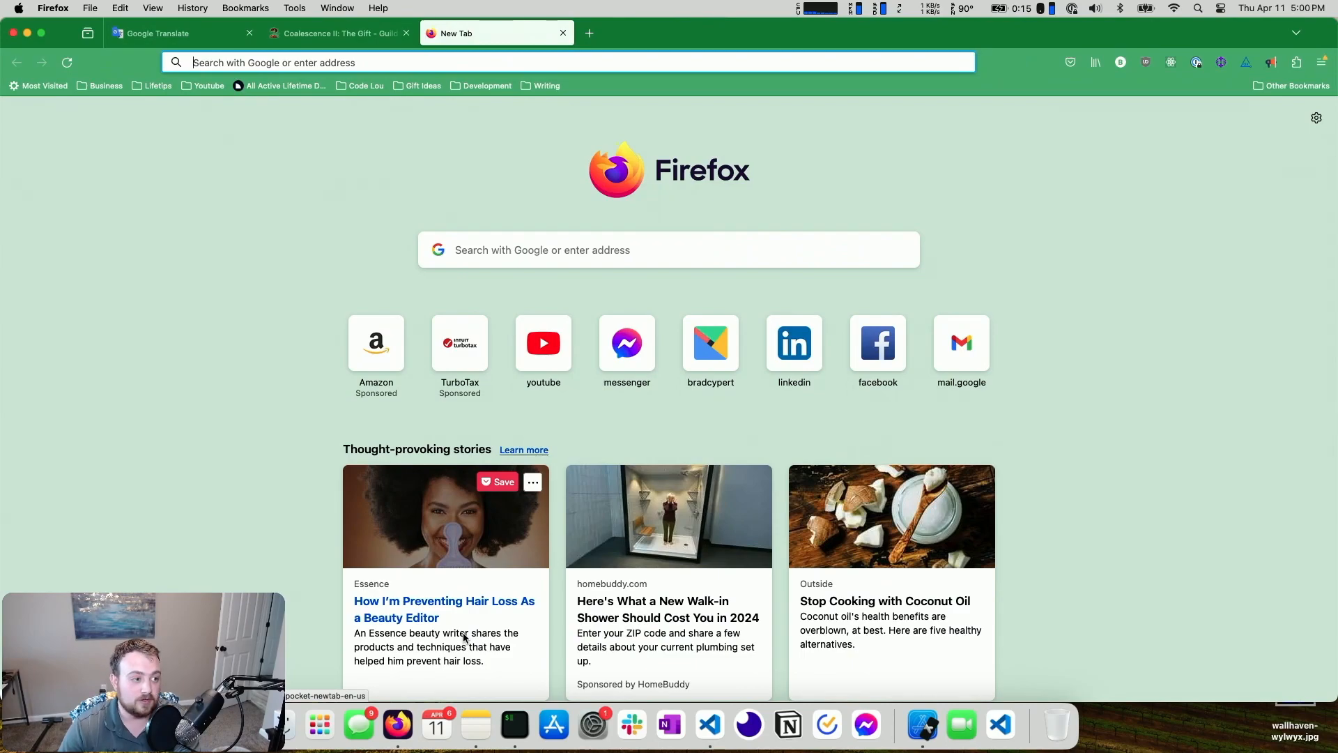
# Step: Search flutter localizations, open Internationalizing Flutter apps at Messages with numbers and currencies, then bring the simulator forward
pyautogui.write('flutter+localizations')
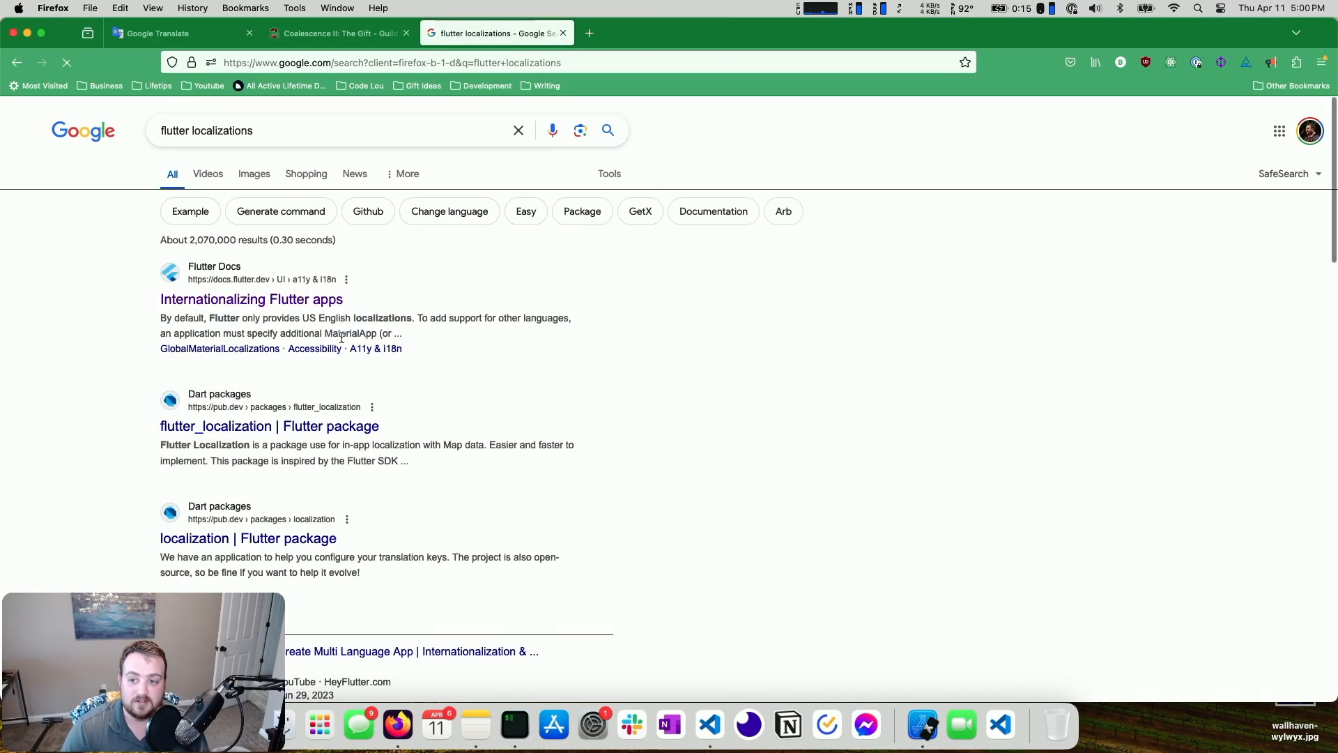
pyautogui.click(251, 298)
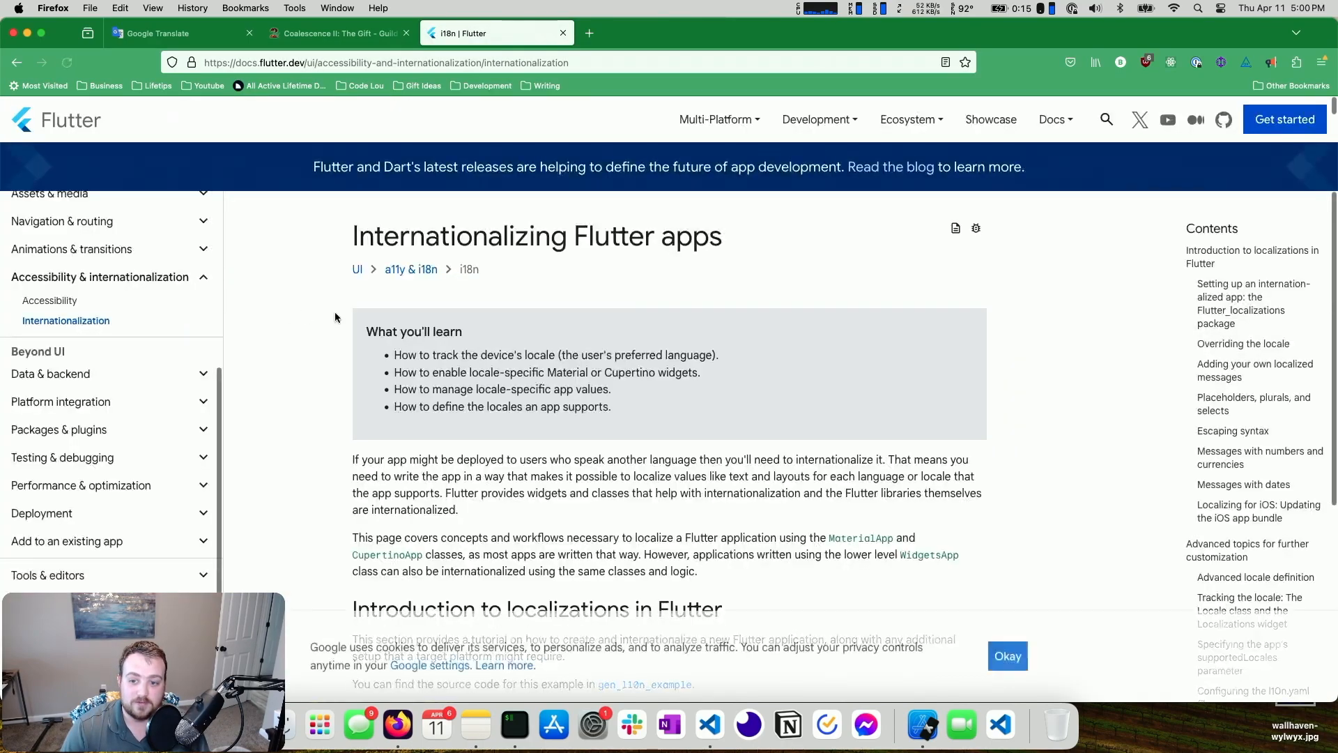
pyautogui.scroll(-3)
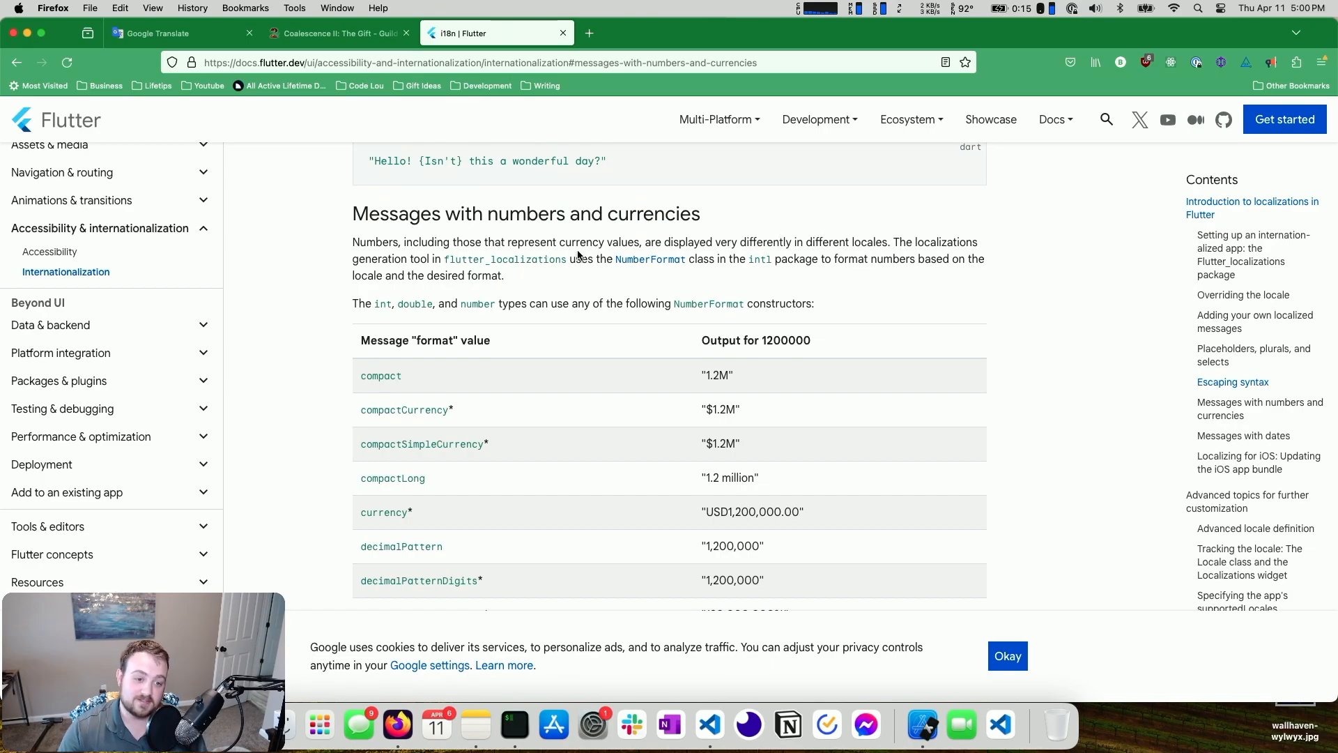
pyautogui.scroll(-3)
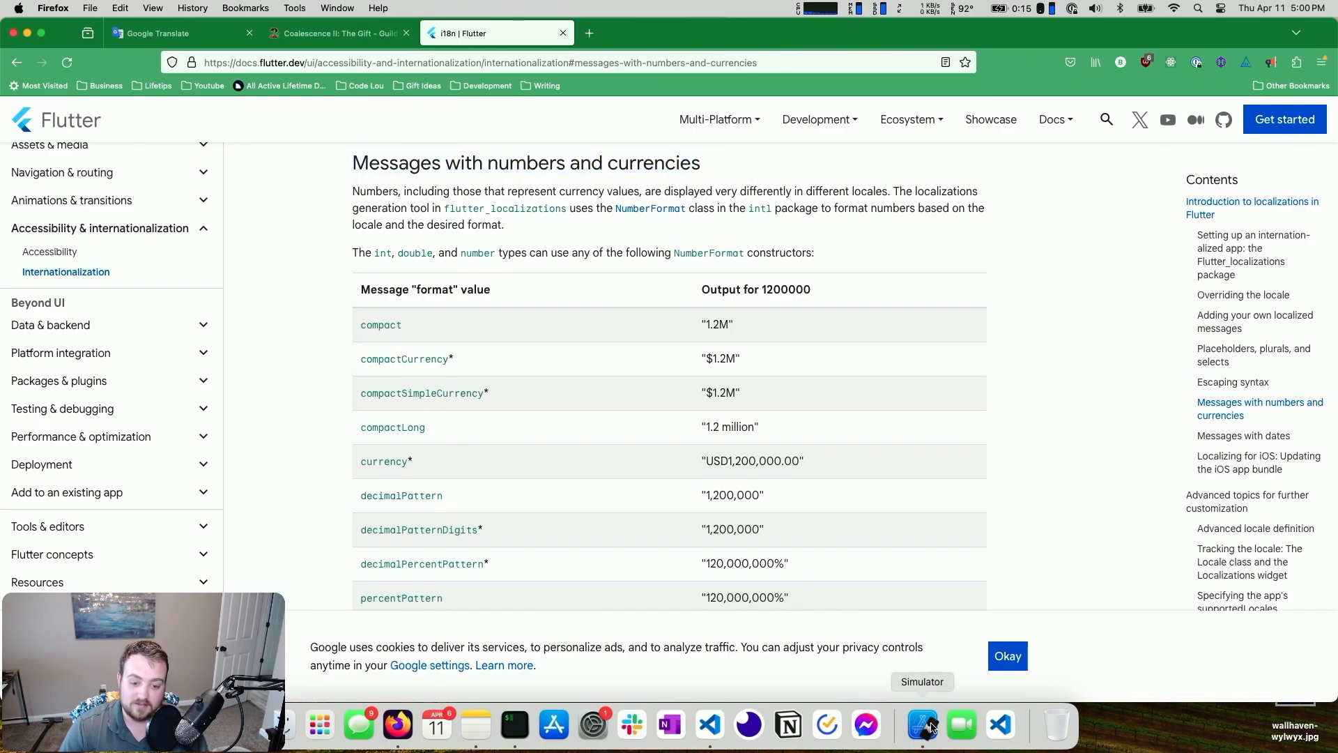
pyautogui.click(921, 725)
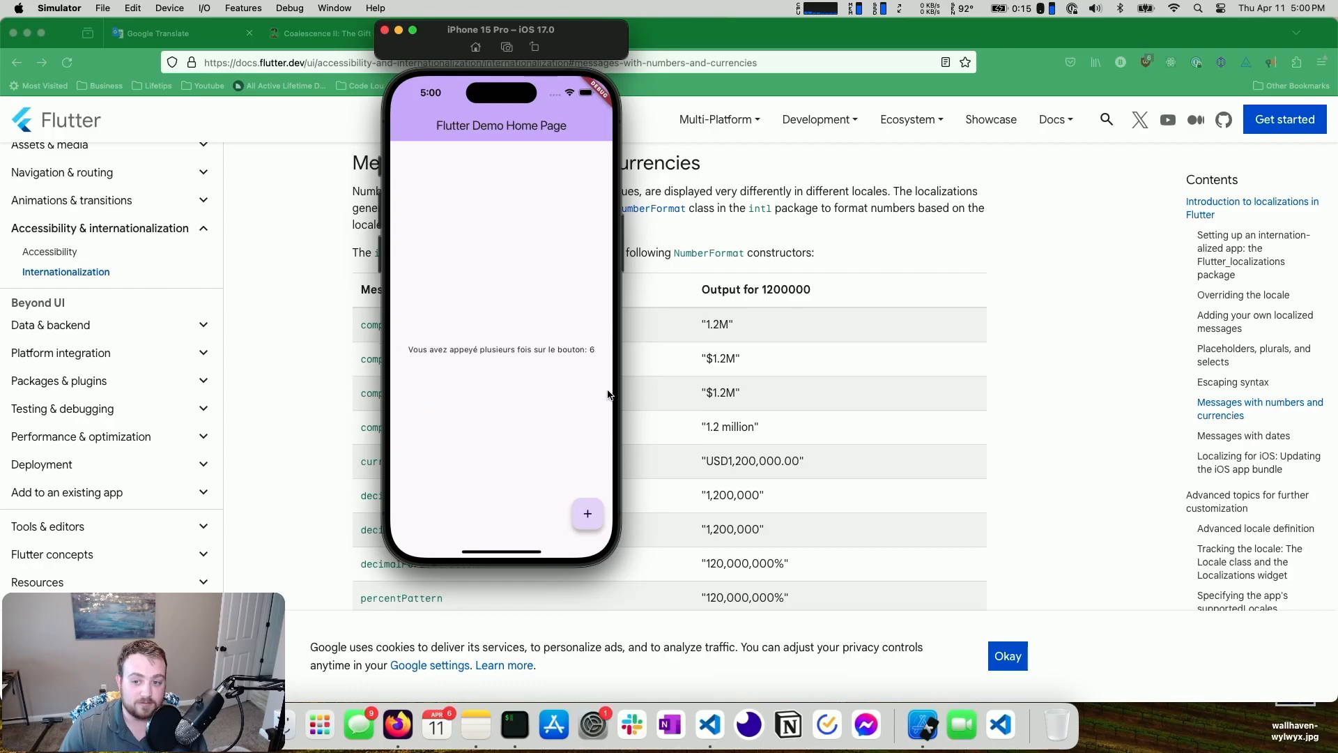
pyautogui.moveTo(683, 274)
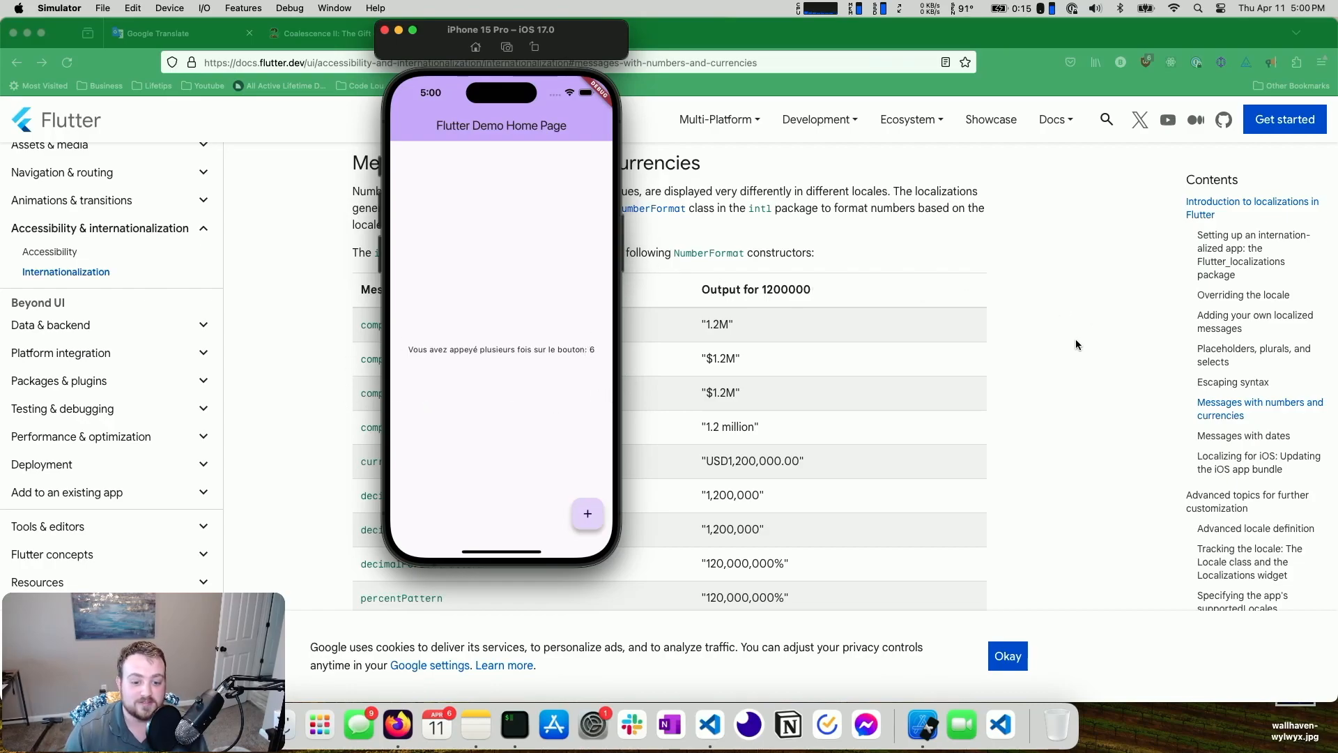
pyautogui.moveTo(1078, 346)
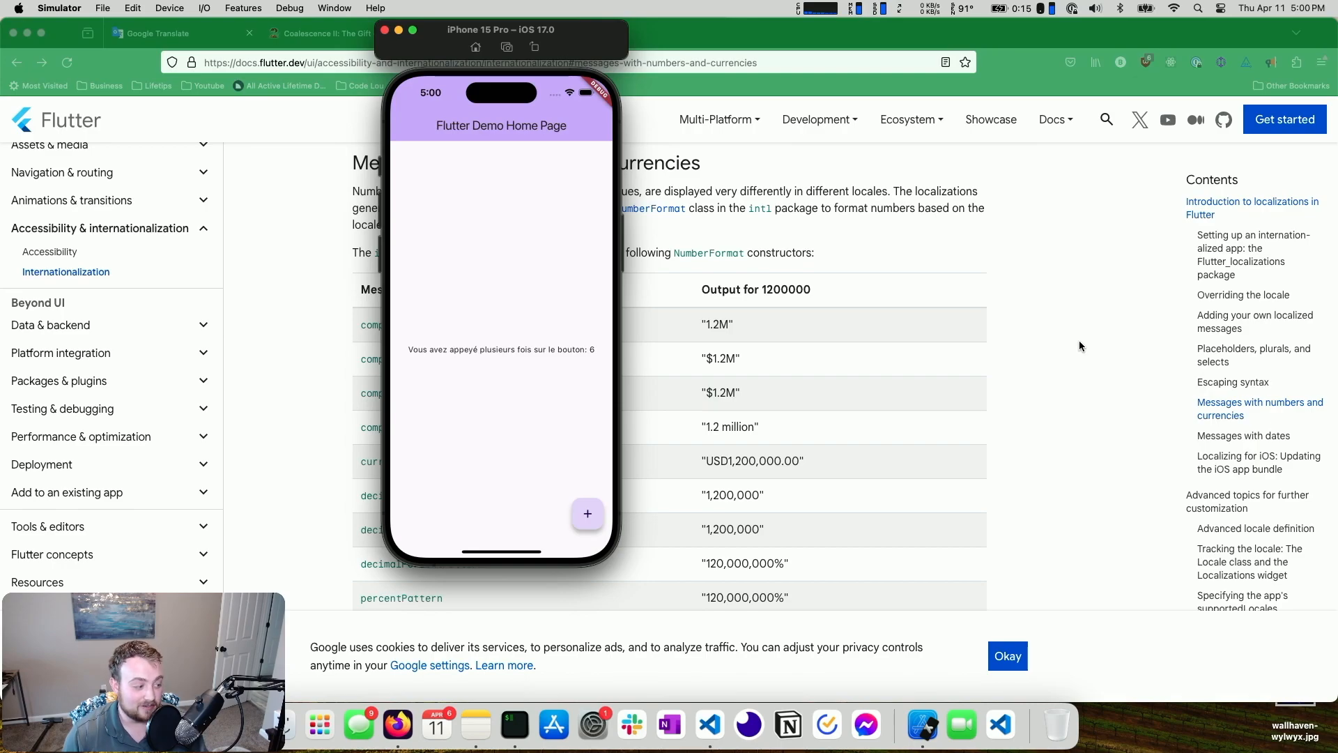